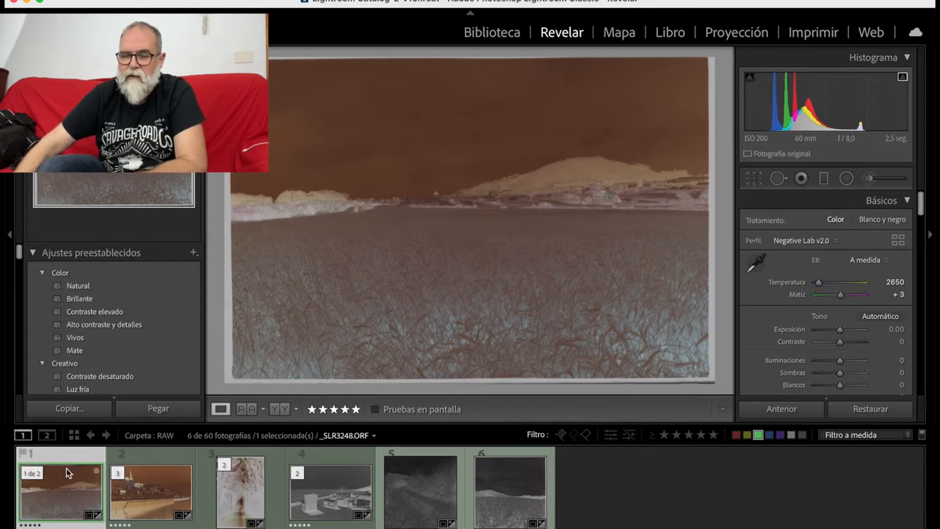
Open Negative Lab Pro's Convert settings with Digital Camera source and list the colour models
click(151, 488)
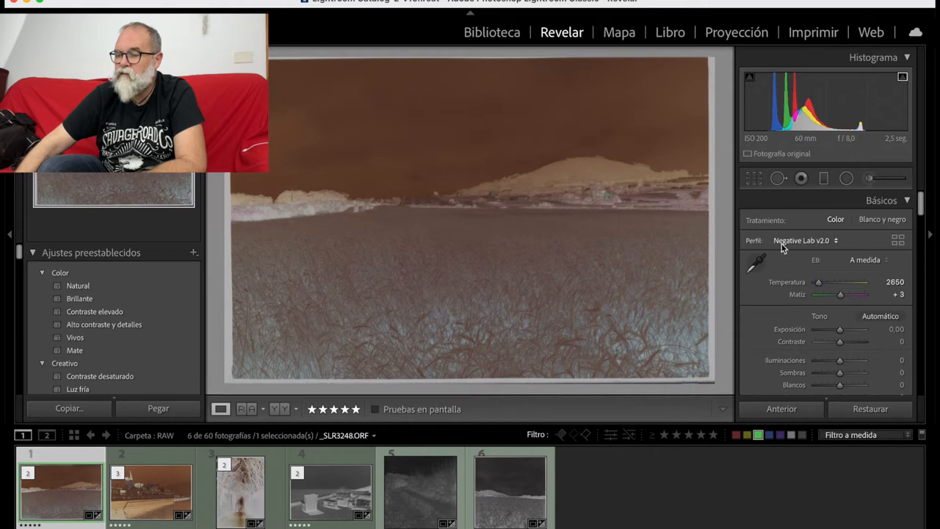
click(756, 260)
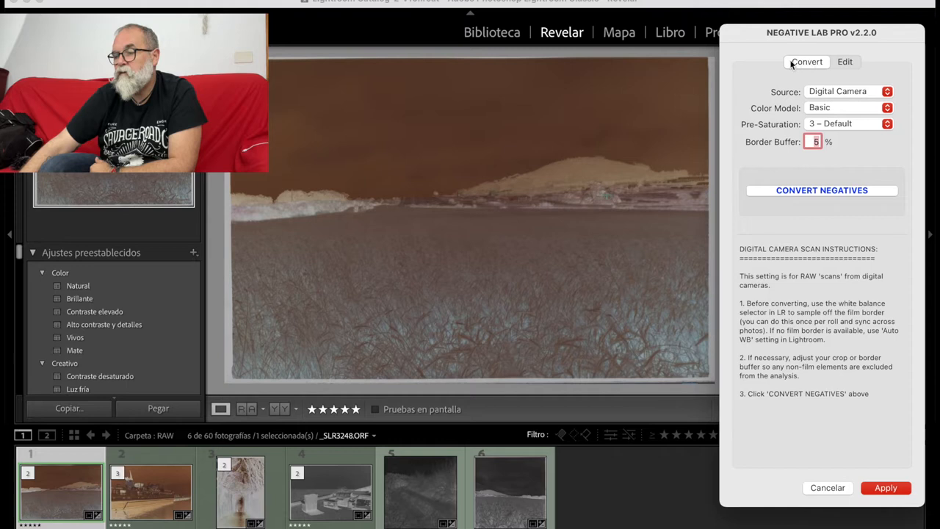
click(848, 91)
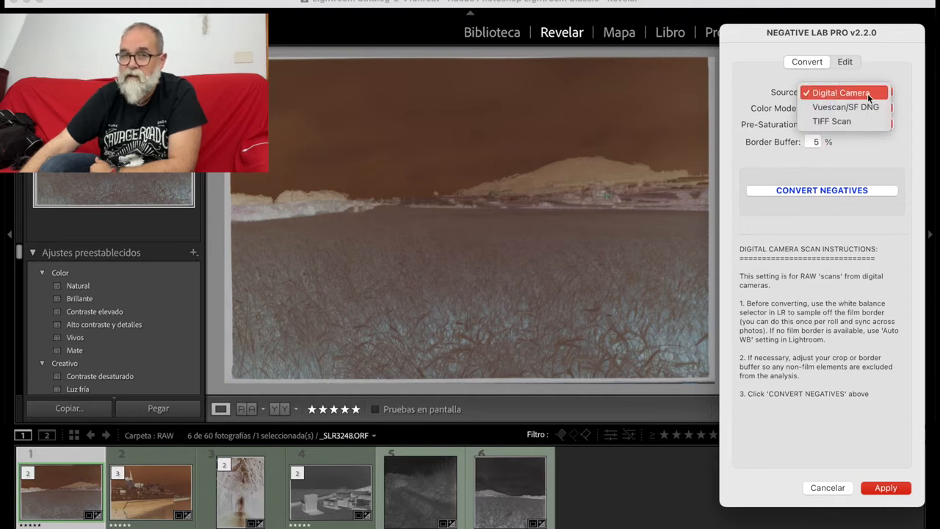
mouse_move(845, 107)
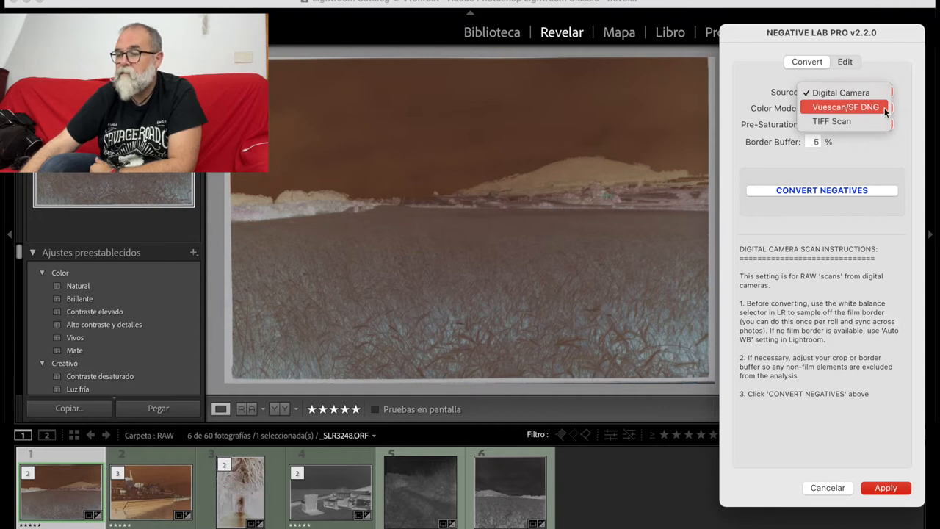
mouse_move(832, 121)
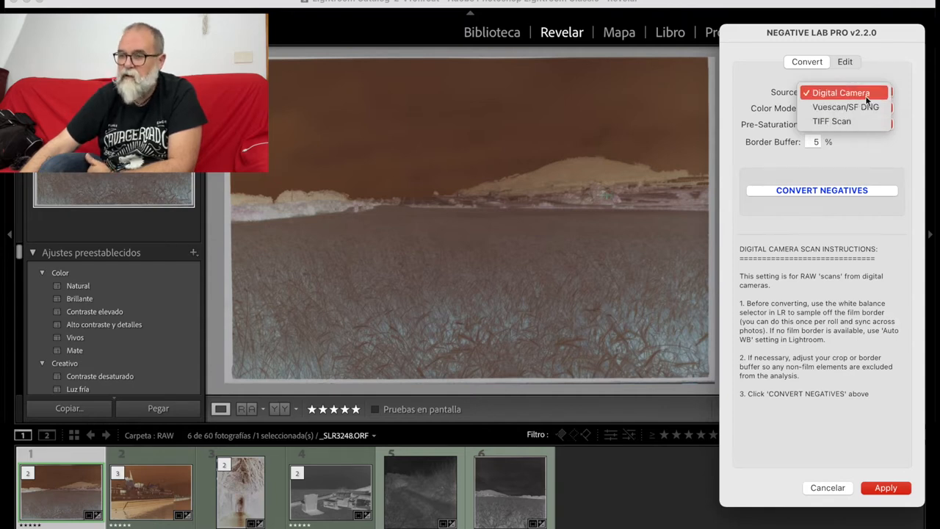
click(841, 93)
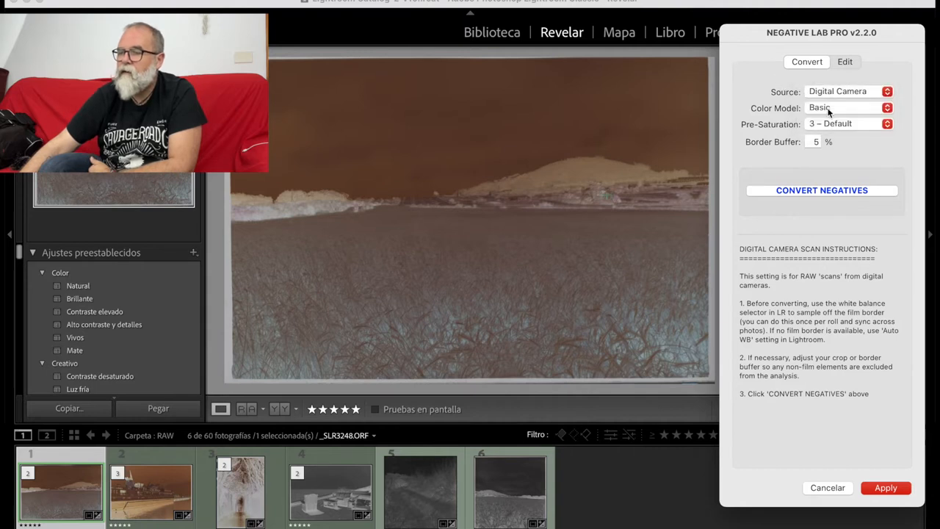
click(848, 108)
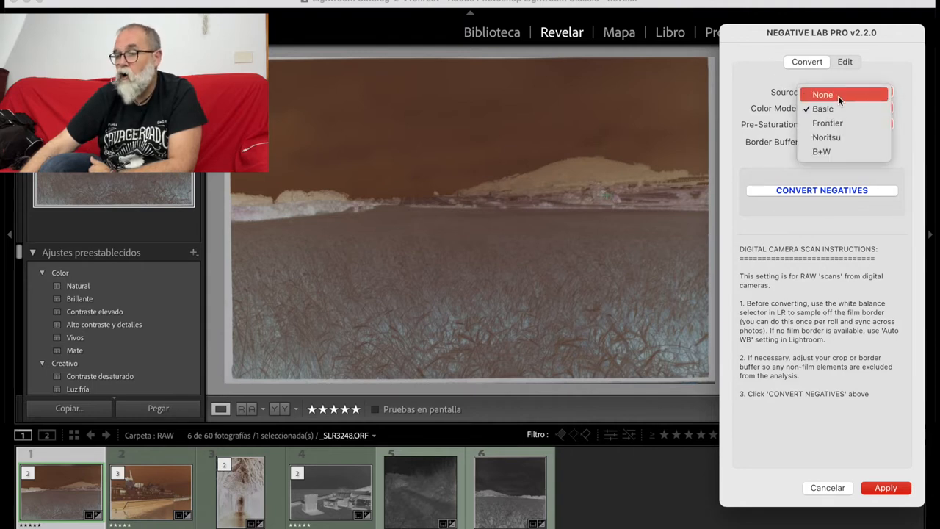
mouse_move(821, 151)
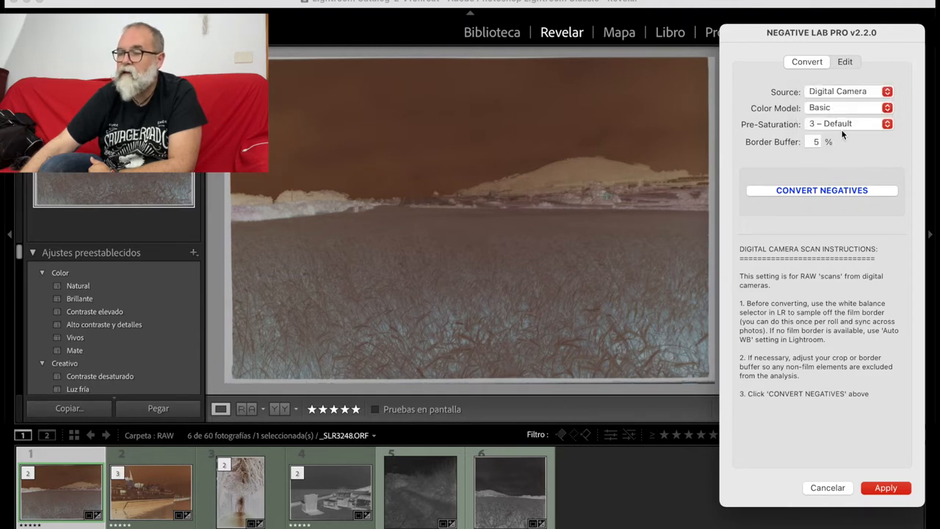
mouse_move(859, 127)
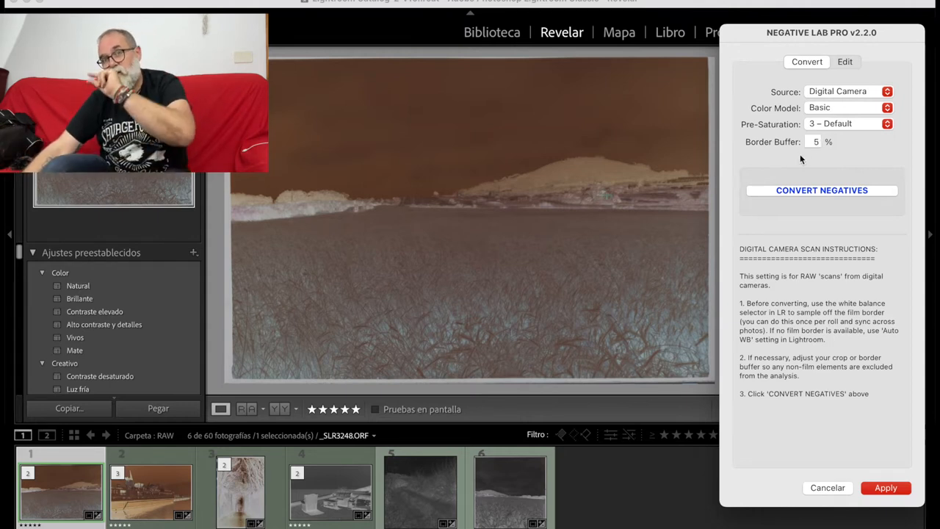
mouse_move(813, 151)
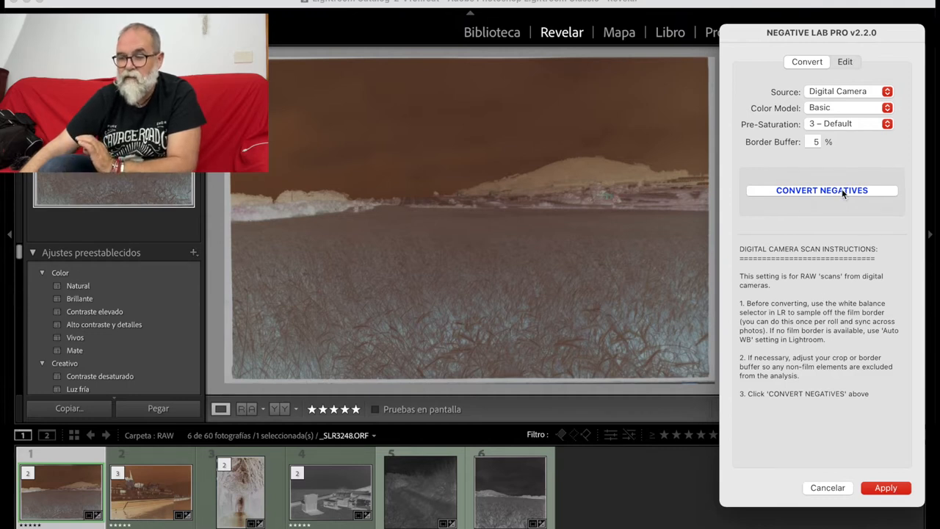
Convert the wheat-field negative, reset its adjustments, and choose LINEAR - Gamma tones
click(822, 190)
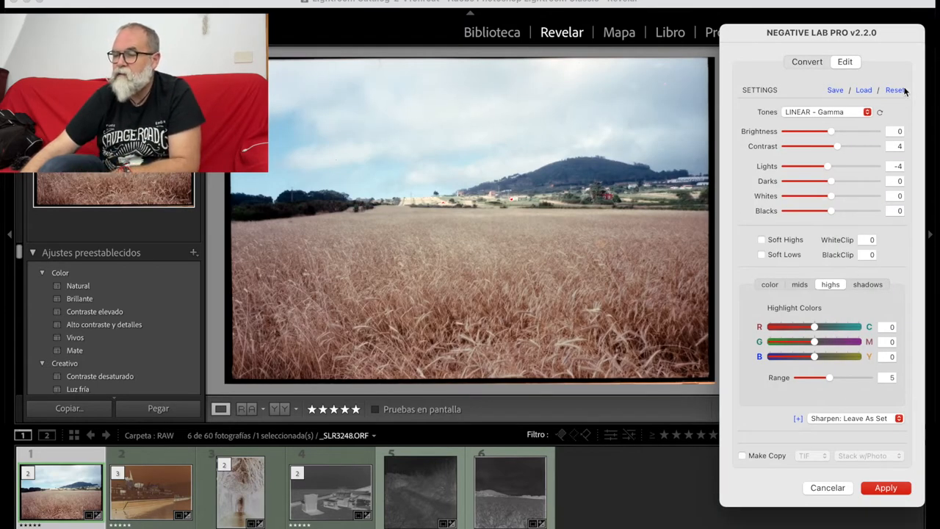
click(894, 90)
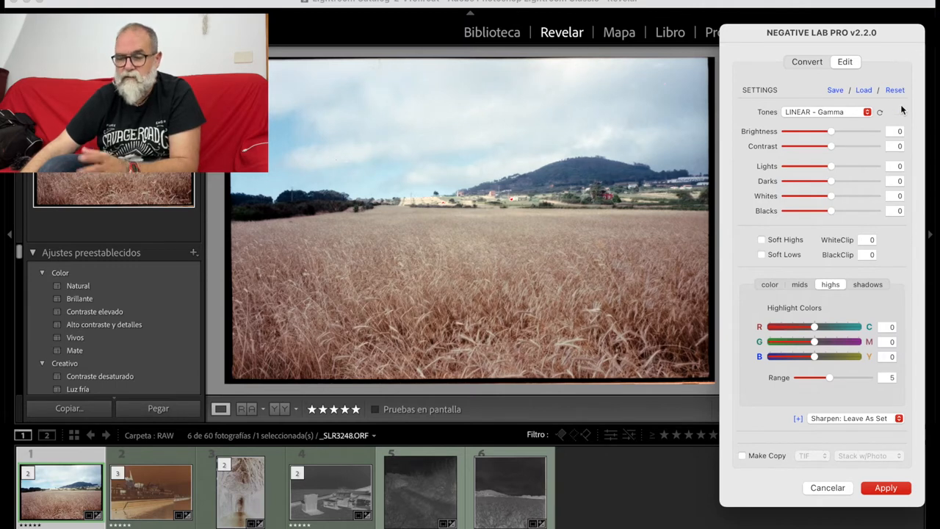
click(826, 111)
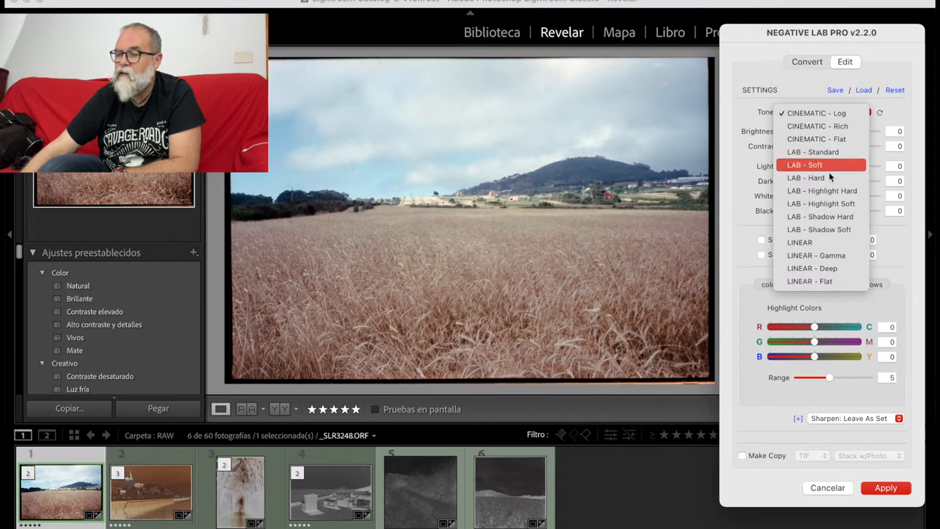
click(817, 125)
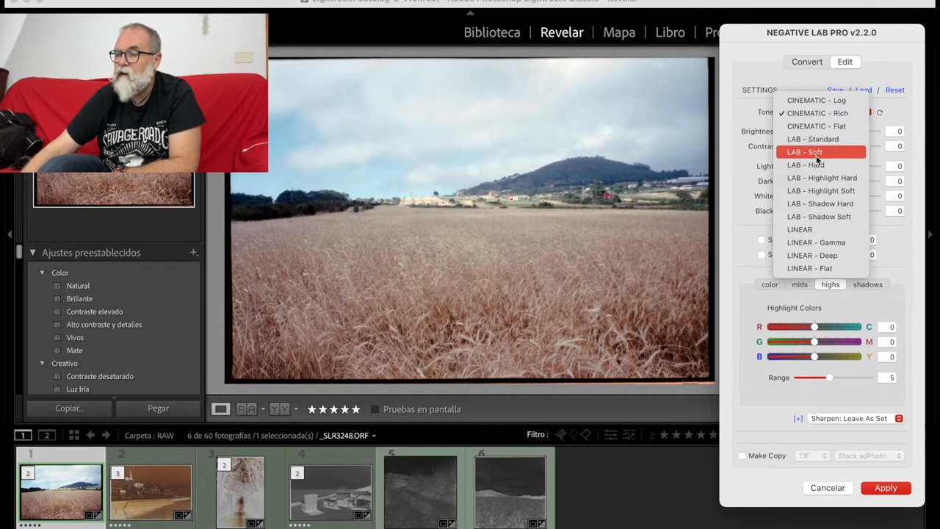
click(813, 139)
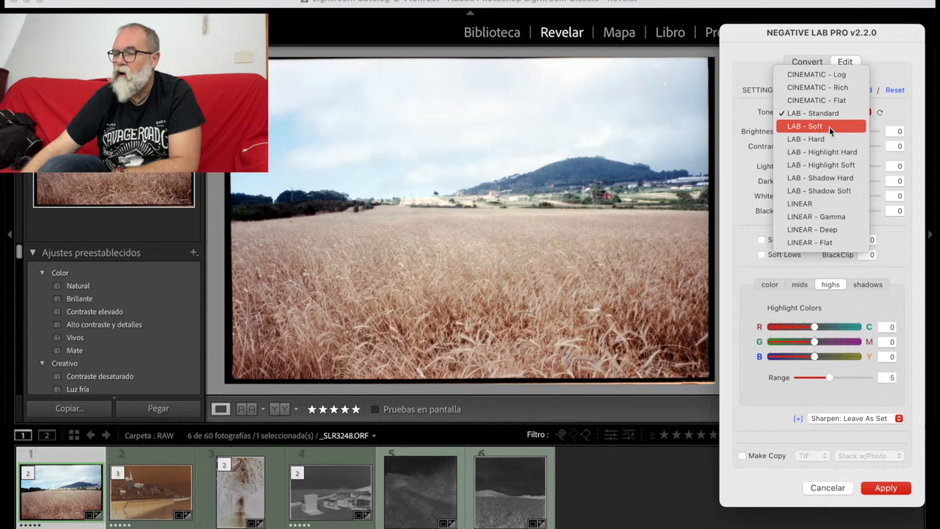
mouse_move(828, 216)
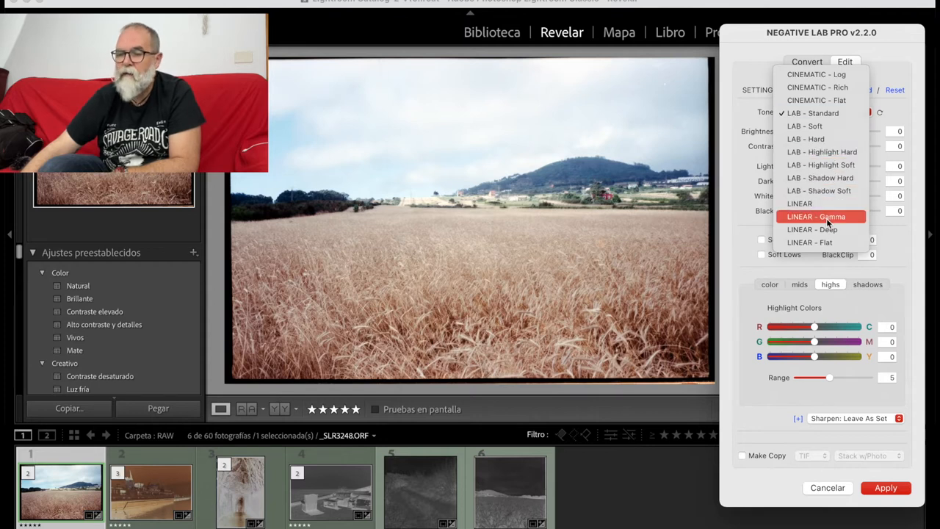
click(815, 215)
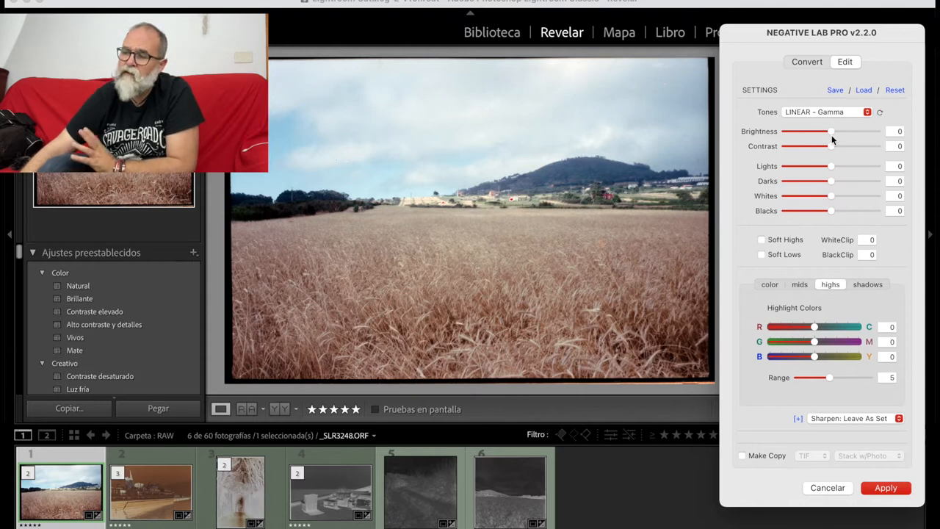
drag(830, 130, 873, 130)
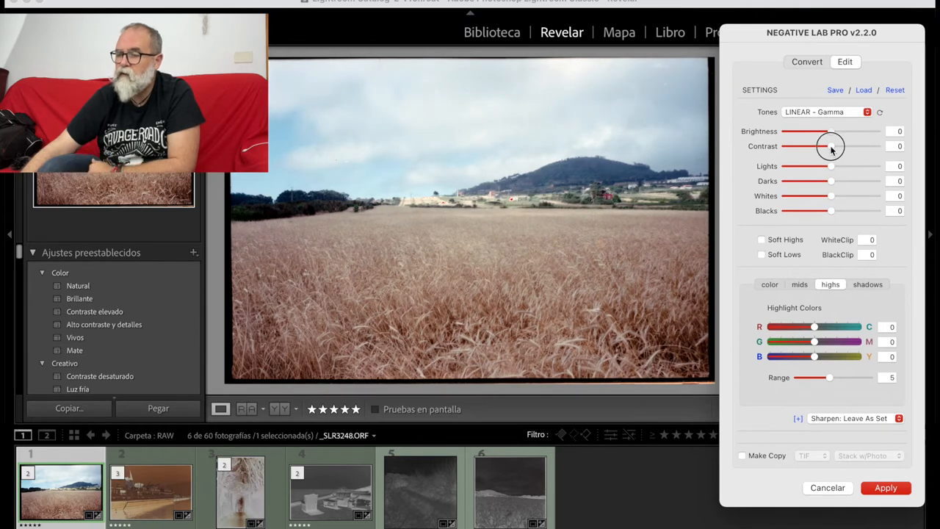
drag(832, 145, 870, 145)
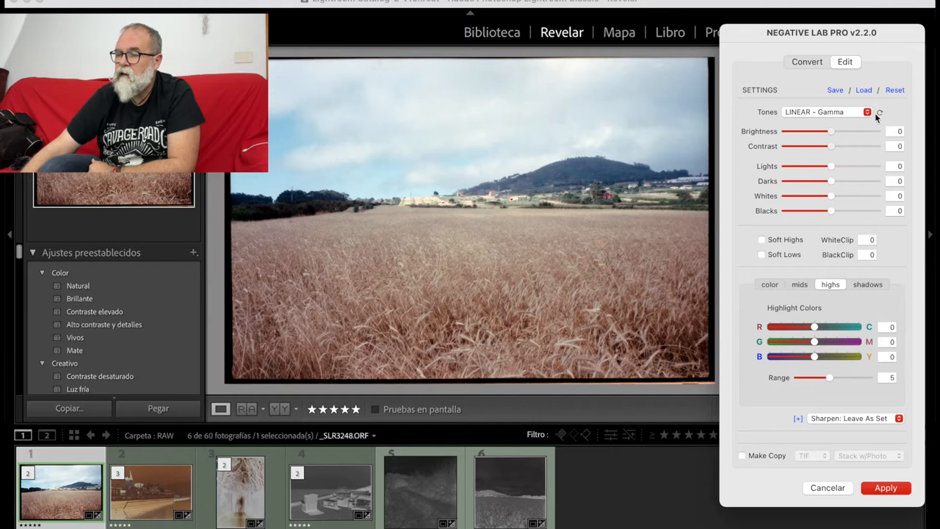
drag(831, 166, 860, 166)
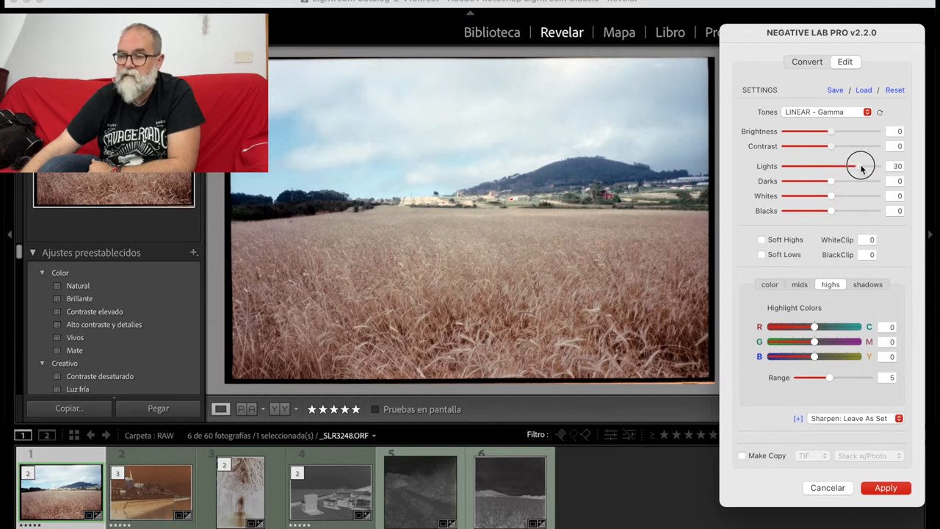
drag(861, 165, 804, 165)
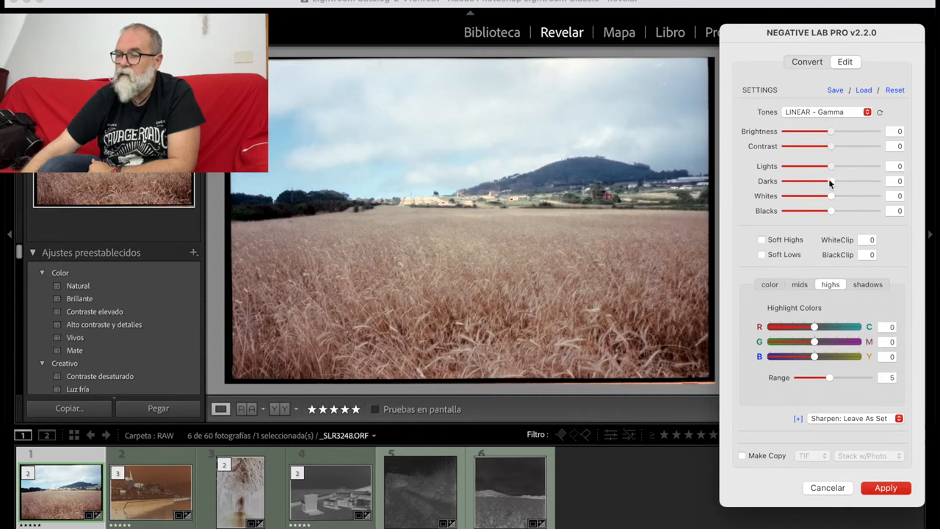
drag(830, 180, 845, 181)
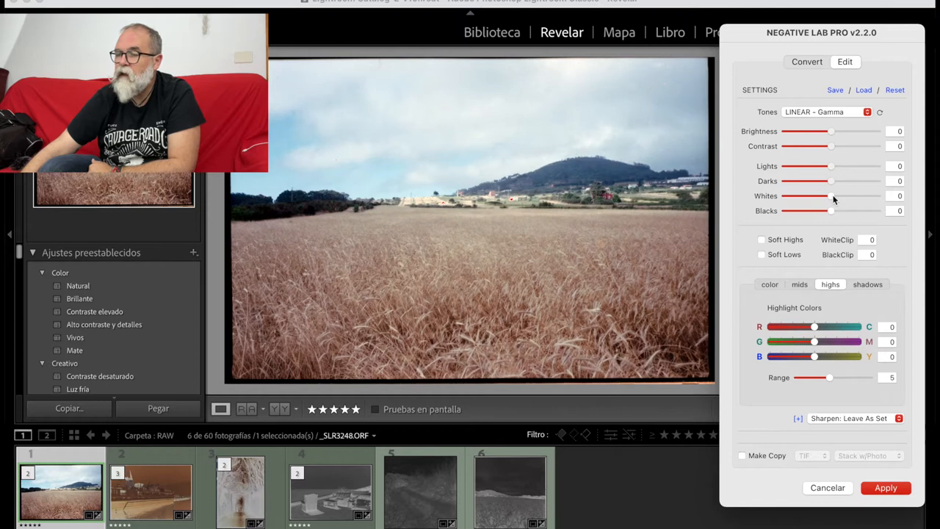
drag(831, 196, 799, 196)
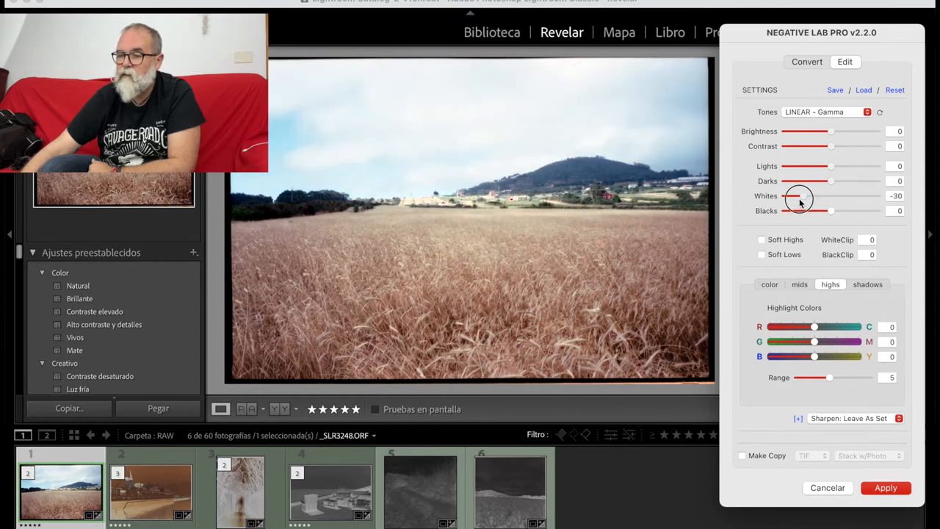
drag(799, 196, 831, 196)
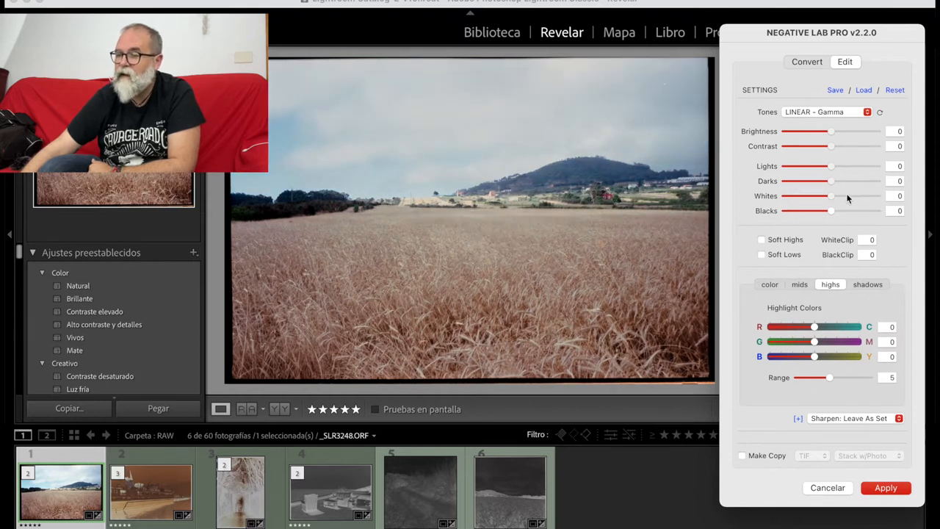
drag(830, 211, 810, 211)
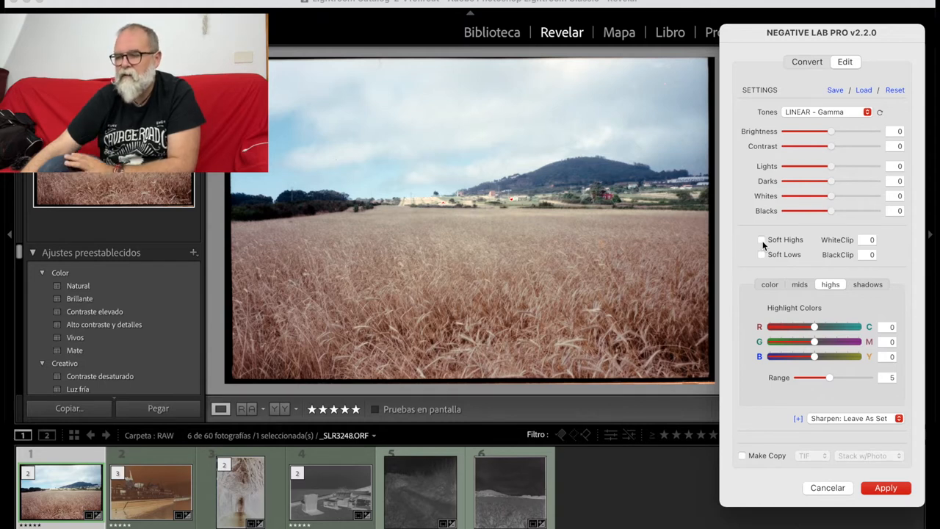
click(762, 240)
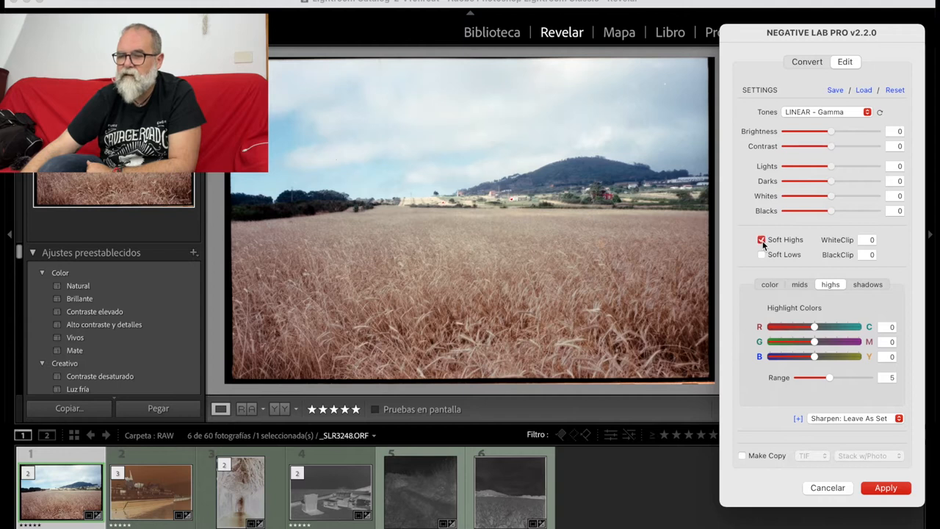
click(761, 239)
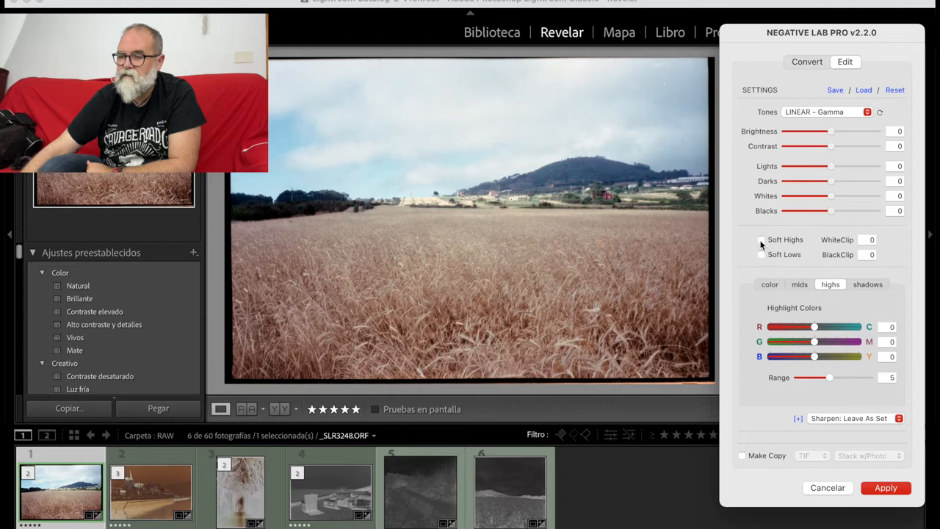
click(761, 255)
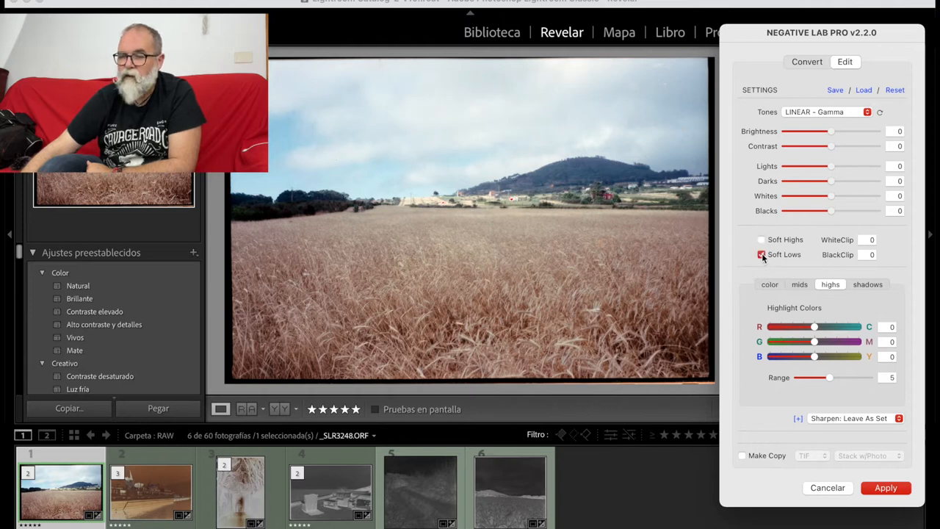
click(762, 254)
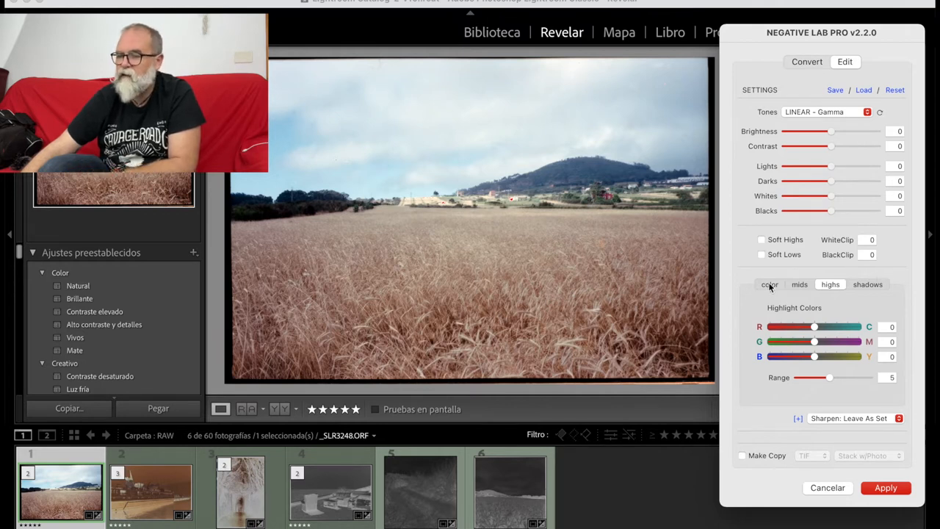
Try the Auto-Warm, Auto-Cool, Kodak and Fuji white balance presets on the wheat field
click(769, 284)
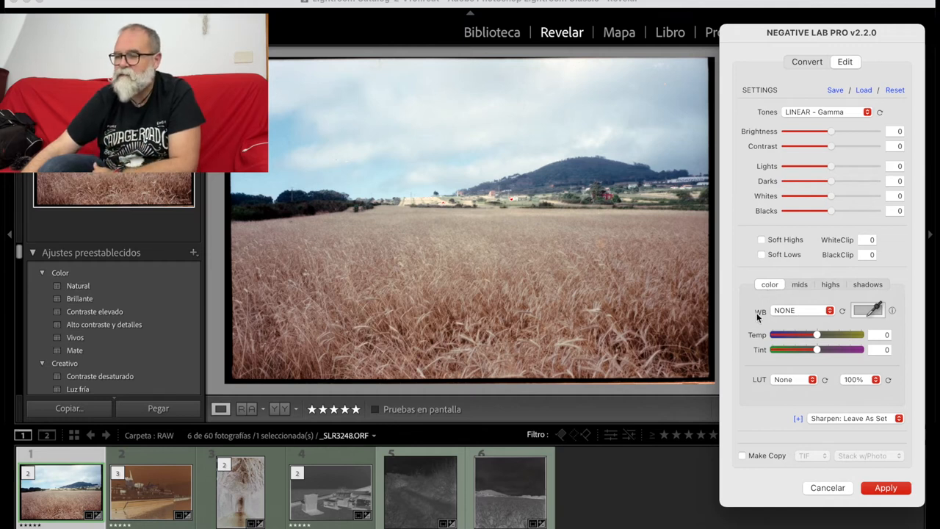
click(800, 310)
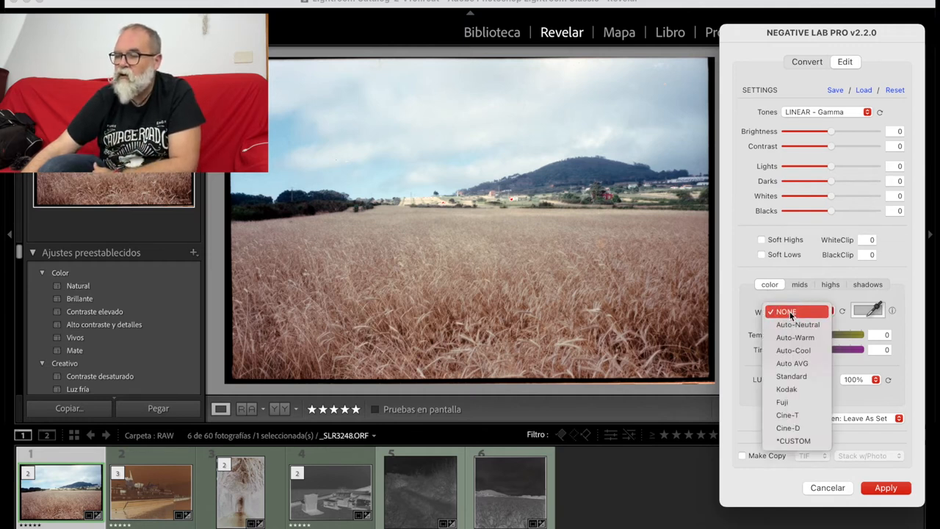
click(795, 337)
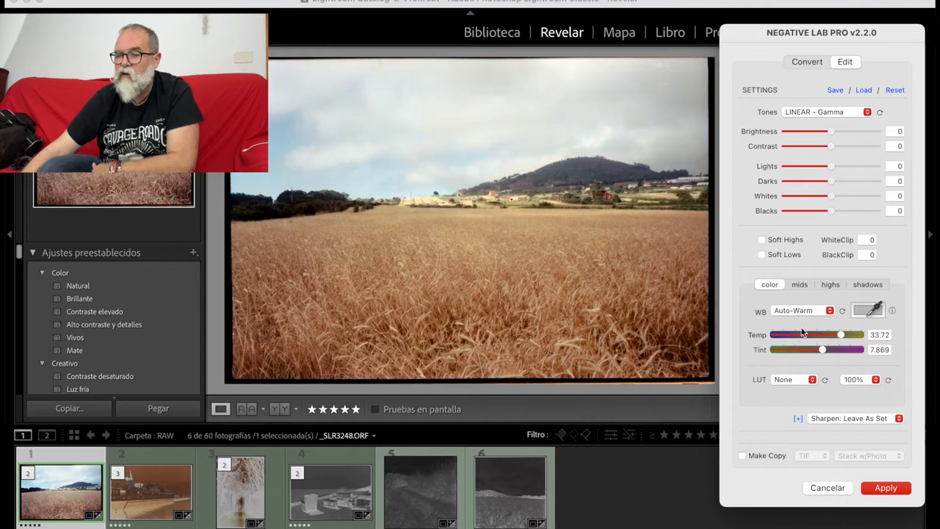
click(801, 310)
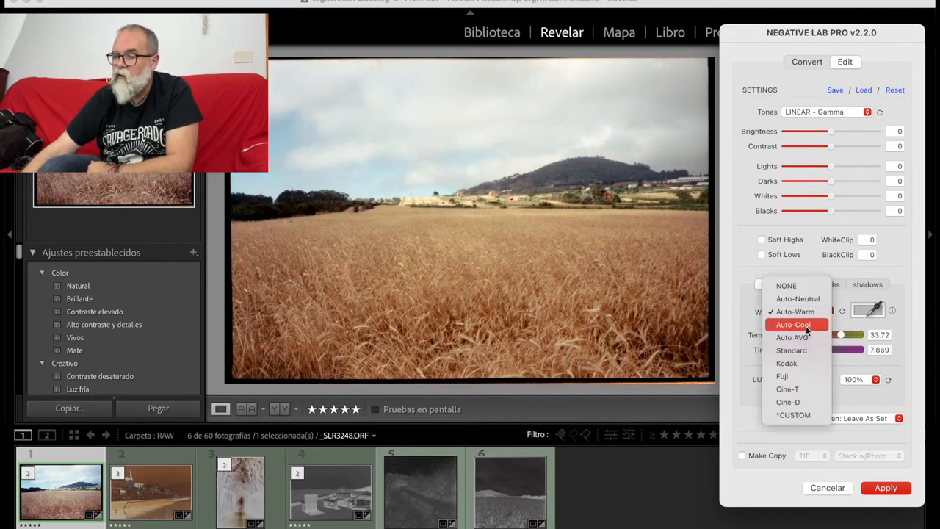
click(795, 311)
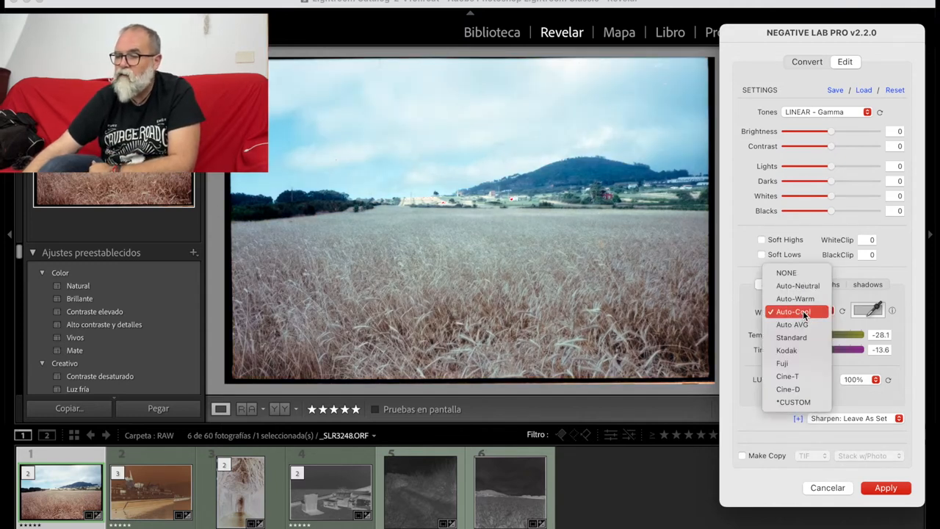
click(786, 351)
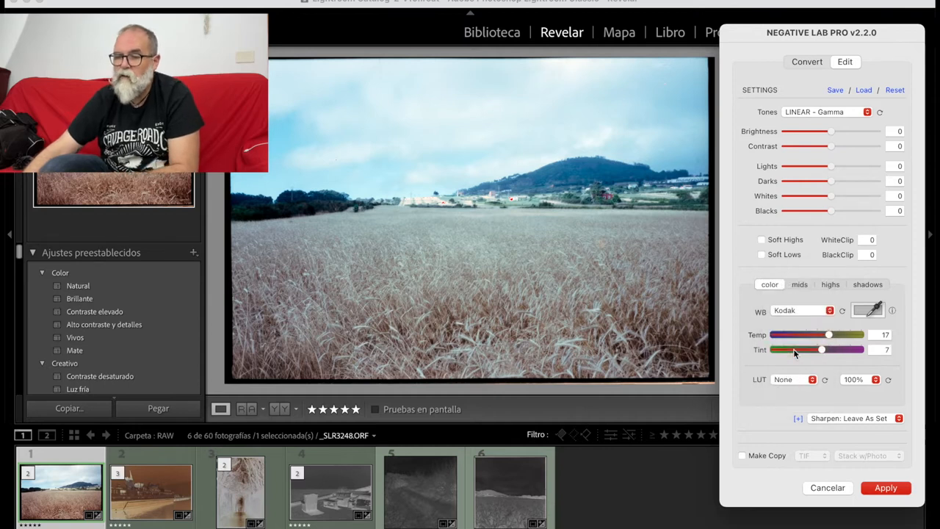
click(801, 310)
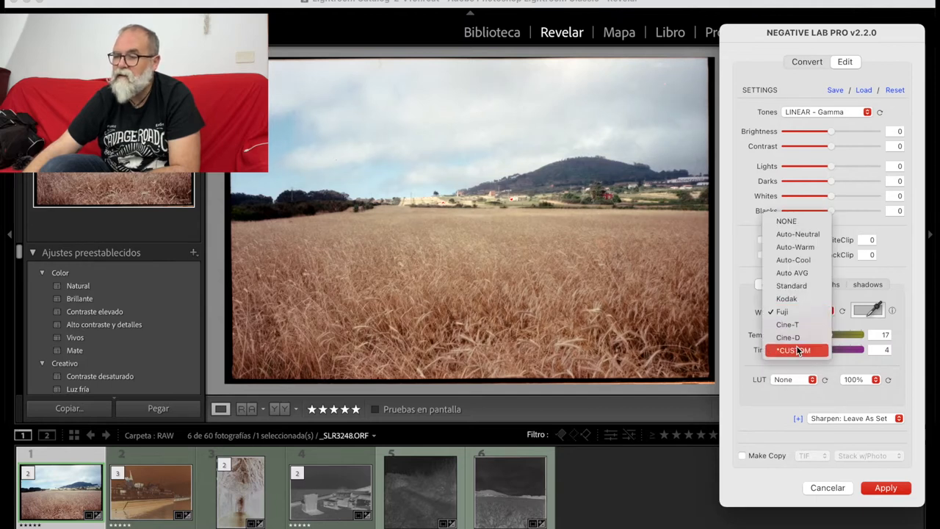
mouse_move(797, 221)
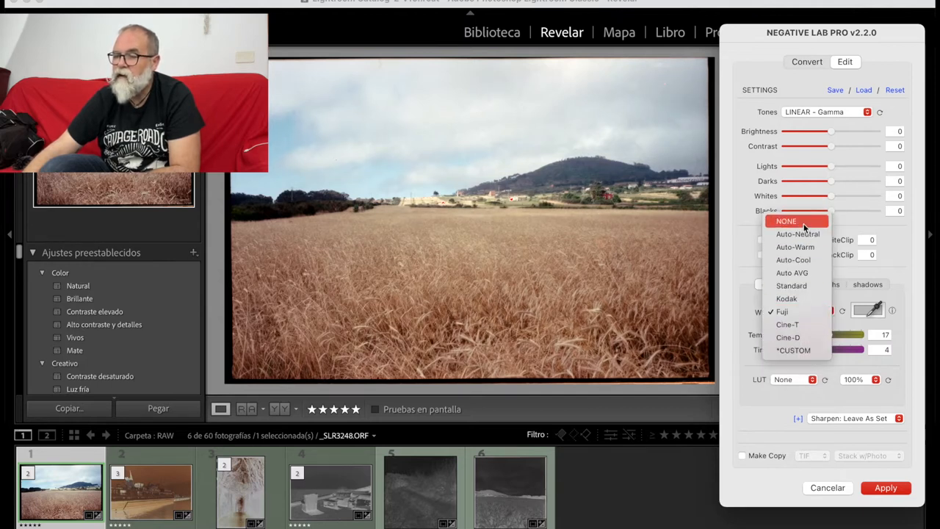
Settle on the Auto-Neutral white balance preset
click(797, 233)
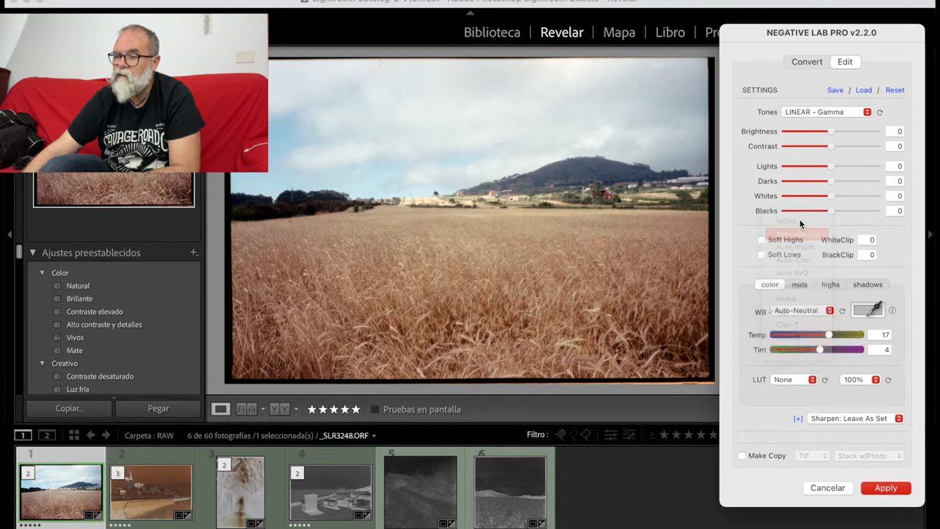
click(796, 310)
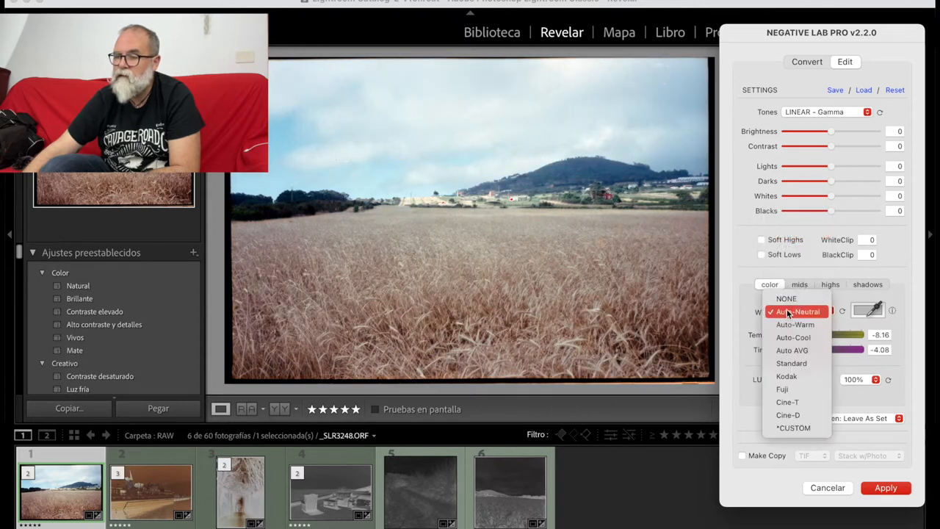
click(786, 298)
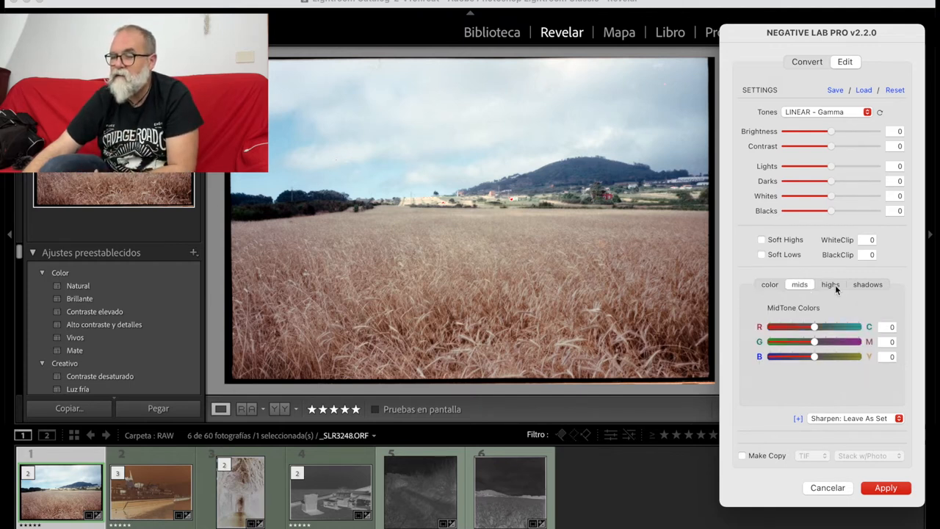
Show the shadow colour balances and check that sharpening stays at leave as set
click(868, 284)
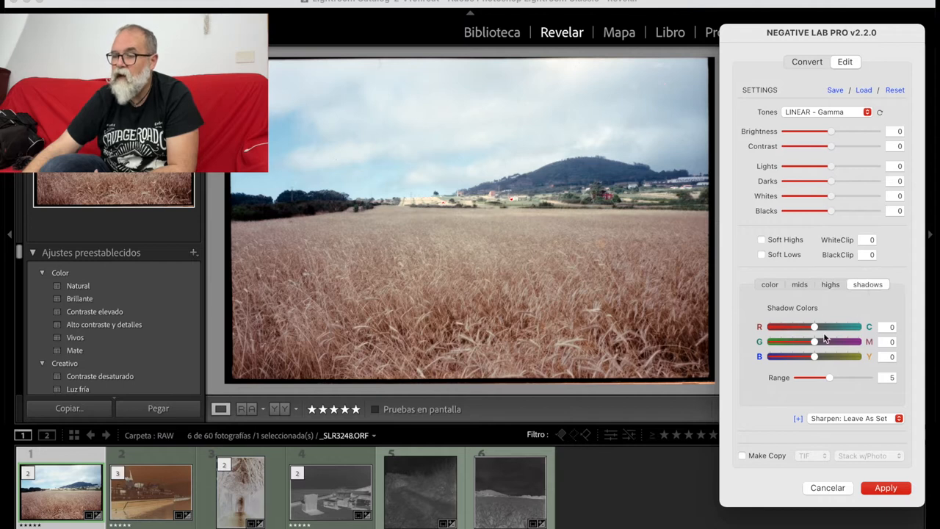
mouse_move(849, 391)
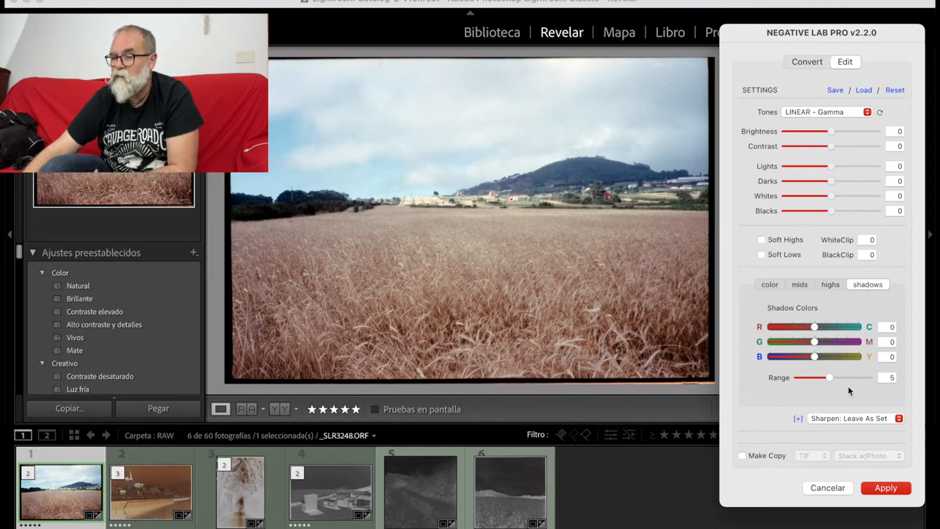
mouse_move(822, 389)
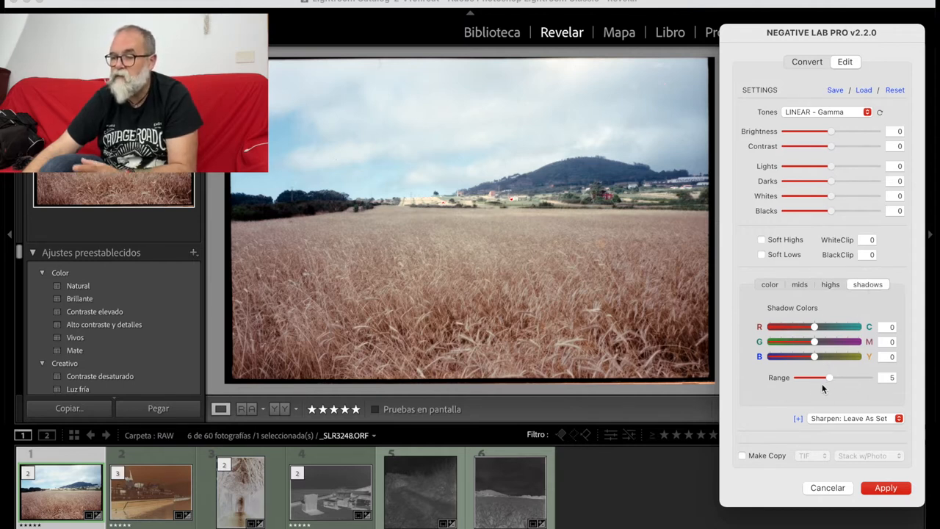
mouse_move(834, 422)
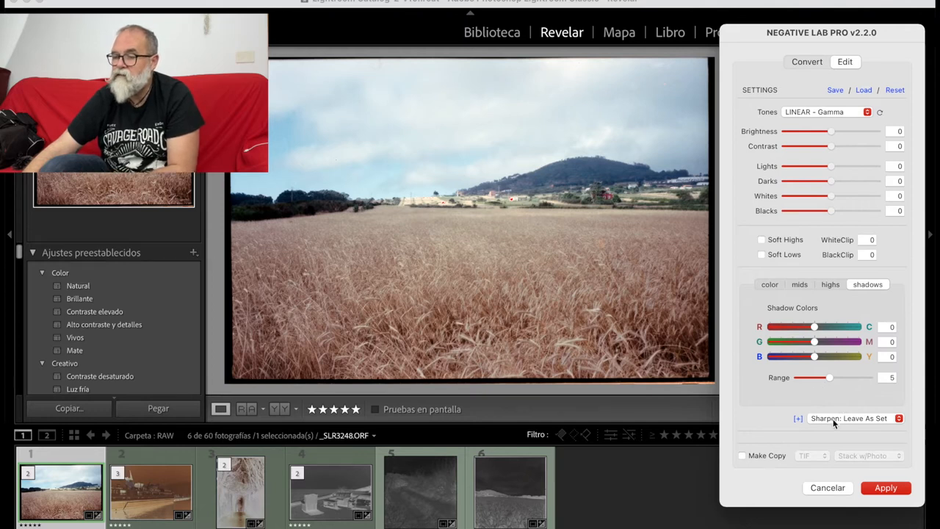
click(852, 418)
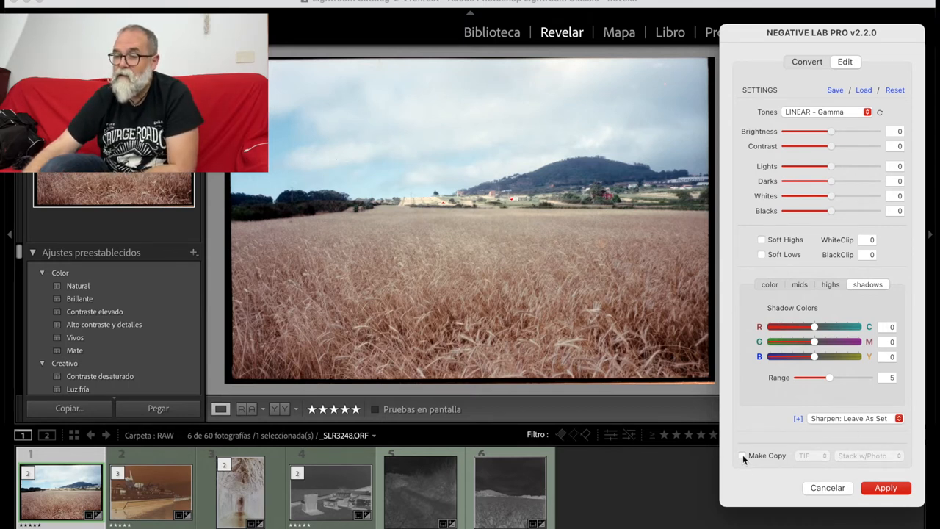
Enable Make Copy to inspect the TIF format option, then disable it again
click(742, 456)
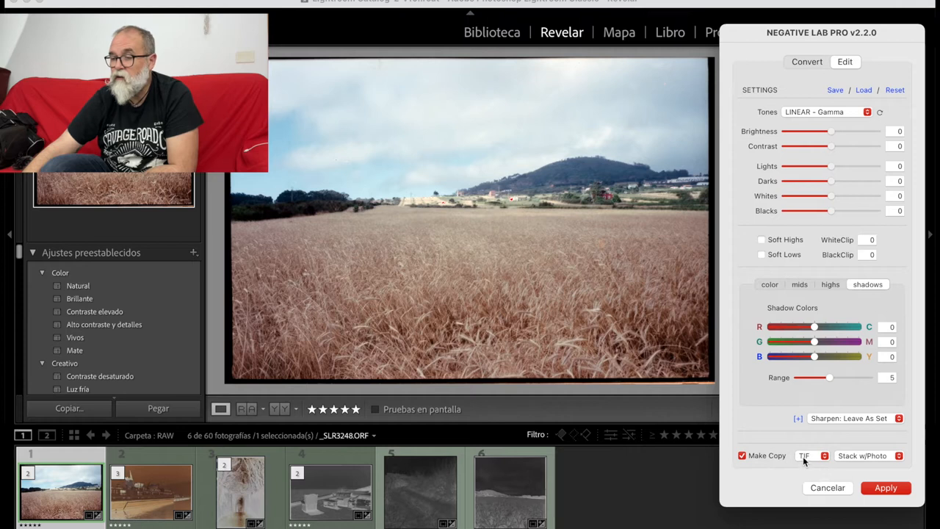
click(811, 456)
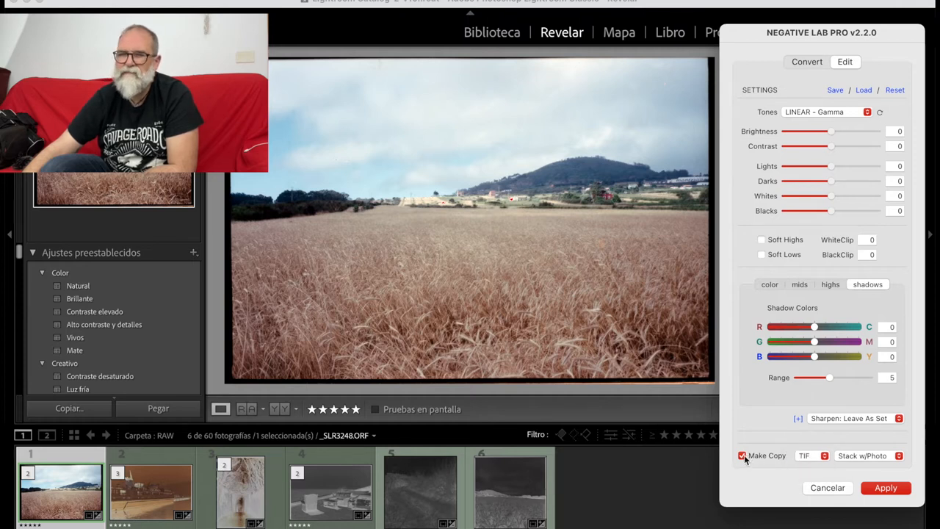
click(742, 455)
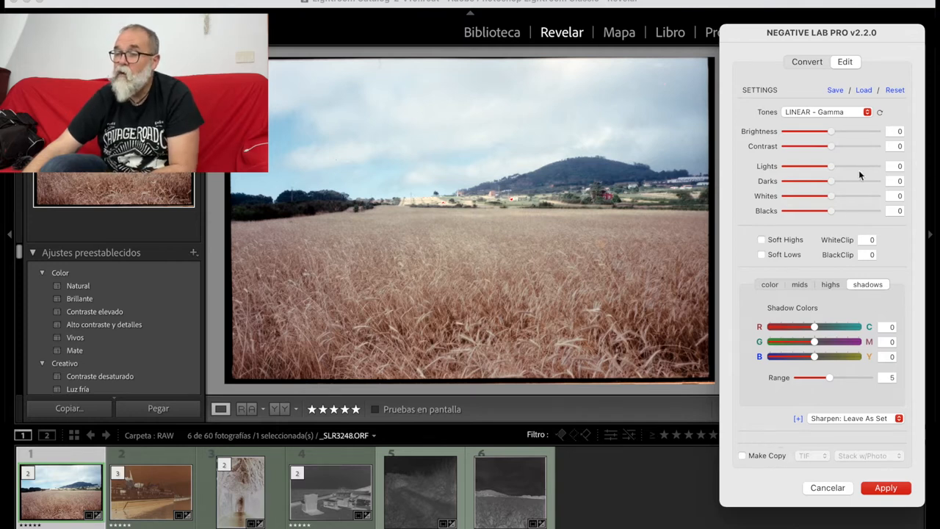
mouse_move(884, 123)
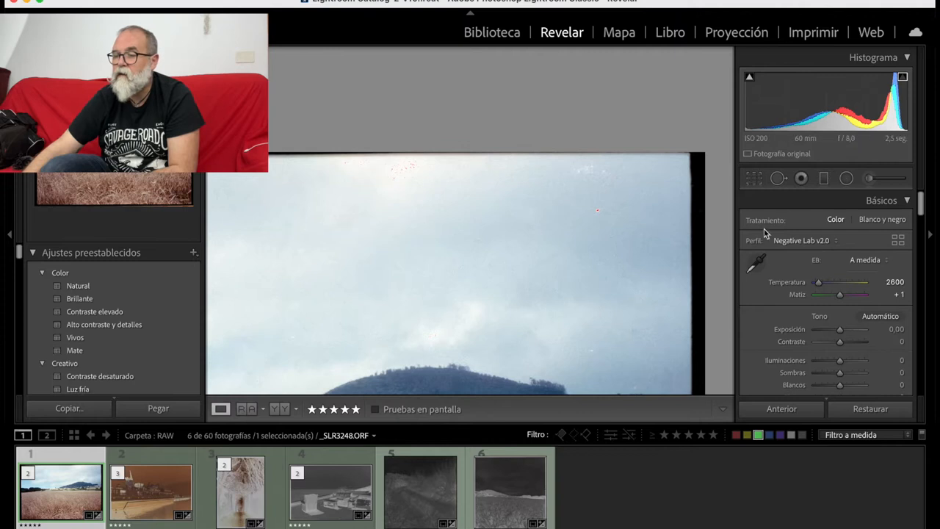
click(777, 178)
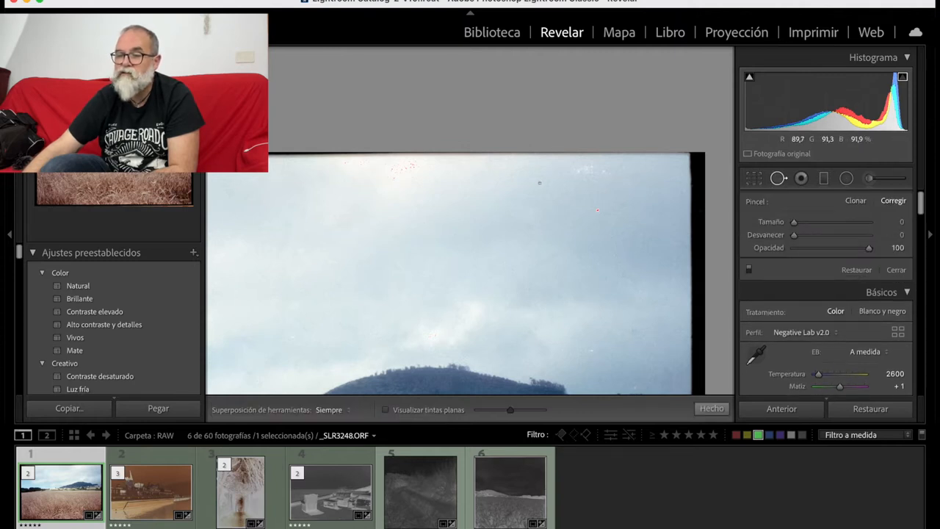
mouse_move(778, 189)
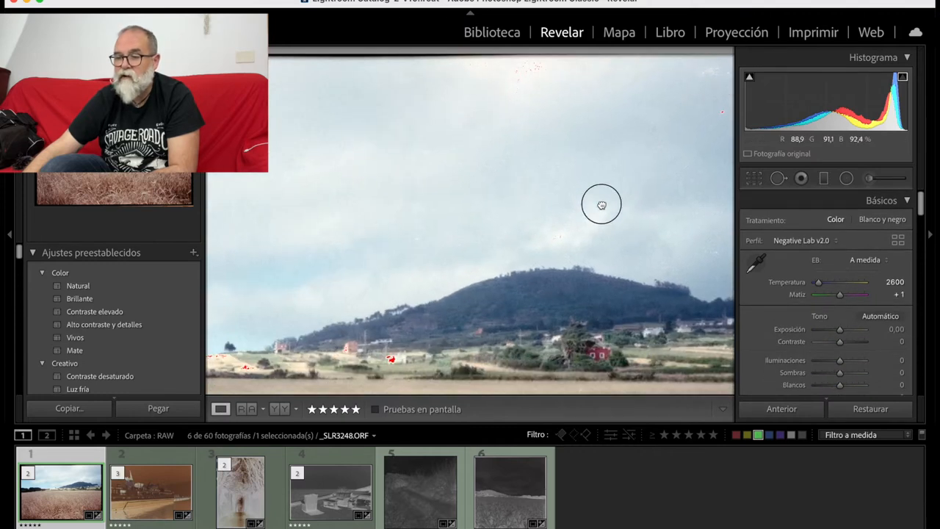
click(151, 490)
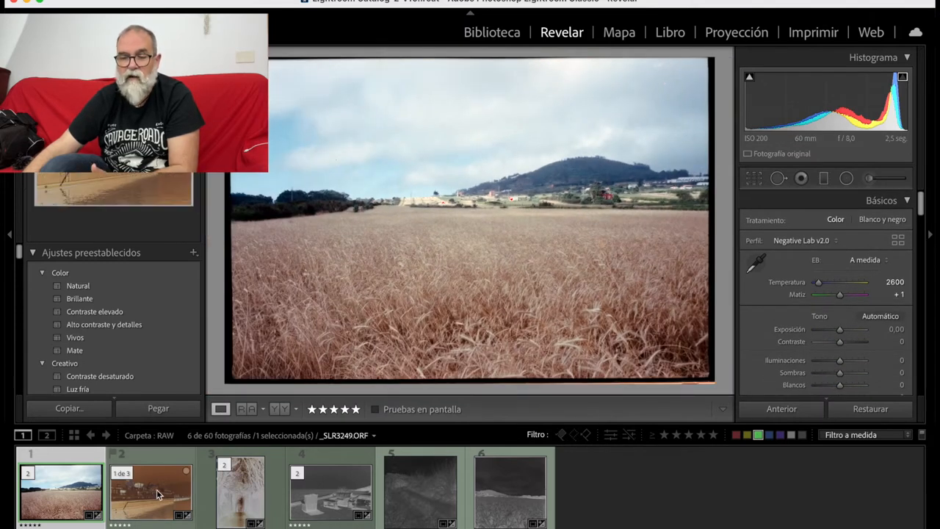
Select the ship negative and sample its film border with the WB eyedropper
click(151, 491)
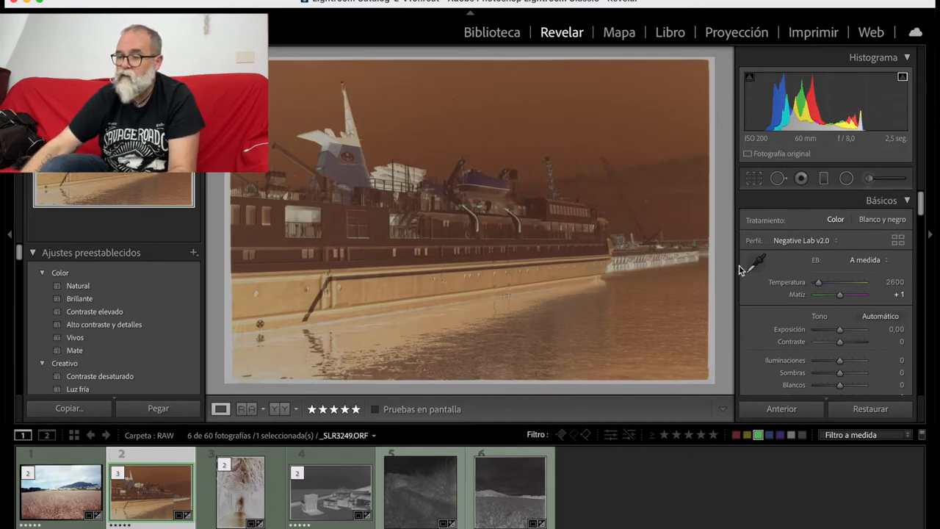
click(760, 259)
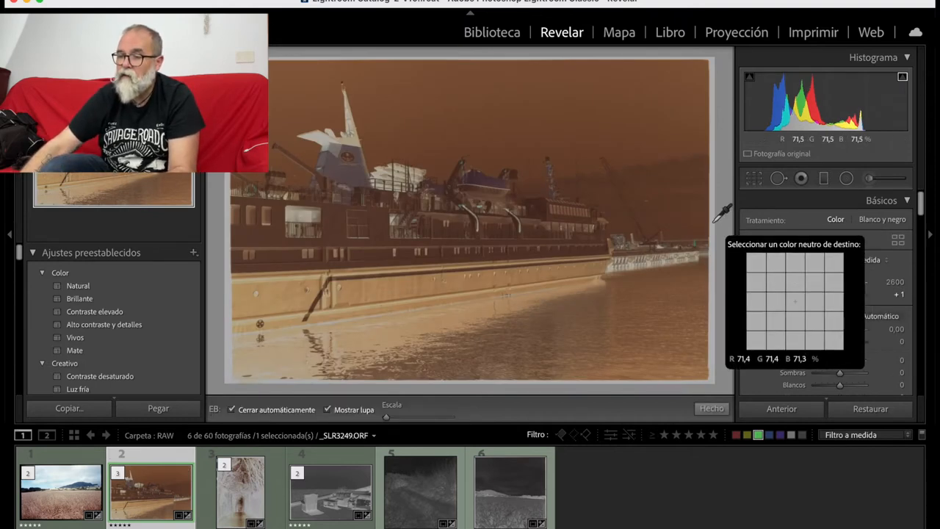
click(710, 408)
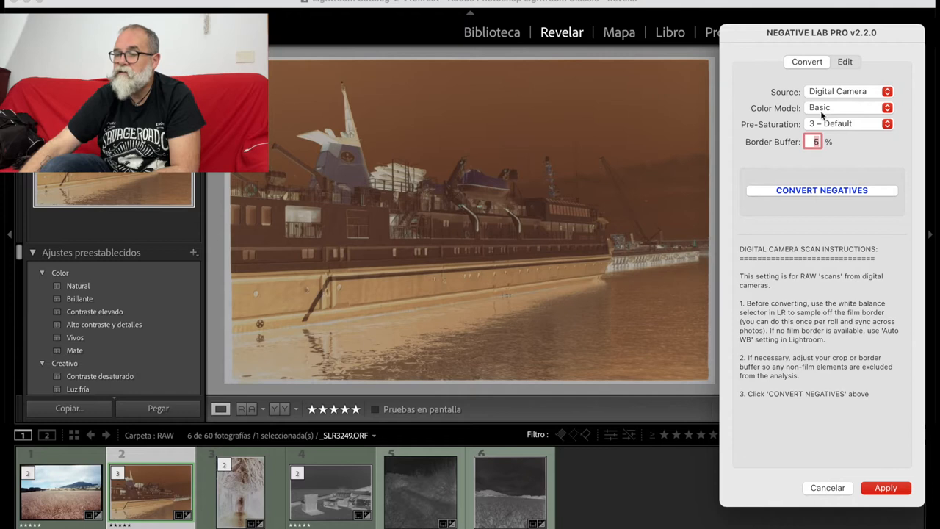
Choose the Frontier colour model for the ship negative
click(845, 108)
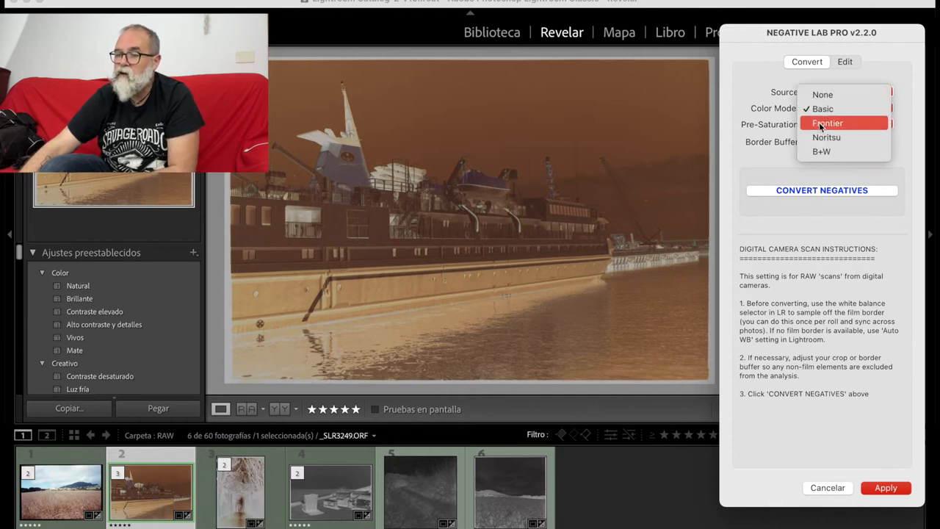
click(827, 122)
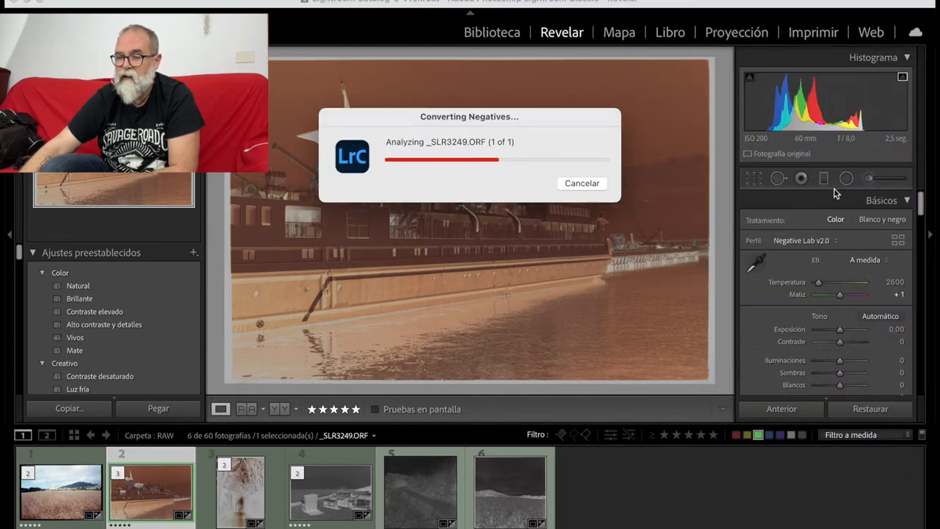
mouse_move(830, 204)
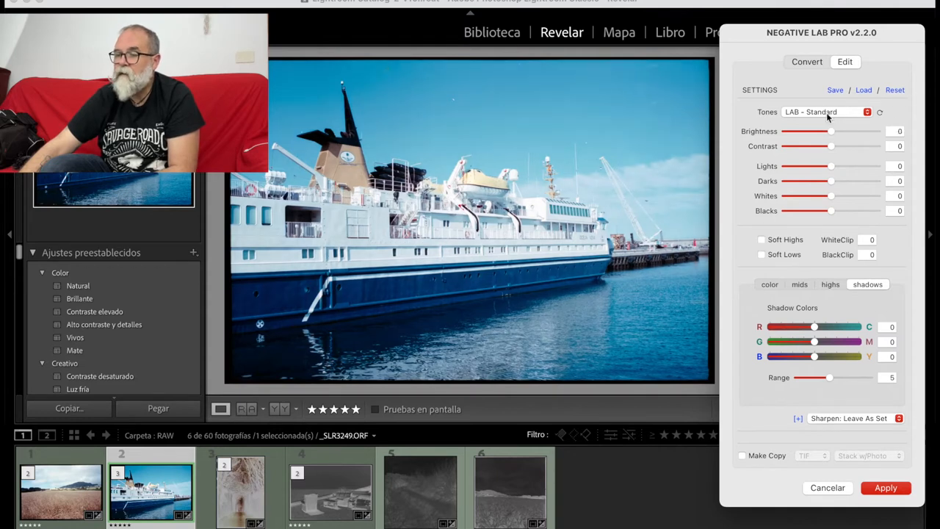
Change the ship photo's Tones profile from LAB - Hard to LINEAR - Gamma
click(828, 112)
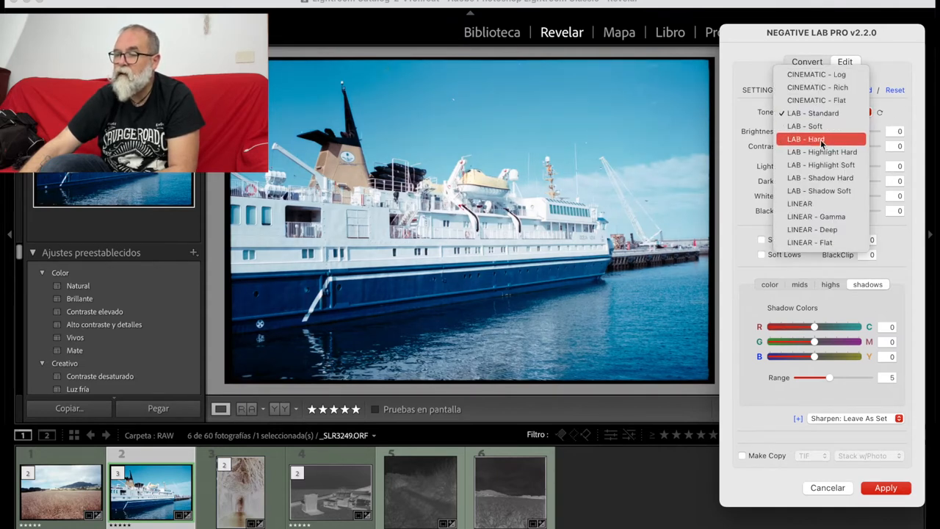
click(806, 139)
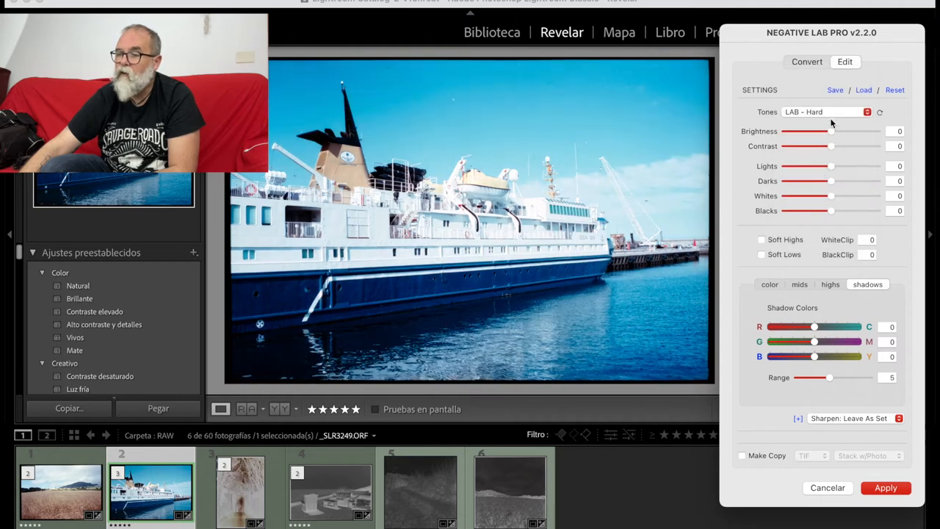
click(826, 111)
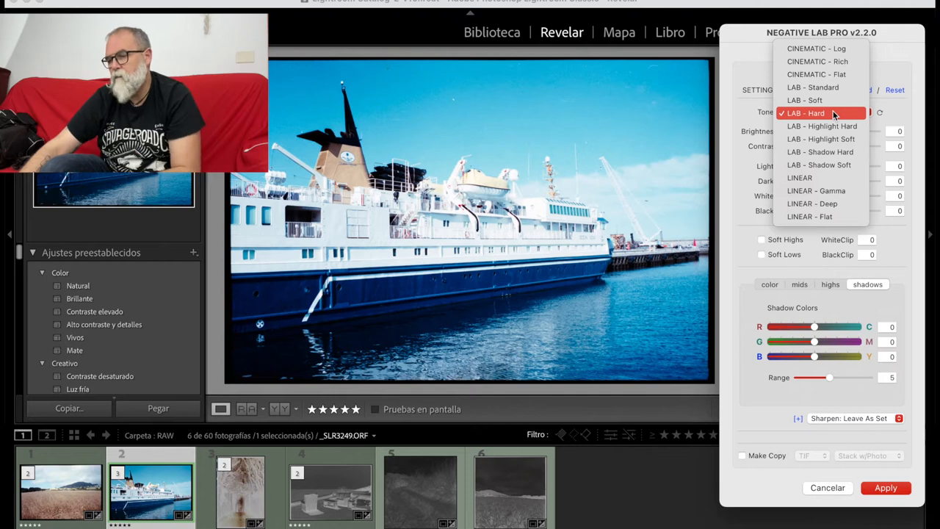
click(816, 190)
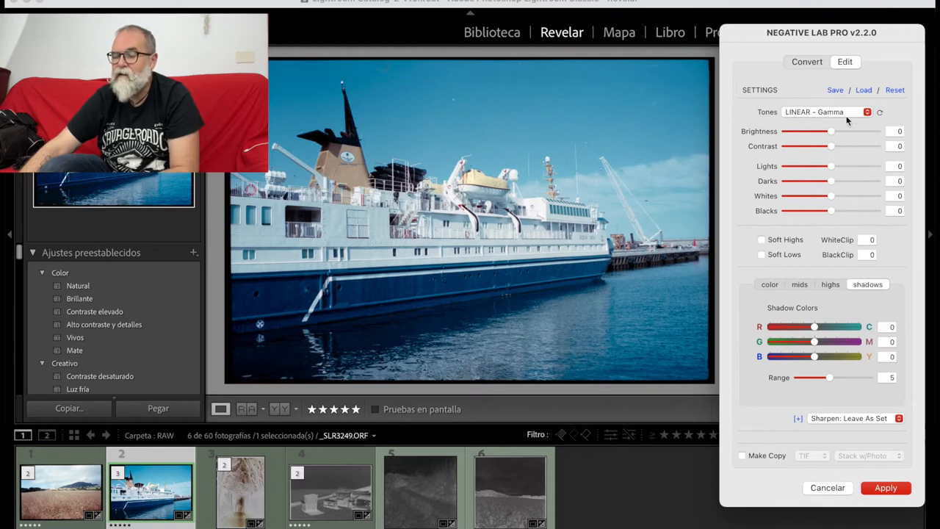
mouse_move(852, 237)
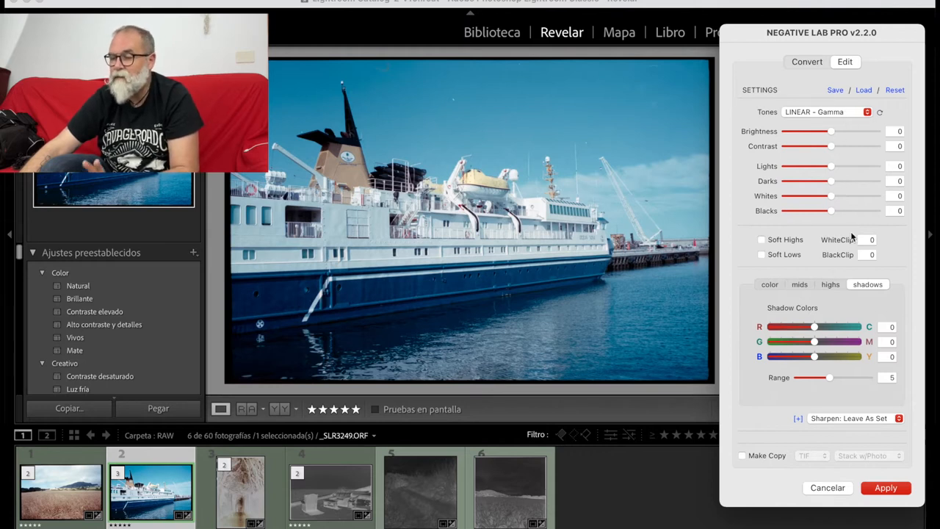
mouse_move(825, 176)
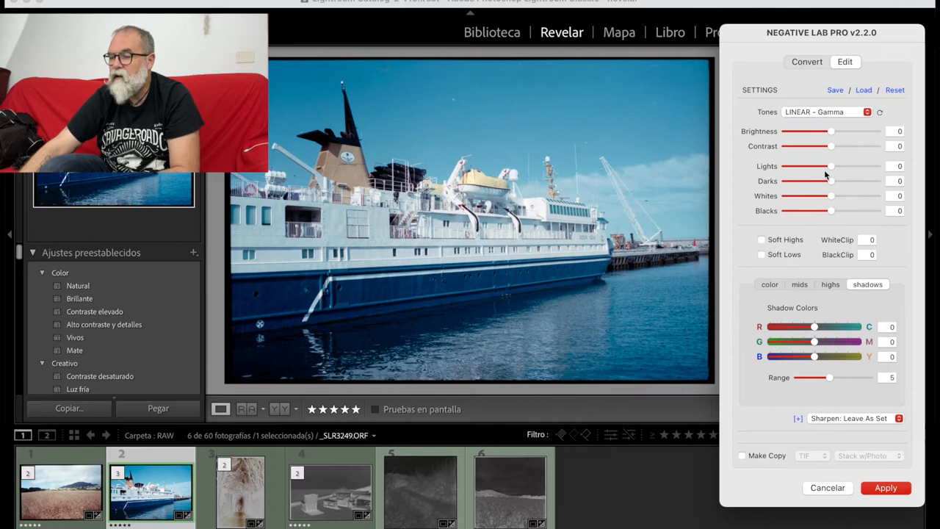
mouse_move(834, 195)
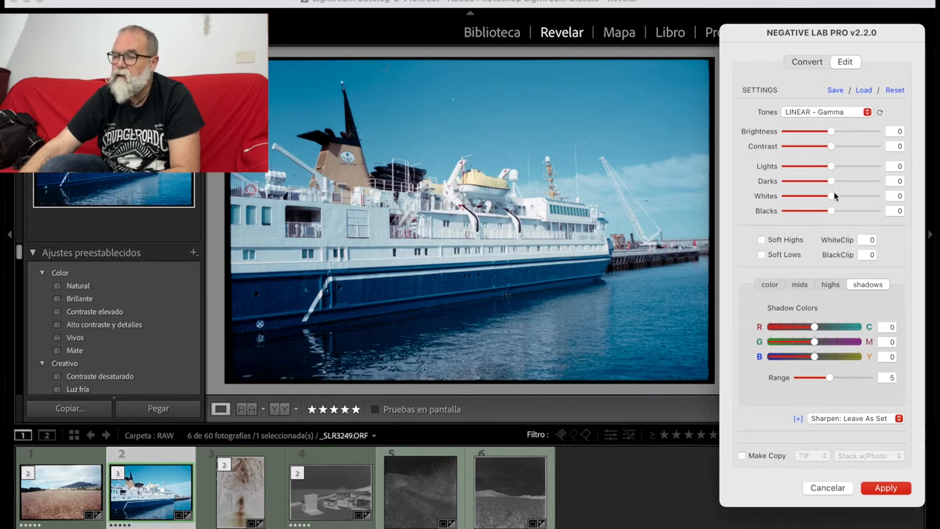
mouse_move(830, 212)
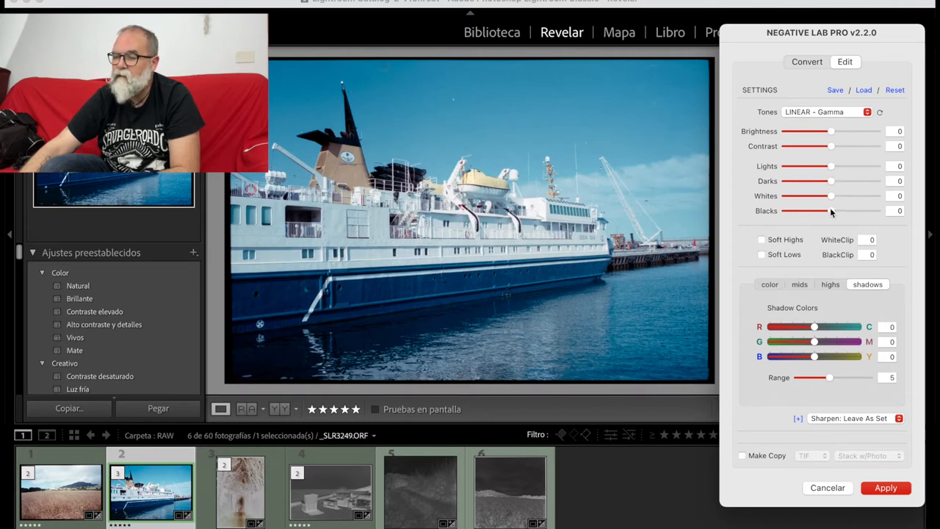
Set the ship photo's Darks to 12, Blacks 9, Lights -14 and Brightness 5
drag(803, 210, 840, 211)
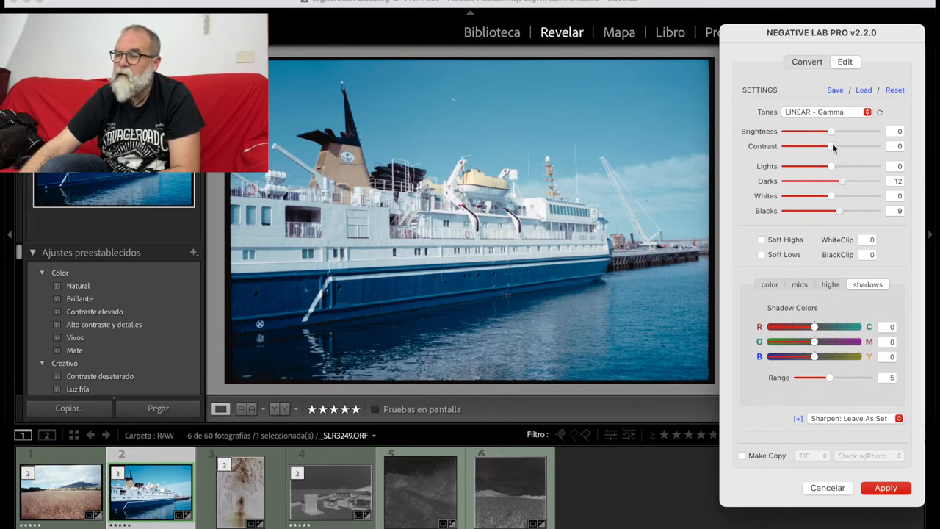
drag(830, 166, 818, 166)
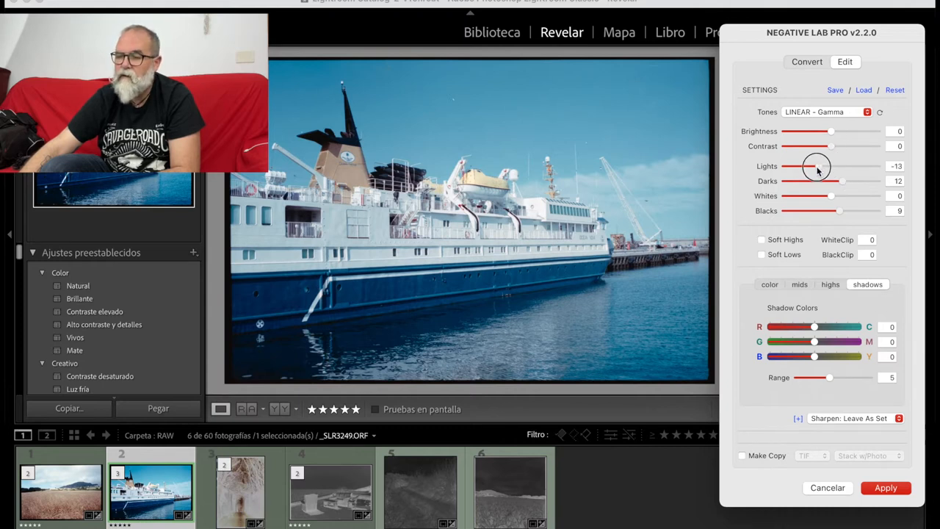
drag(830, 131, 835, 131)
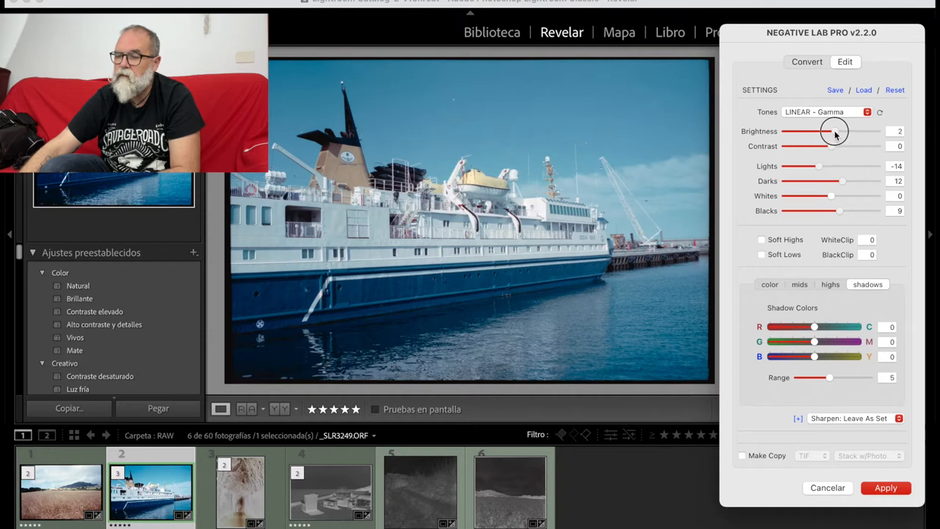
drag(834, 131, 838, 131)
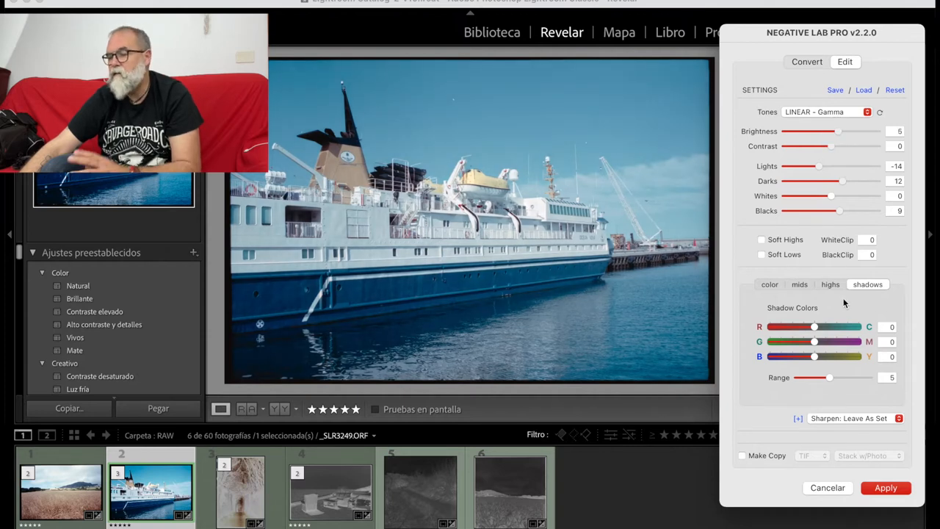
Set Kodak white balance with LUT None on the ship photo, then add the wheat field to the selection
click(769, 285)
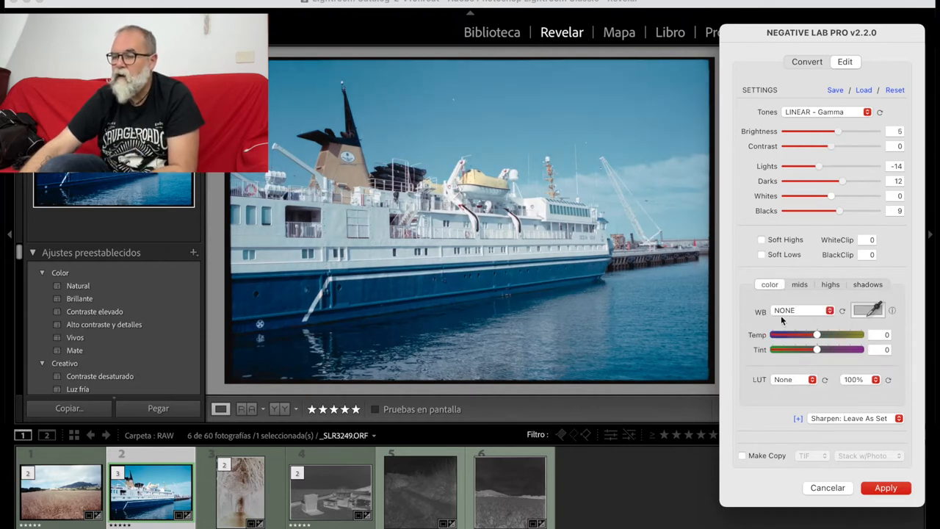
click(801, 310)
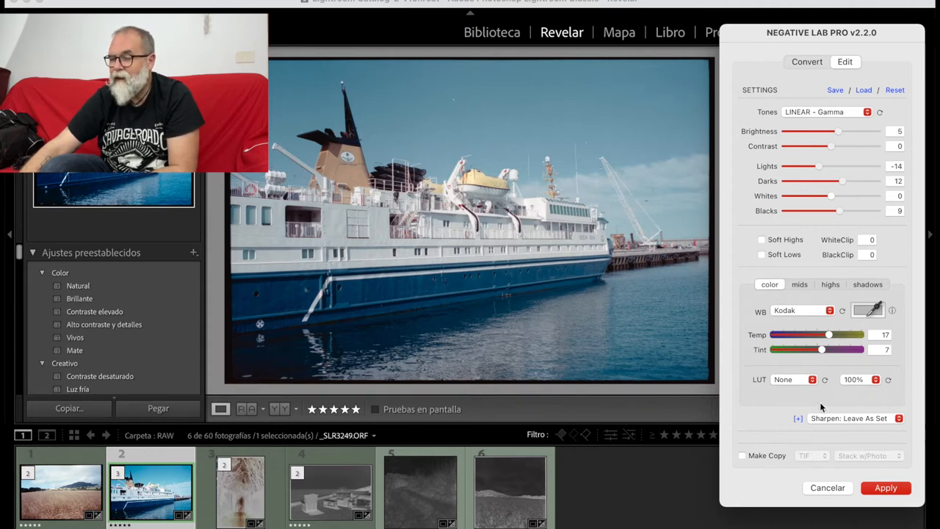
click(794, 379)
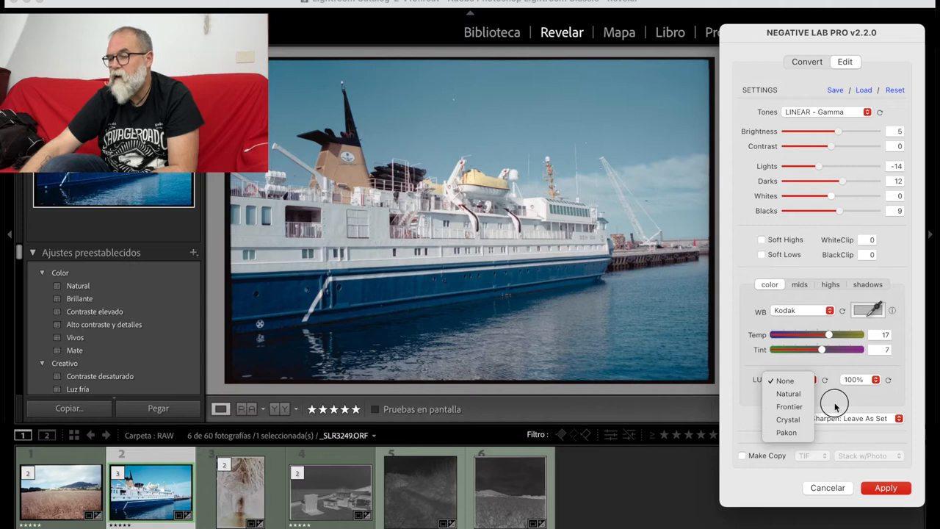
click(784, 381)
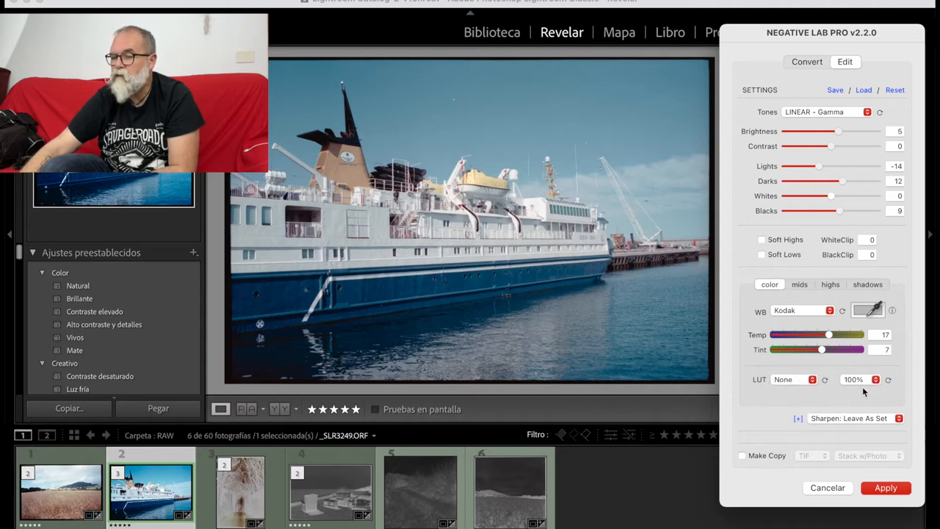
mouse_move(823, 293)
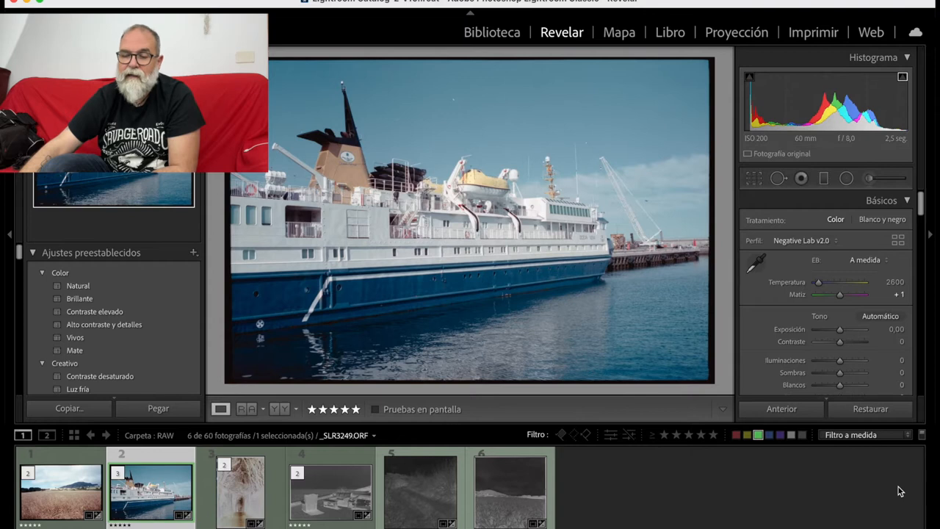
mouse_move(870, 490)
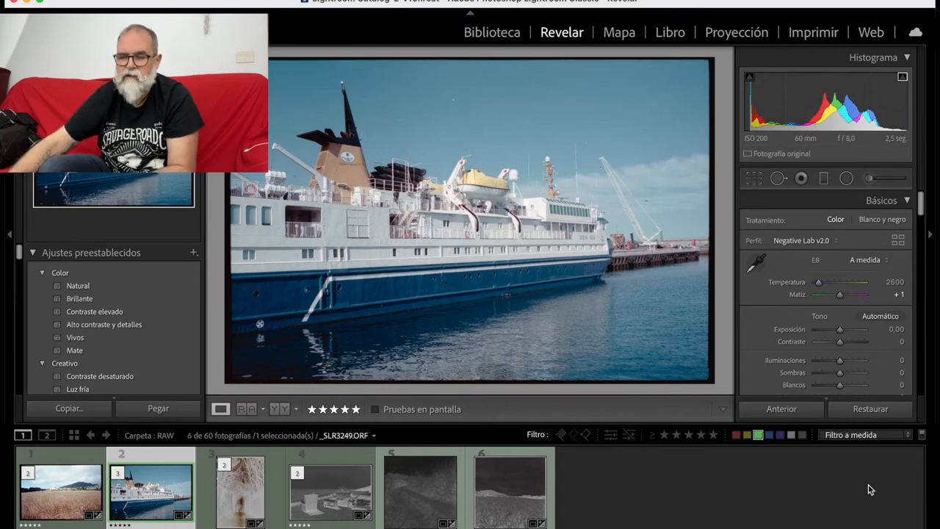
click(61, 489)
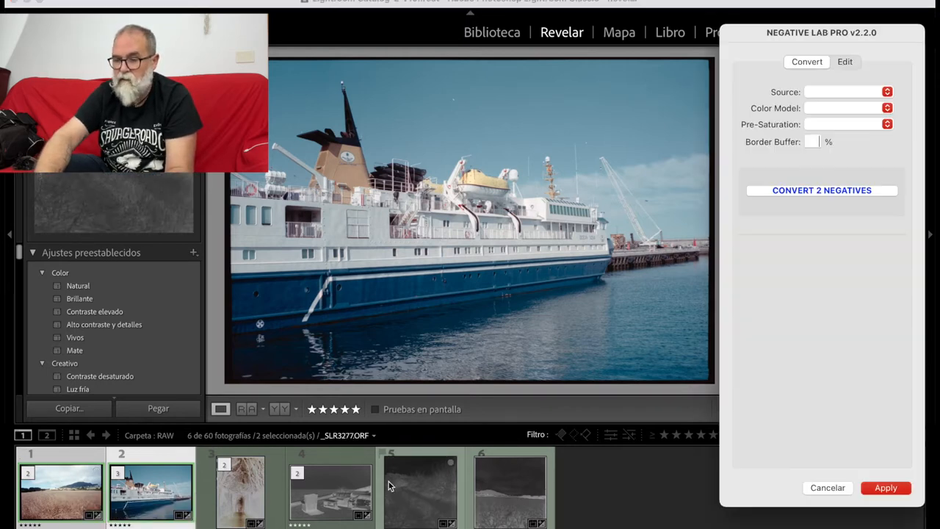
Un-convert the 2 selected negatives, apply, and restart converting both in Negative Lab Pro
click(845, 61)
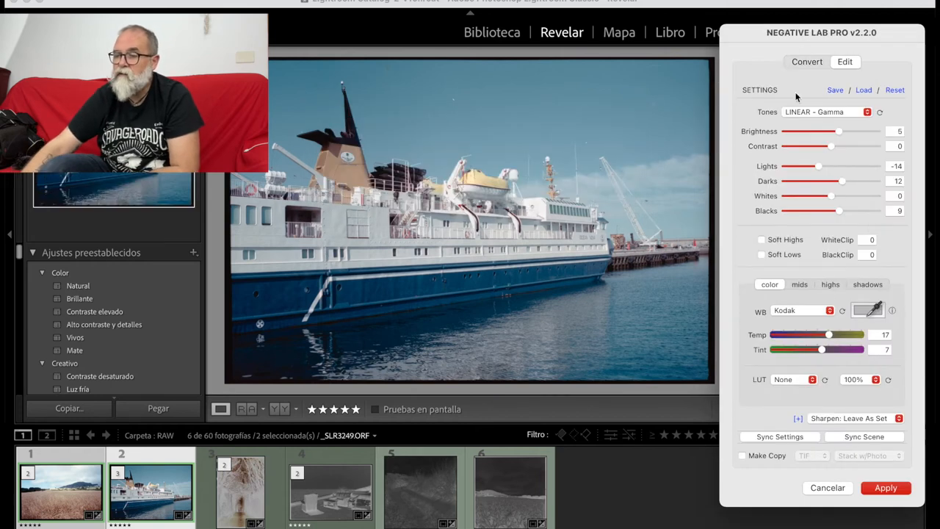
click(806, 62)
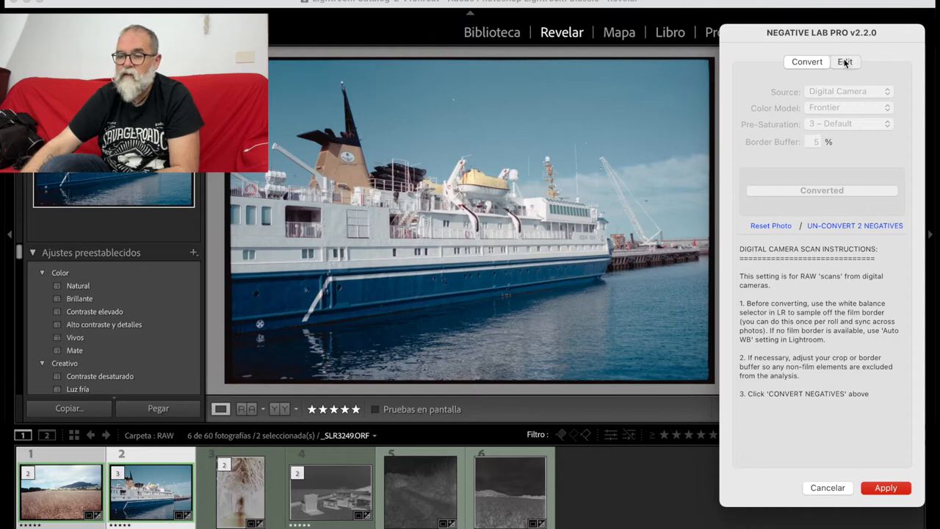
click(844, 61)
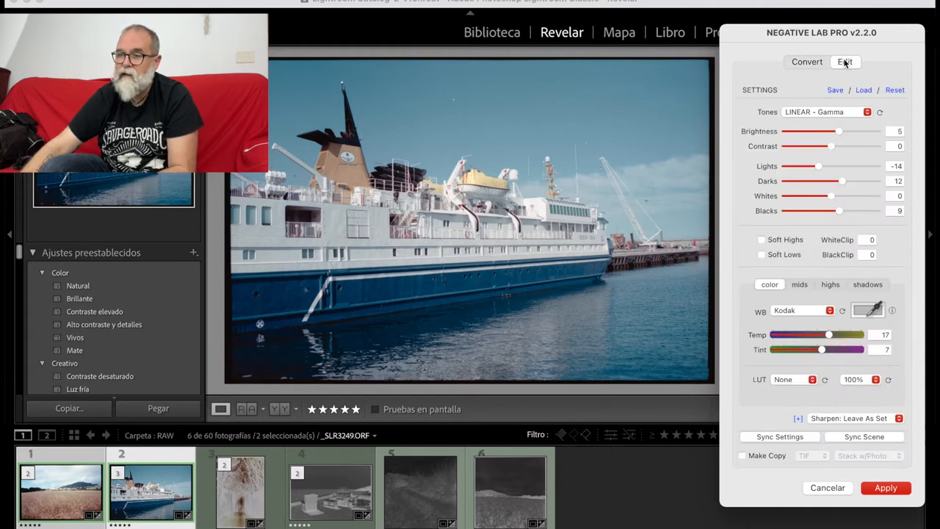
click(806, 61)
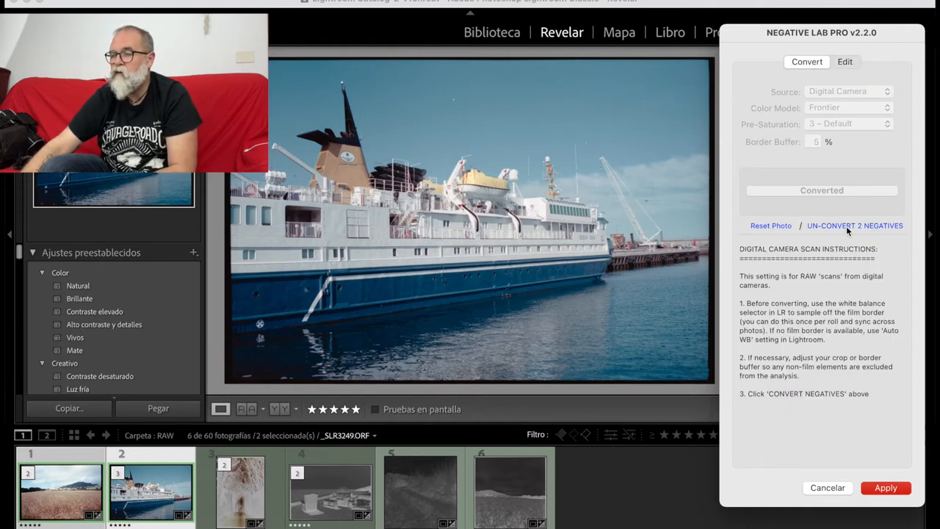
mouse_move(855, 225)
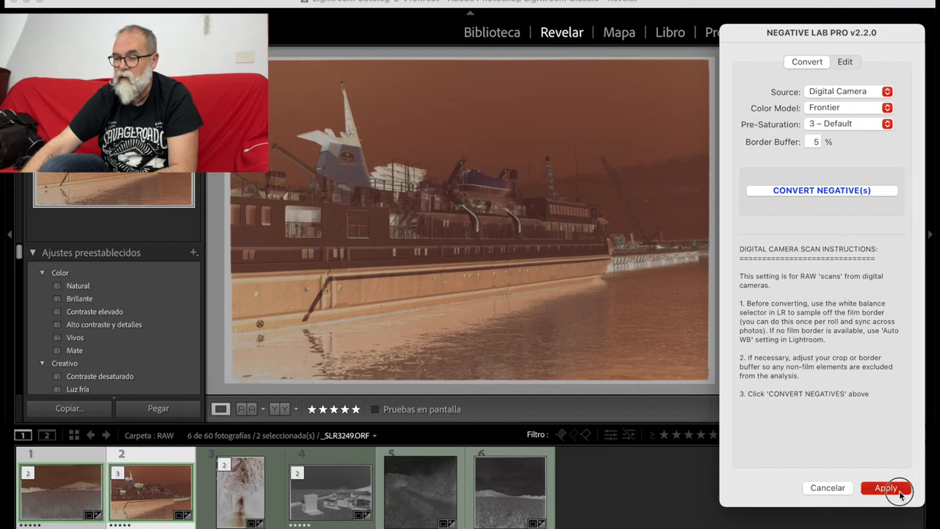
click(885, 488)
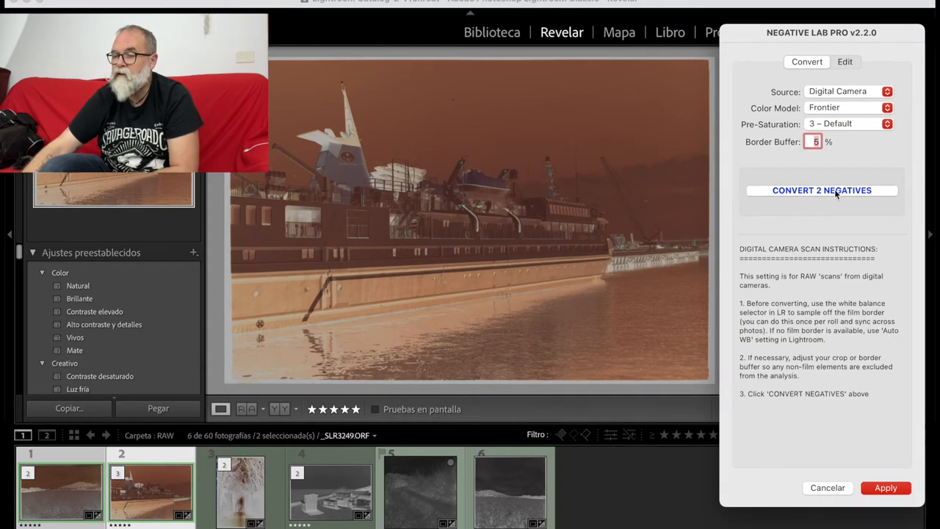
click(822, 190)
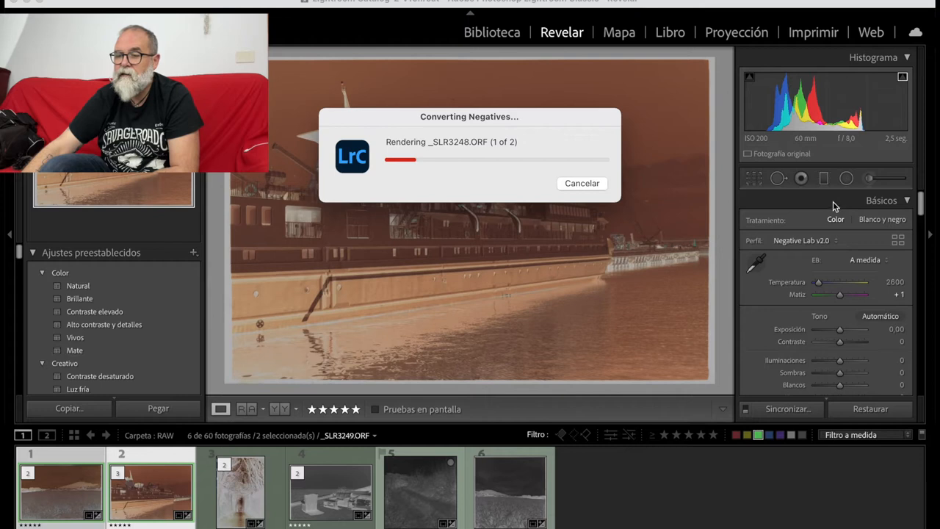
mouse_move(814, 256)
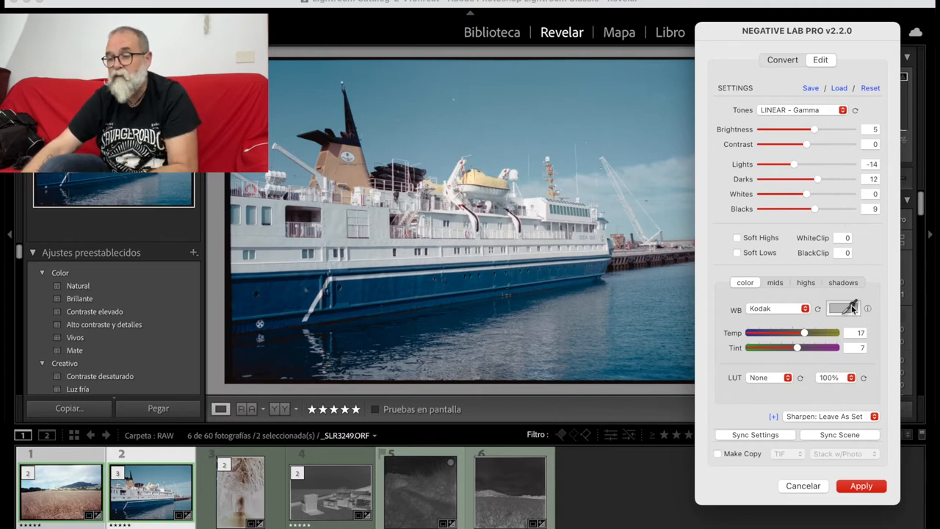
mouse_move(835, 185)
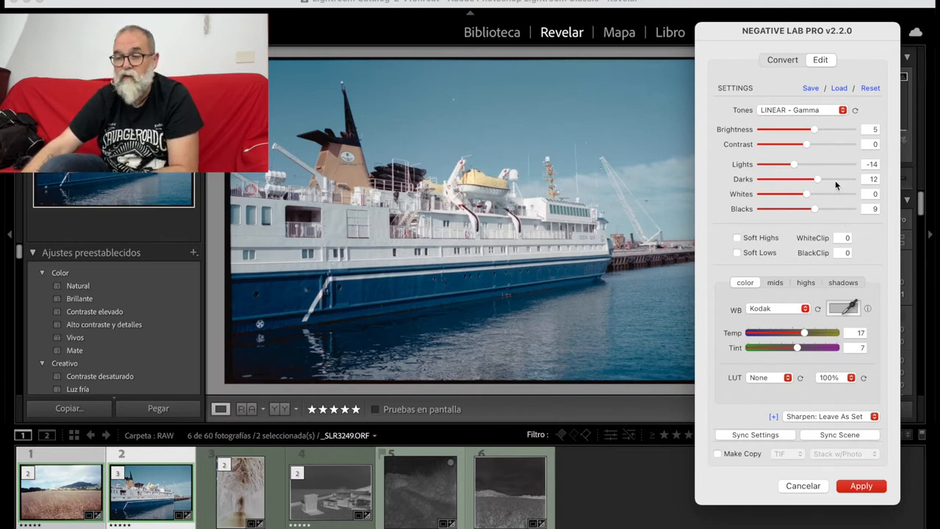
mouse_move(782, 369)
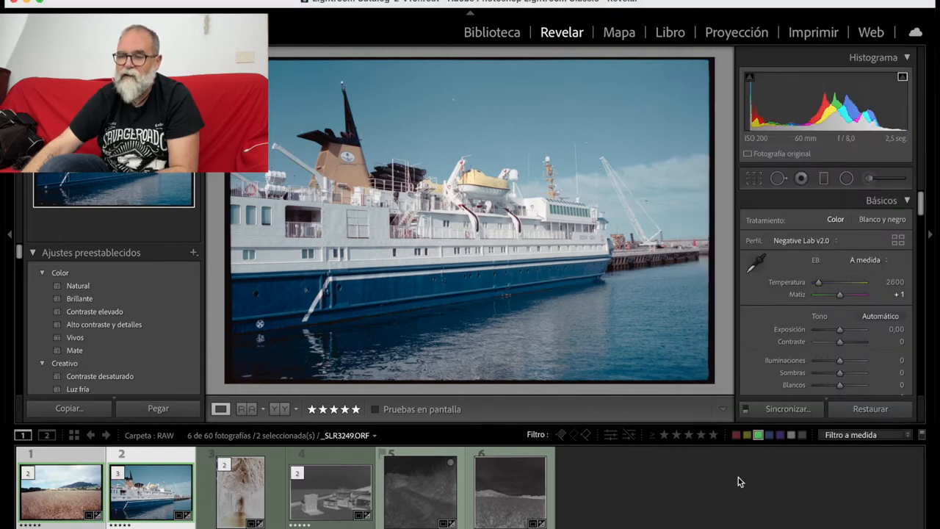
View the converted wheat field and ship photos, then select the grassy path negative, frame 5
click(61, 488)
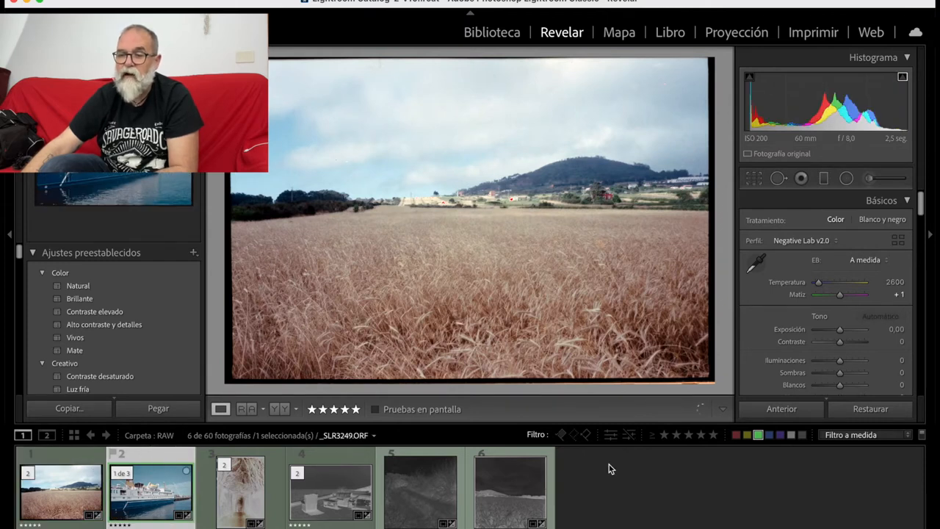
click(151, 488)
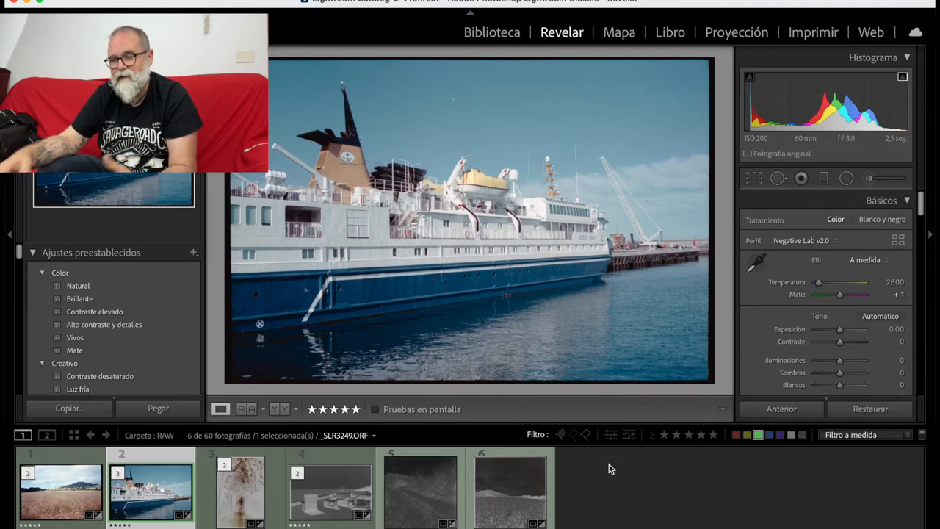
click(420, 489)
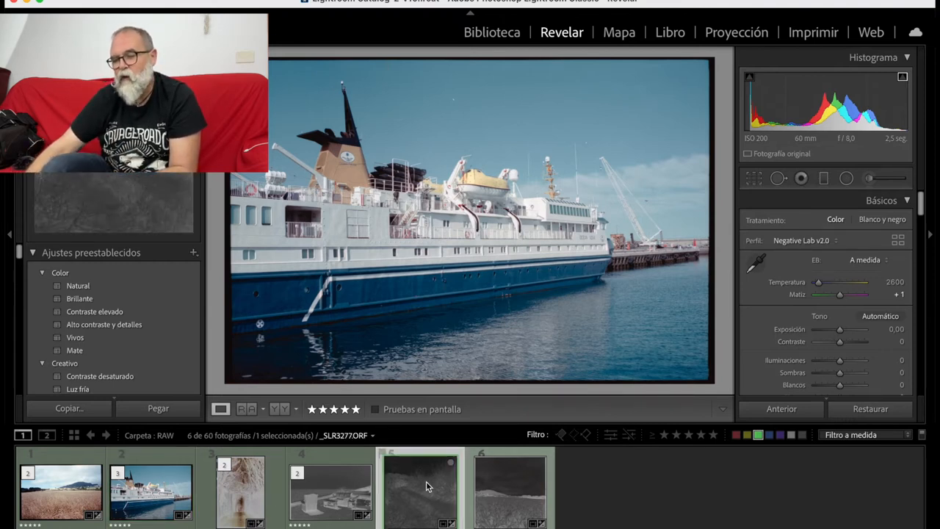
Convert frame 5, the grassy path negative, with the B+W color model
click(420, 489)
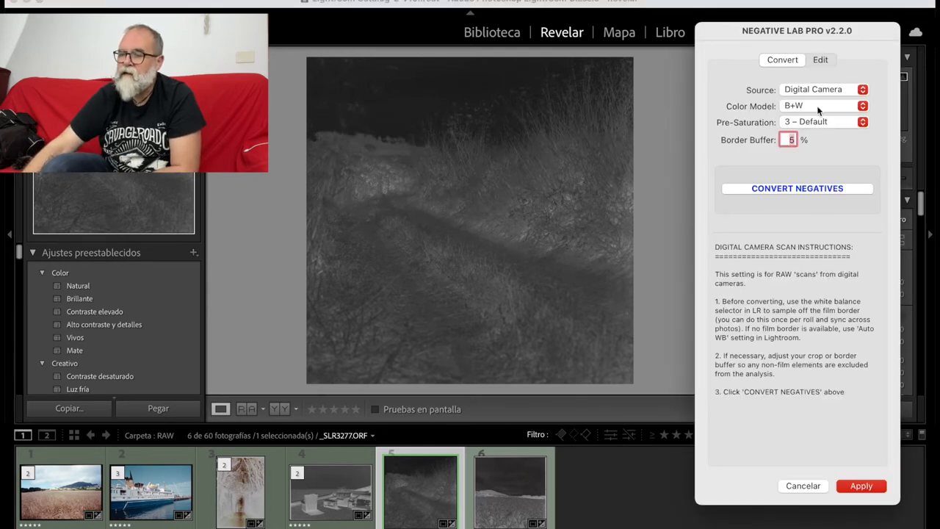
click(822, 106)
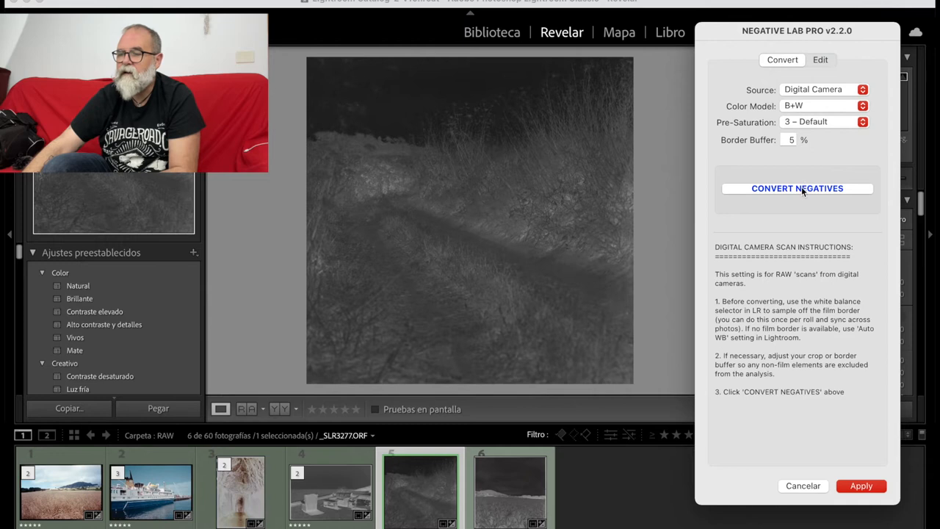
click(797, 188)
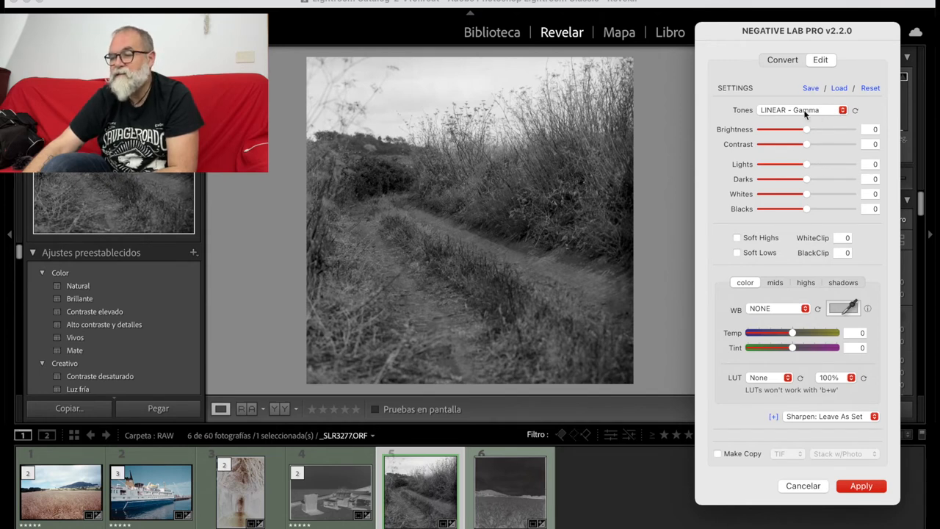
Set the path photo's Brightness slider to 5 and Contrast to 6
drag(803, 129, 807, 129)
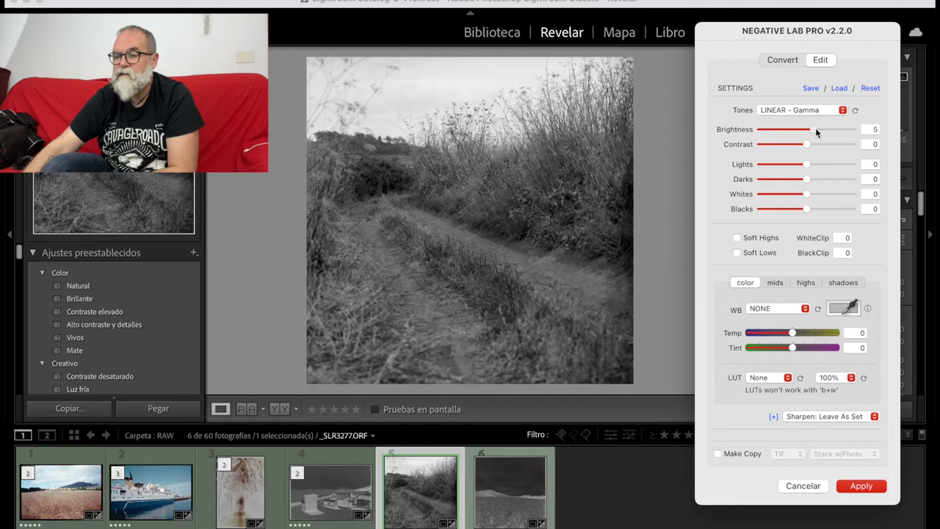
drag(806, 144, 812, 144)
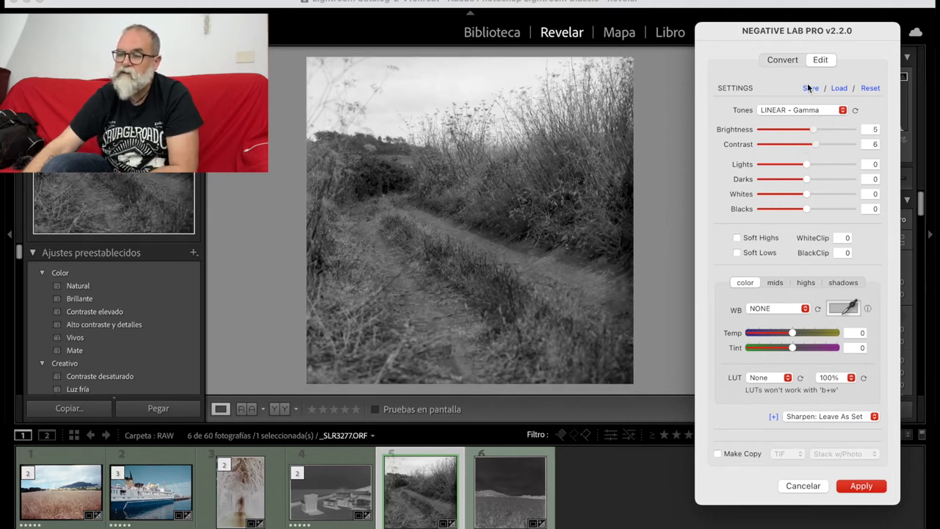
mouse_move(810, 87)
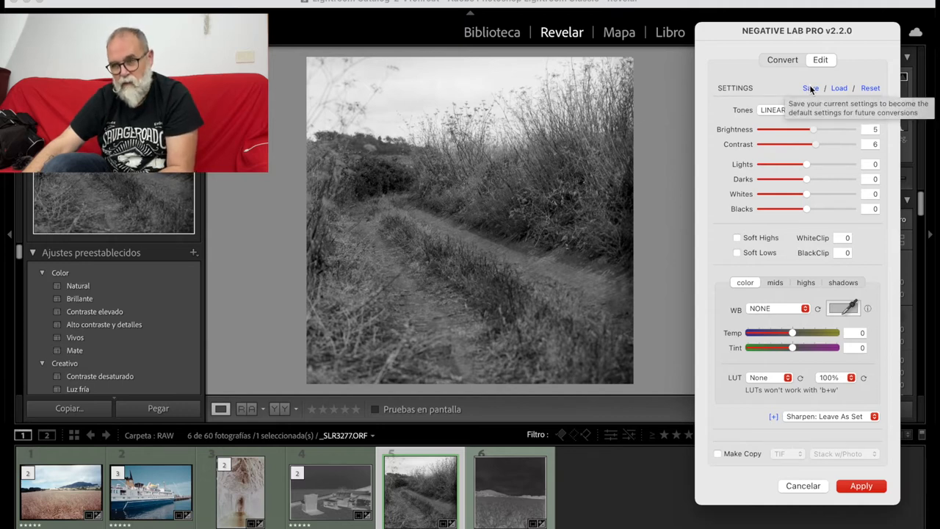
mouse_move(839, 87)
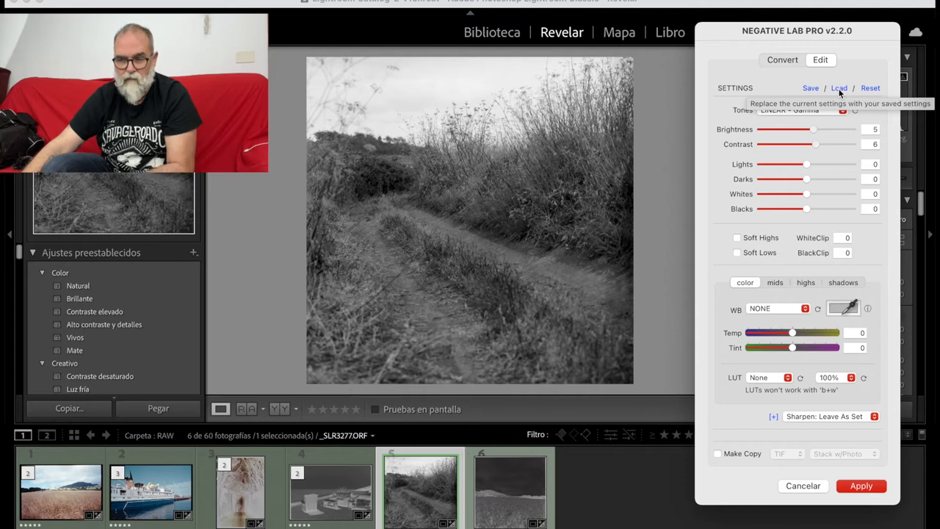
mouse_move(842, 94)
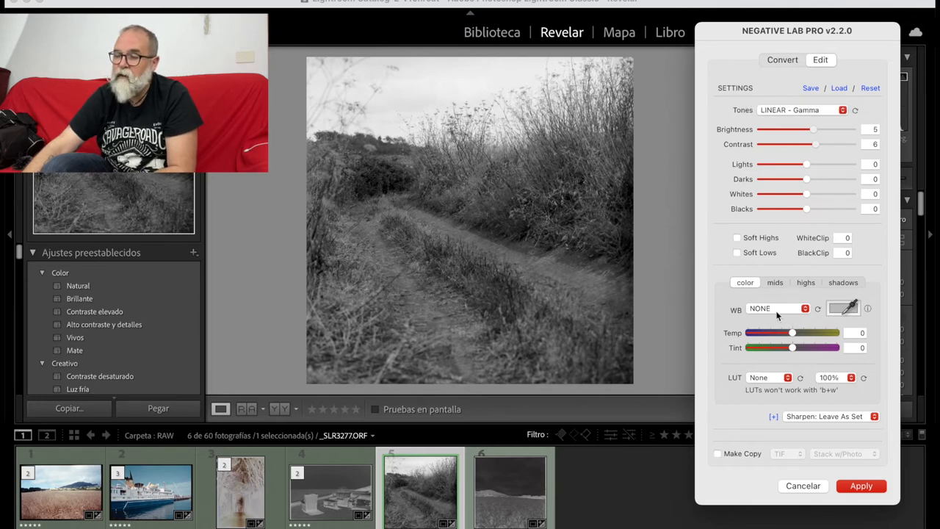
mouse_move(751, 376)
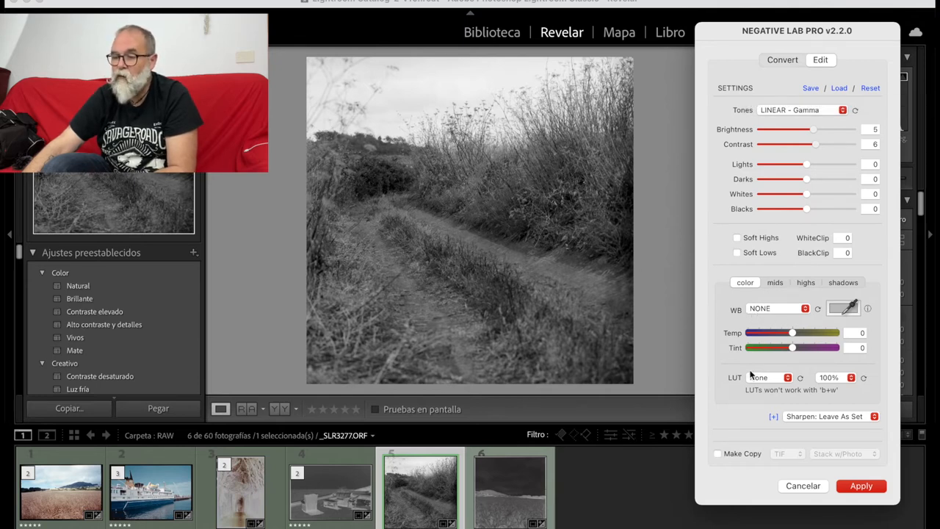
click(786, 308)
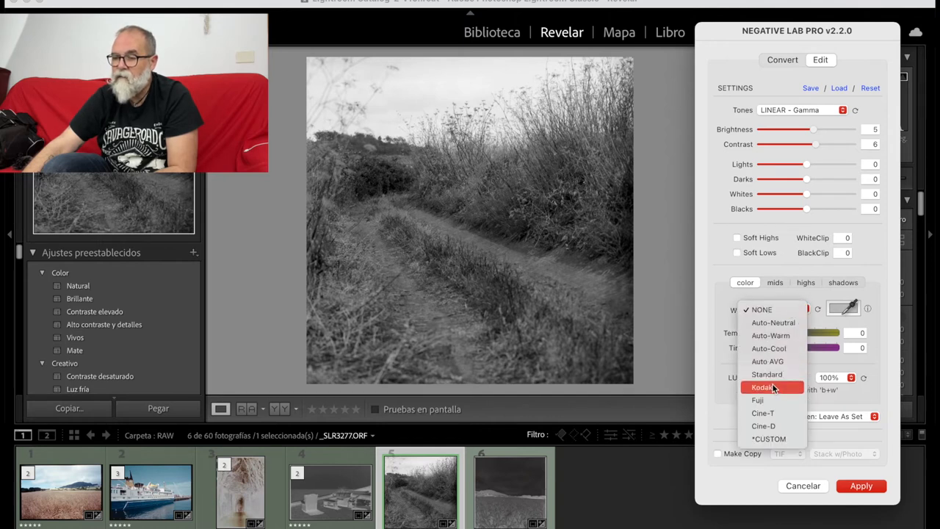
click(764, 387)
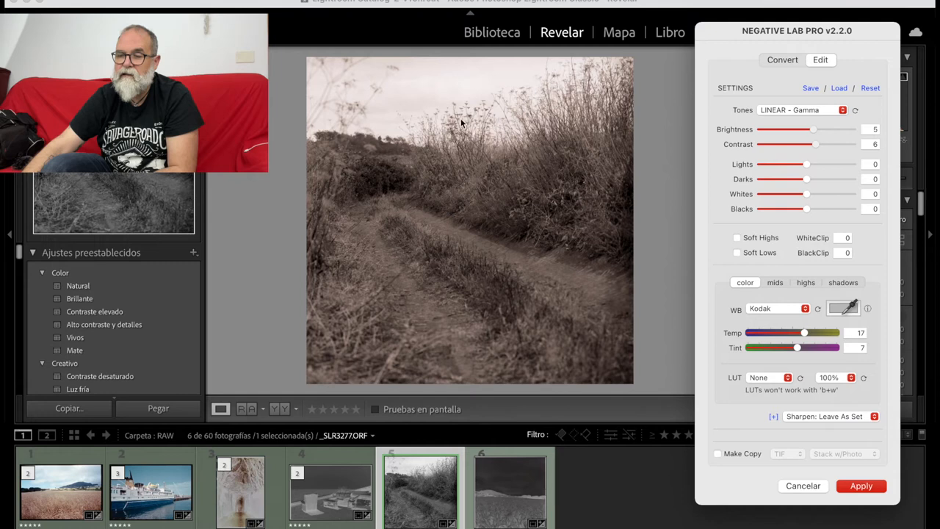
mouse_move(792, 310)
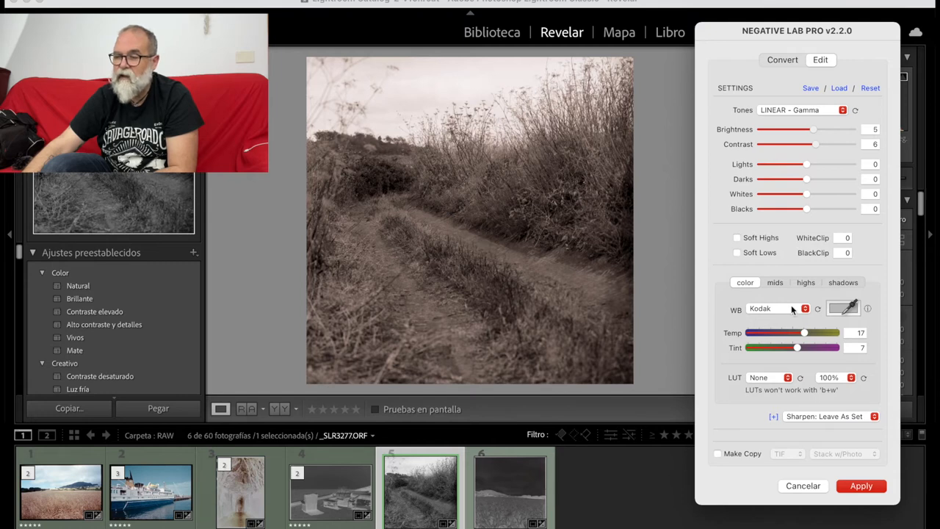
click(778, 309)
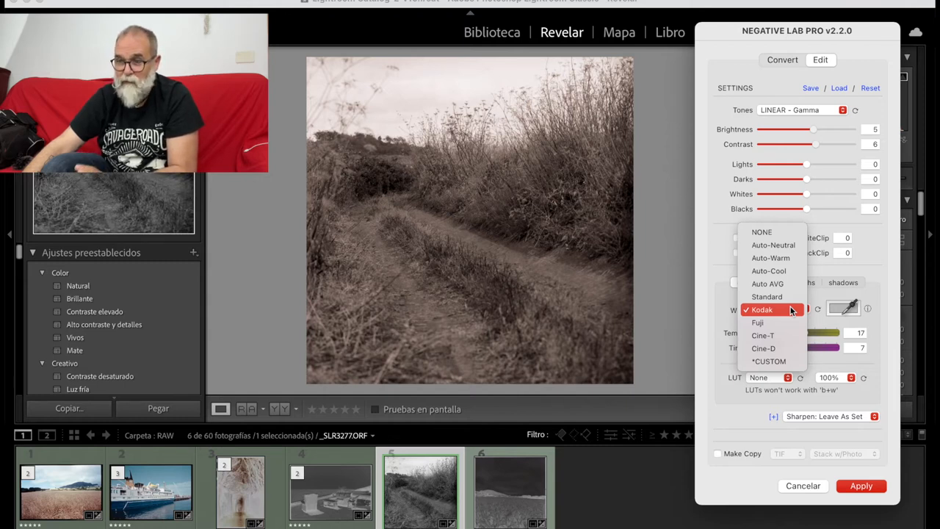
mouse_move(771, 232)
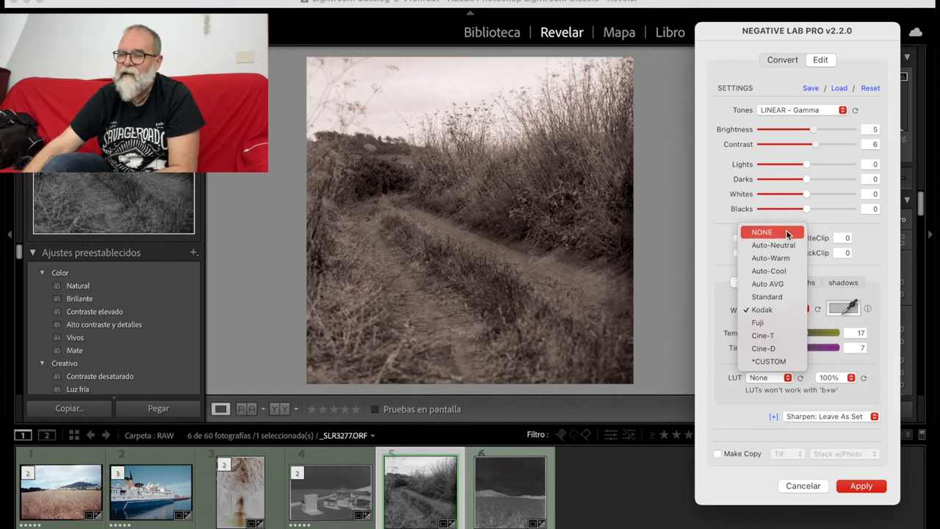
click(762, 232)
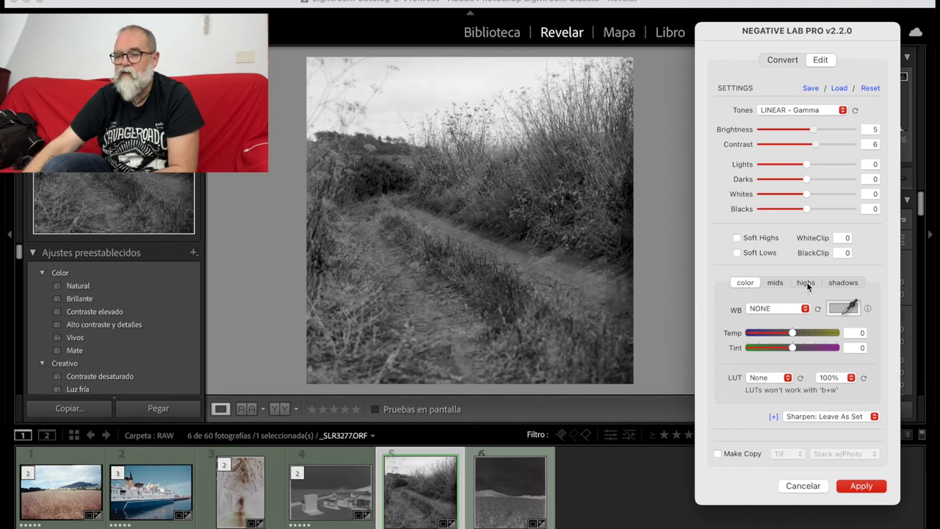
Try yellow and red highlight tints and tint range, then reset all edits to zero
click(806, 282)
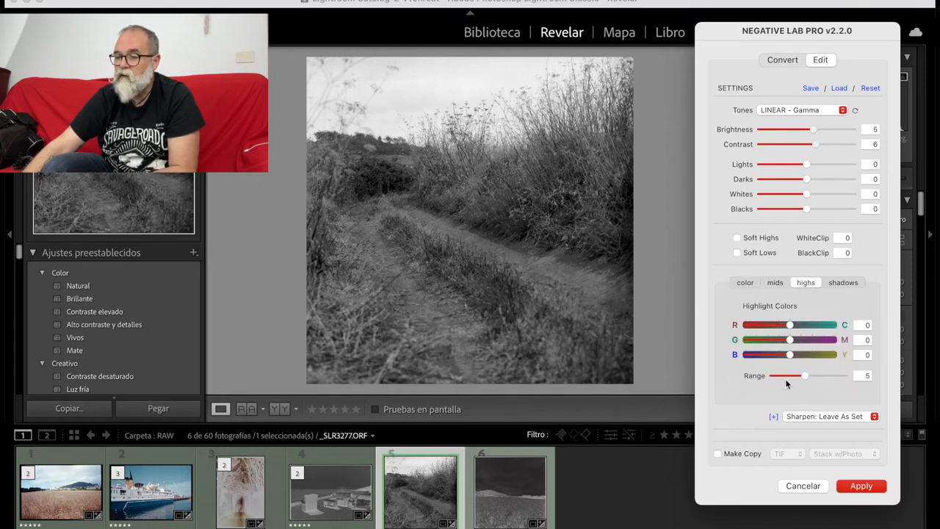
mouse_move(789, 355)
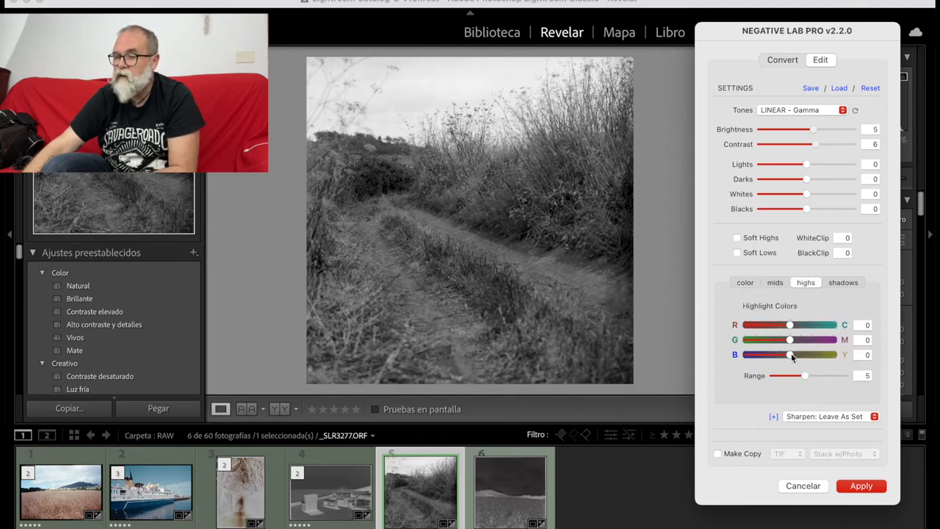
drag(789, 355, 811, 355)
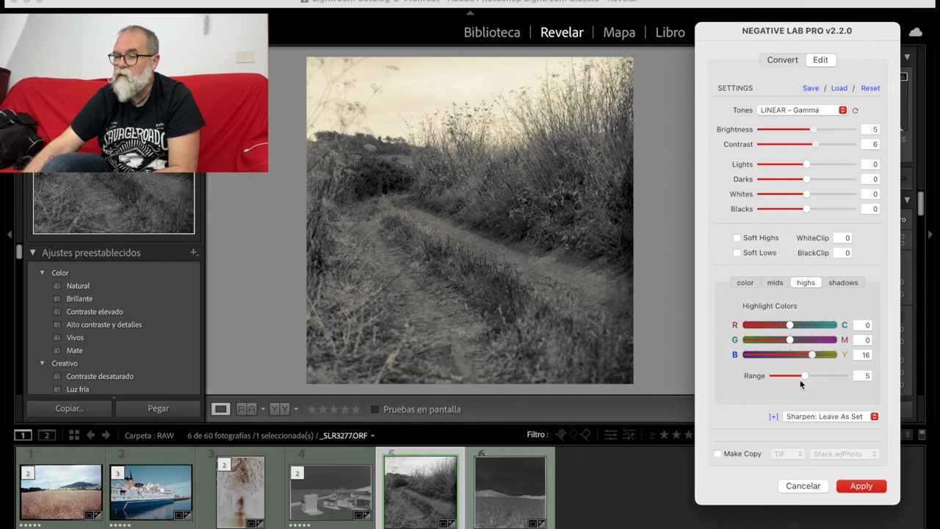
drag(802, 375, 844, 375)
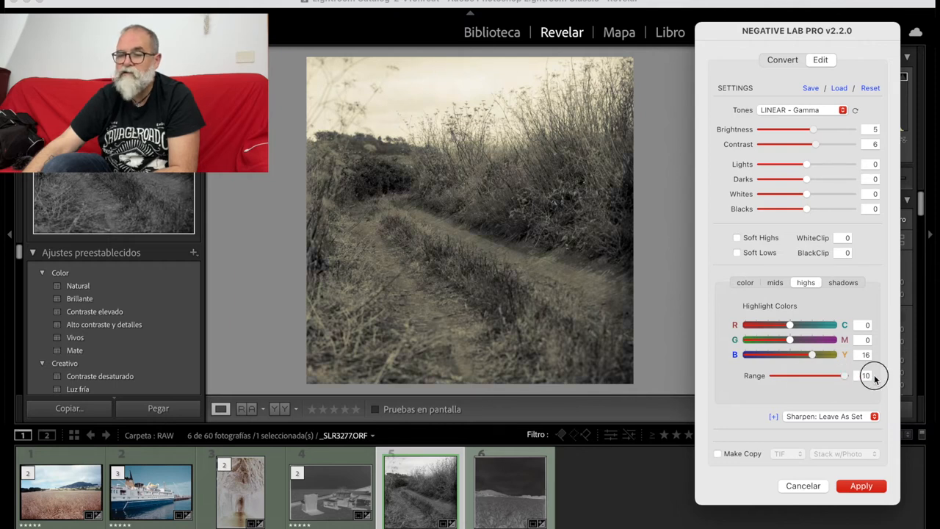
drag(844, 376, 774, 375)
text(0)
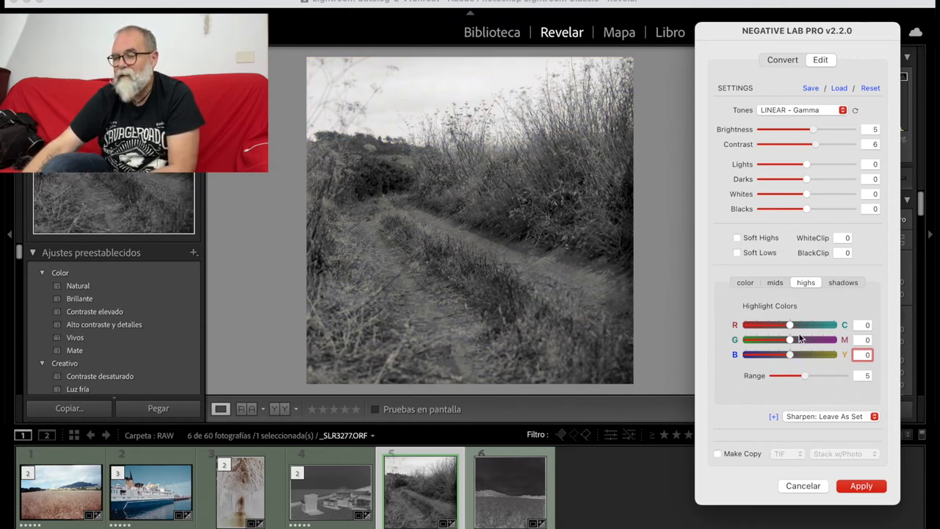
drag(790, 325, 764, 324)
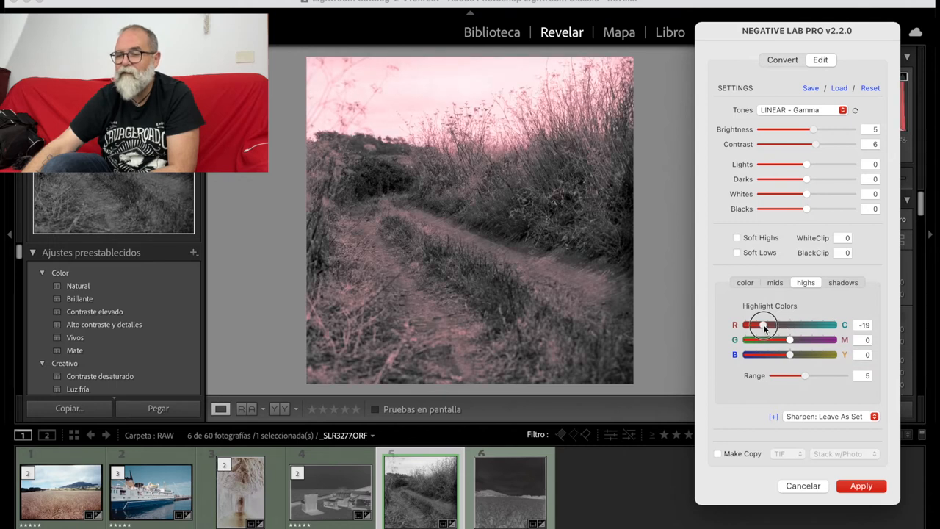
drag(766, 325, 784, 325)
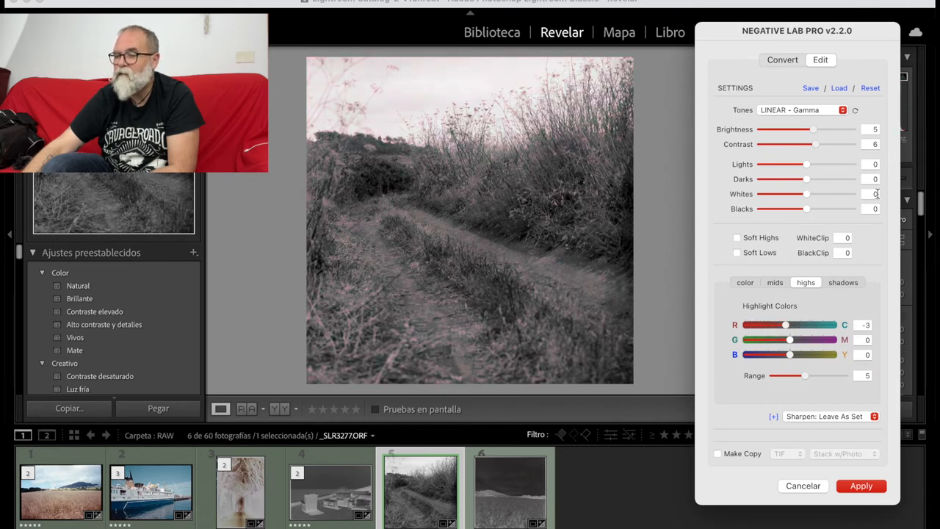
click(869, 88)
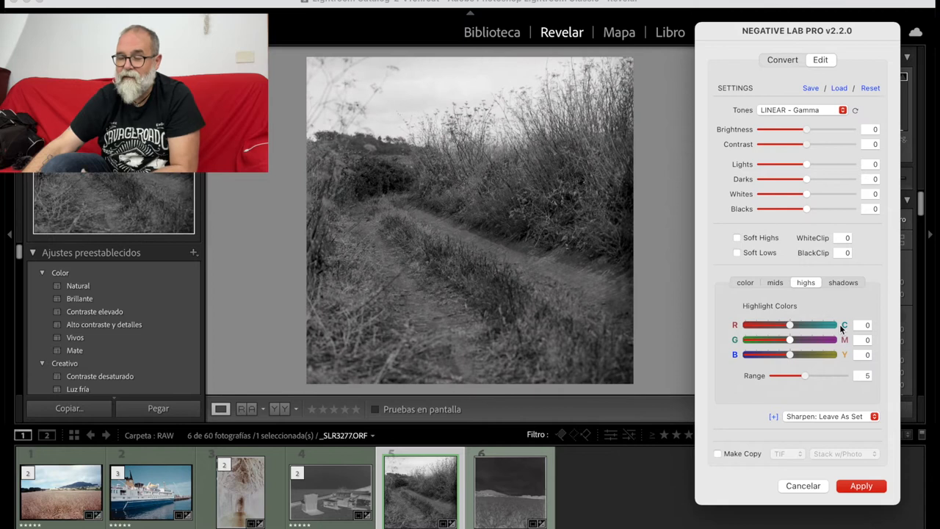
Apply the B+W path conversion and switch to the Library grid
click(860, 485)
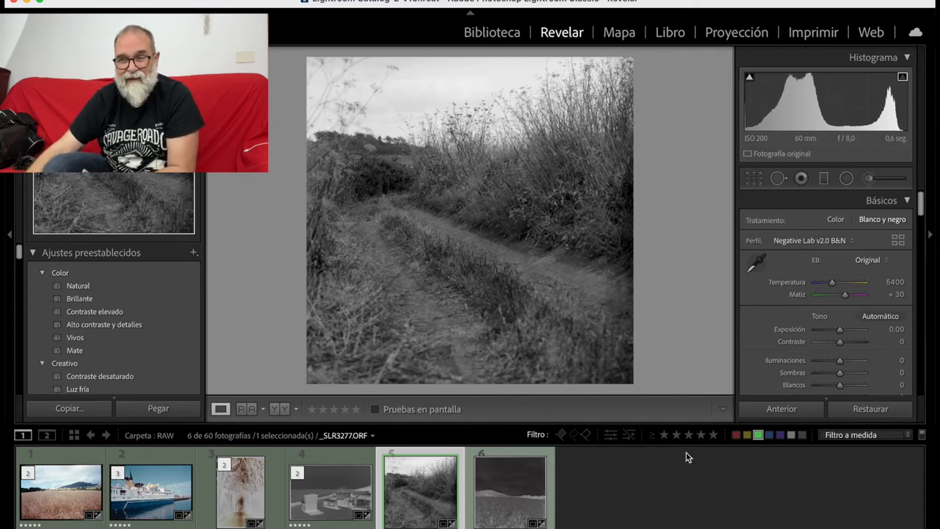
click(491, 31)
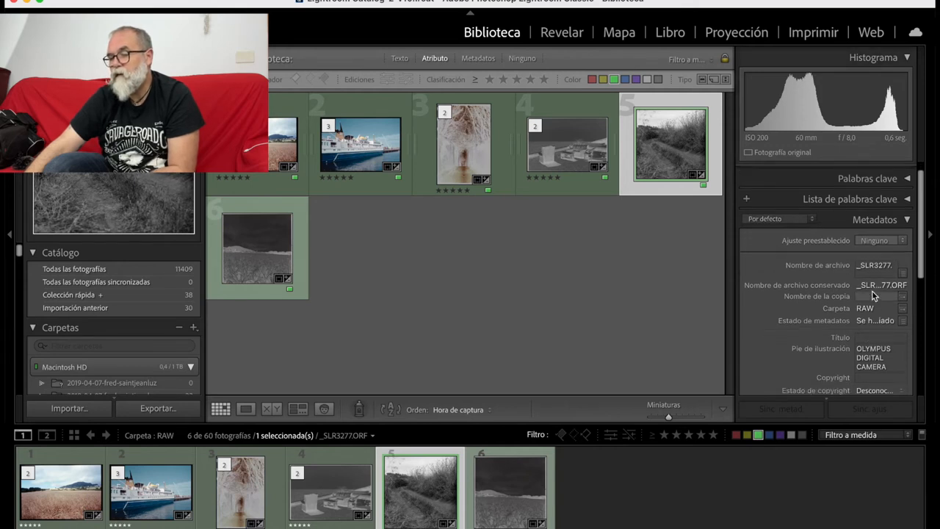
Switch the Metadata panel set from Por defecto to Negative Lab Pro and scroll down
click(863, 171)
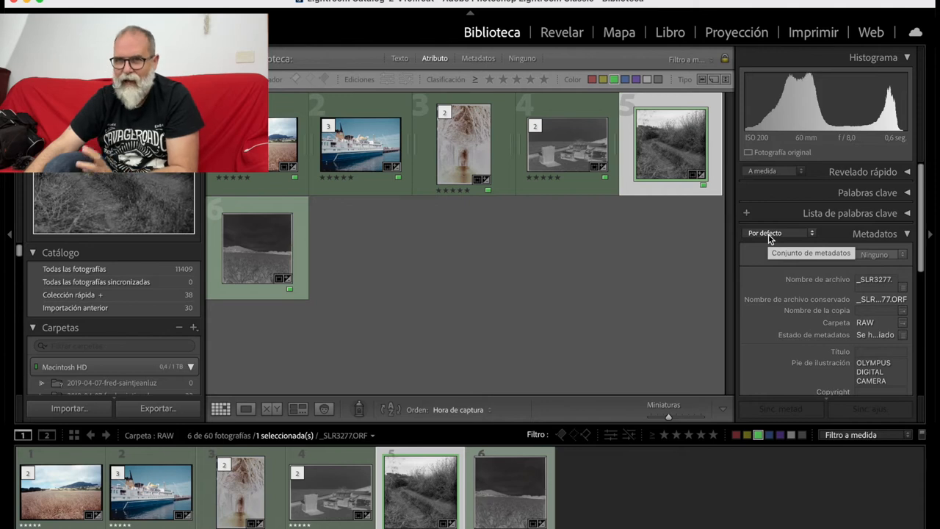
click(778, 232)
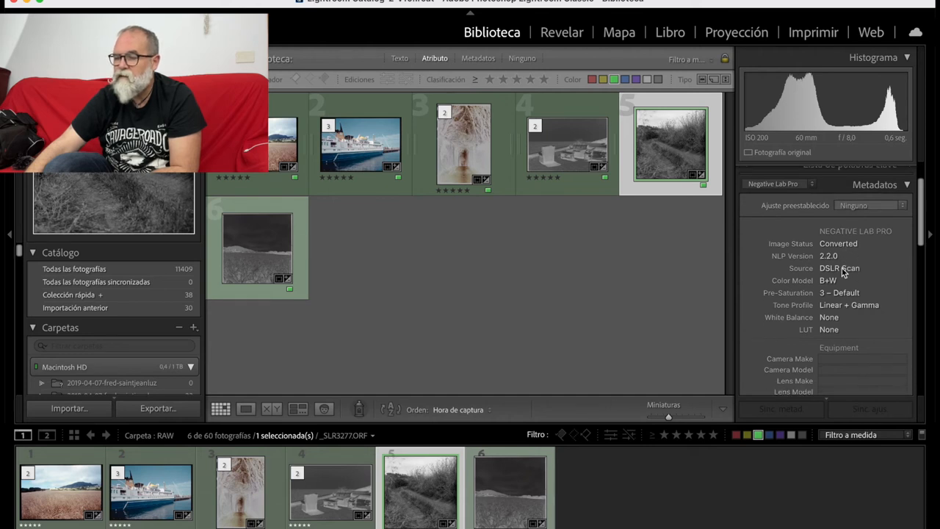
scroll(down, 3)
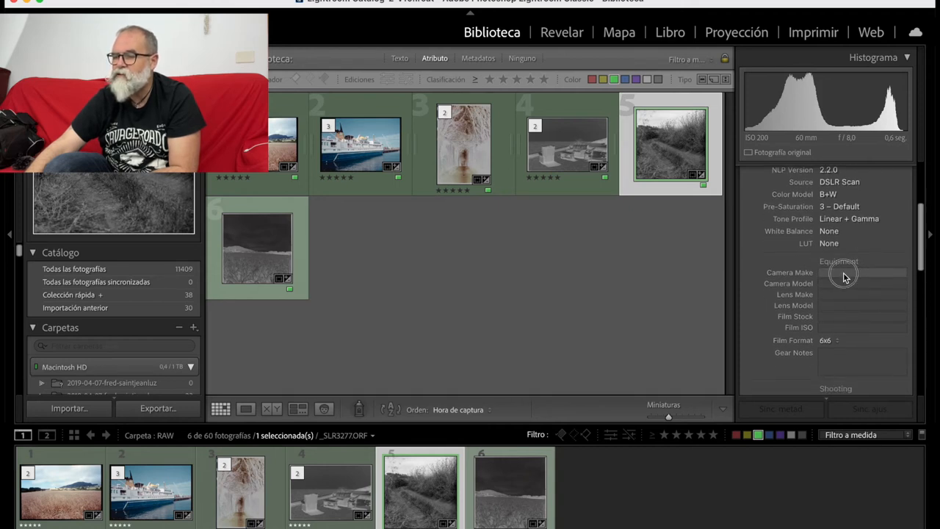
Enter Hasselblad as camera make and 503cw as camera model
click(859, 273)
text(Hasswln)
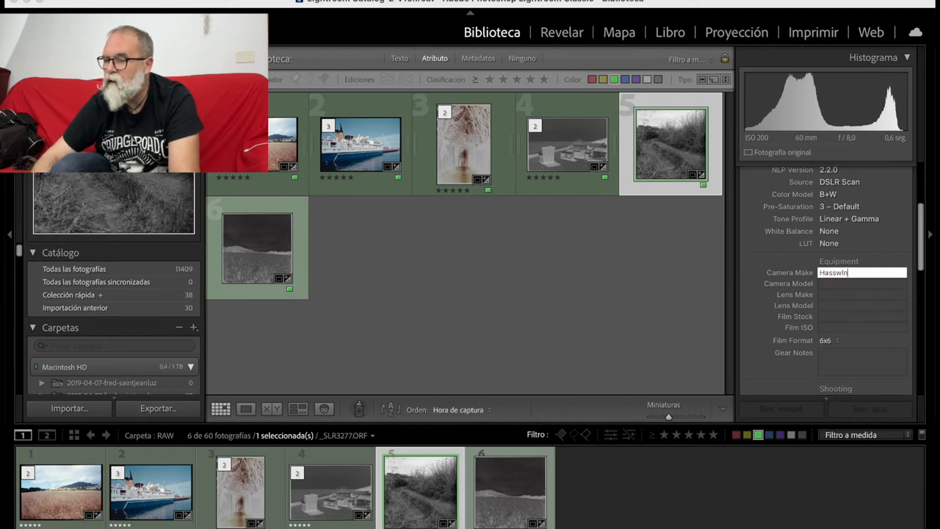
key(Backspace)
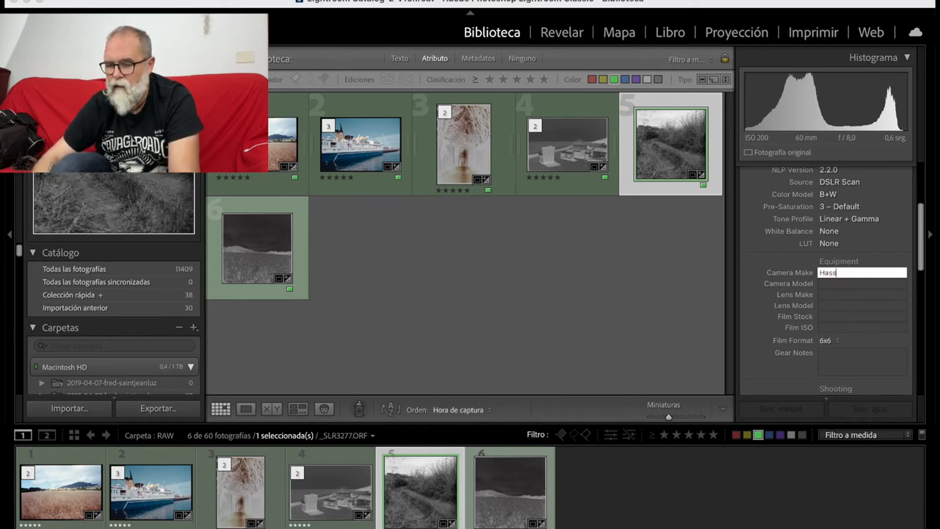
text(elblad 503cw)
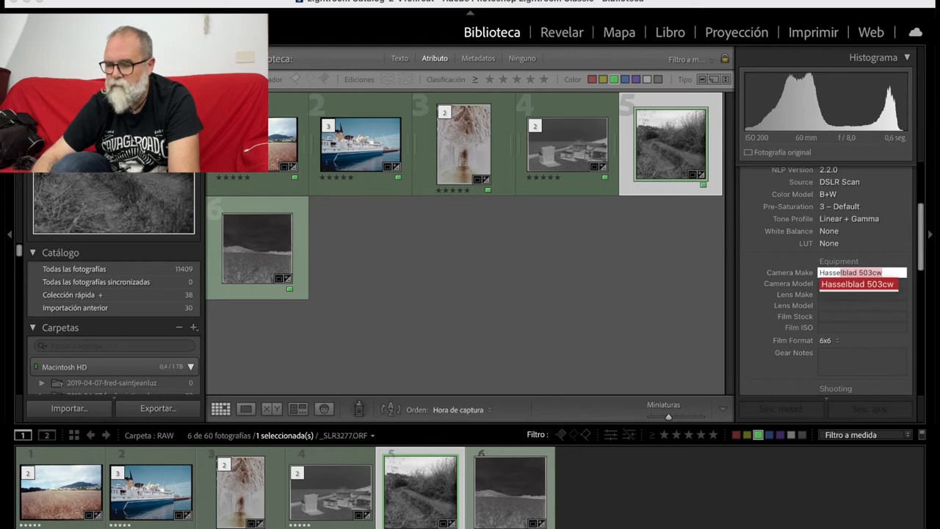
click(862, 273)
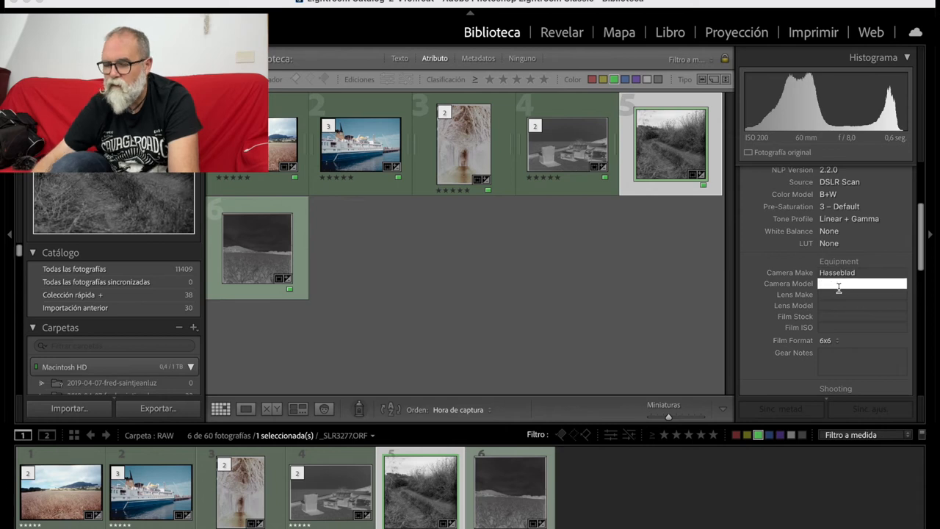
text(503cw)
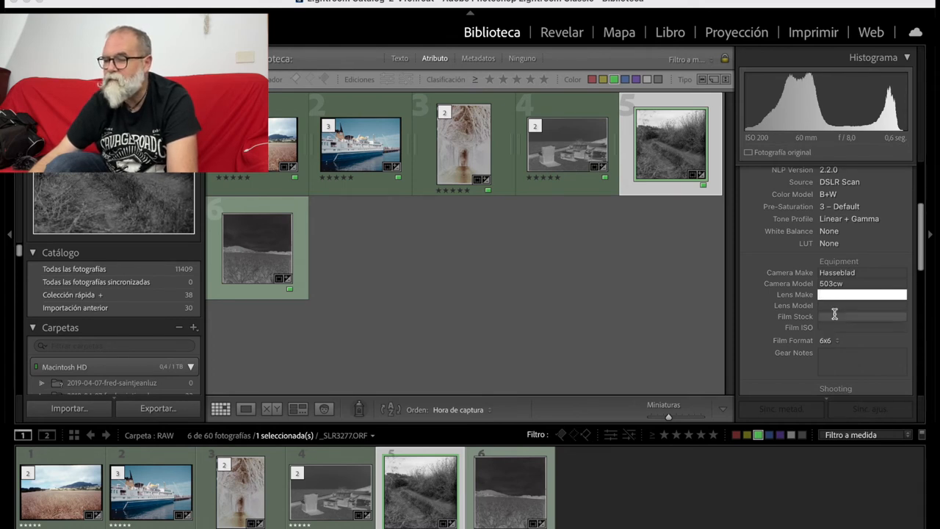
Enter Kodak as film stock, keep 6x6 film format, and scroll the fields
text(Kodak)
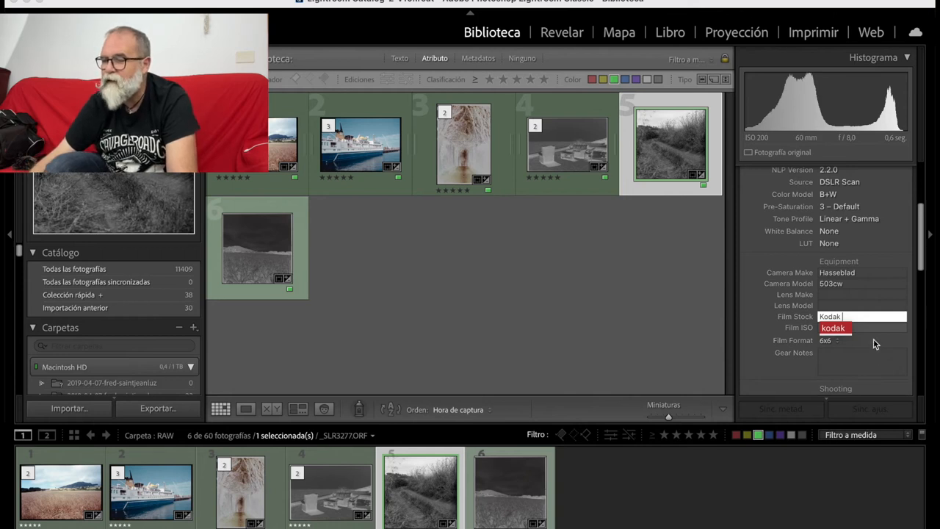
click(837, 340)
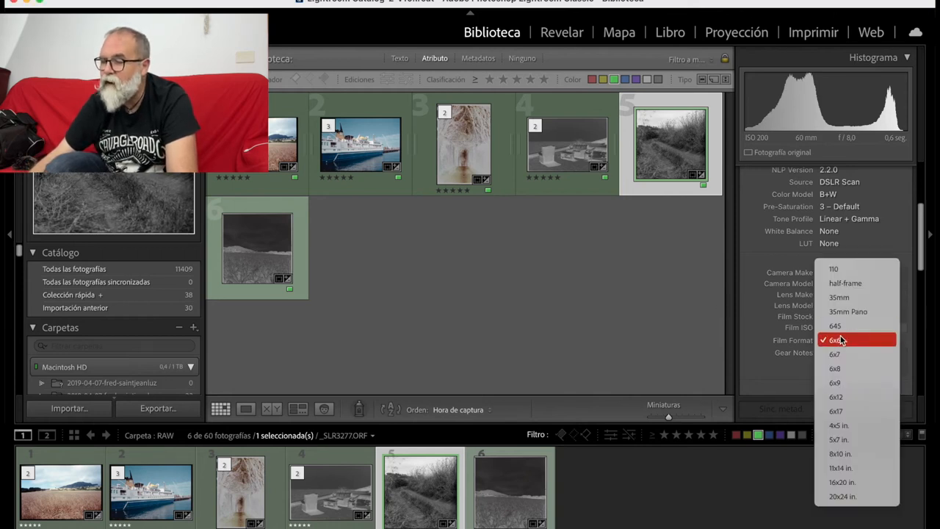
mouse_move(843, 439)
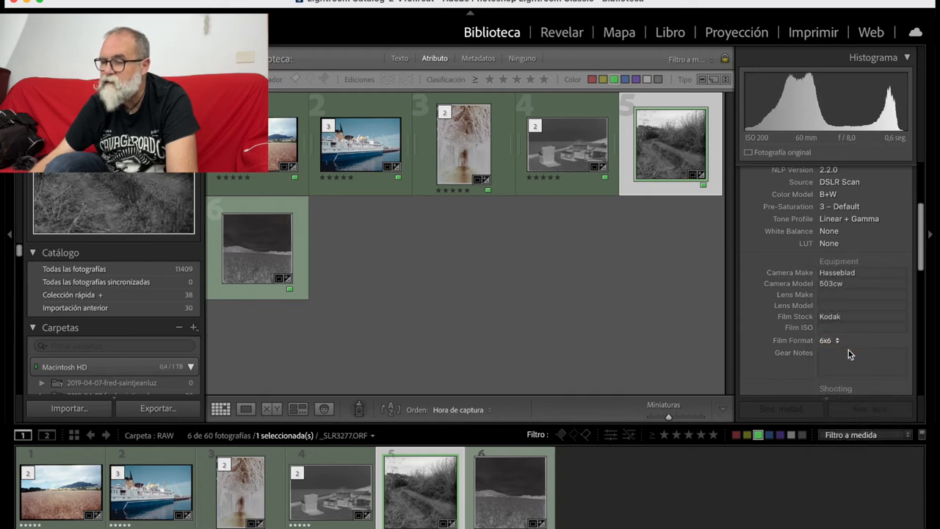
scroll(down, 3)
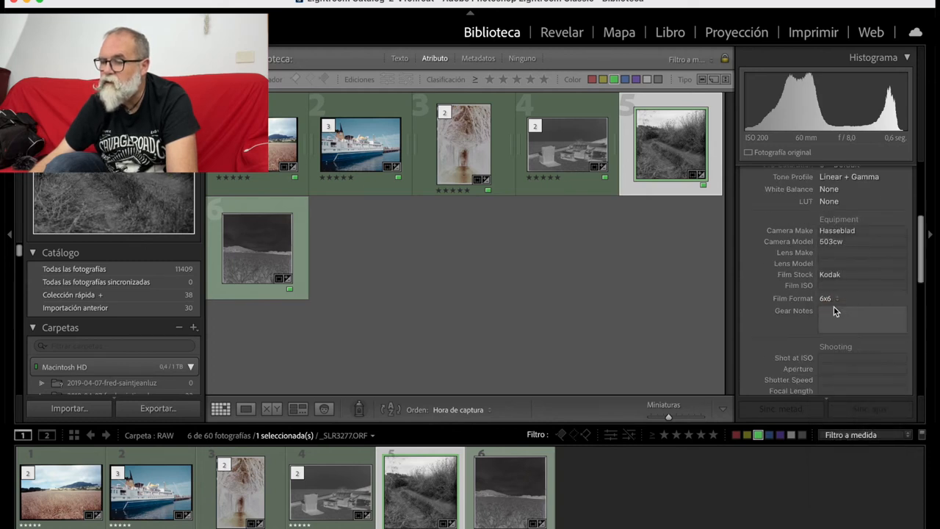
scroll(down, 3)
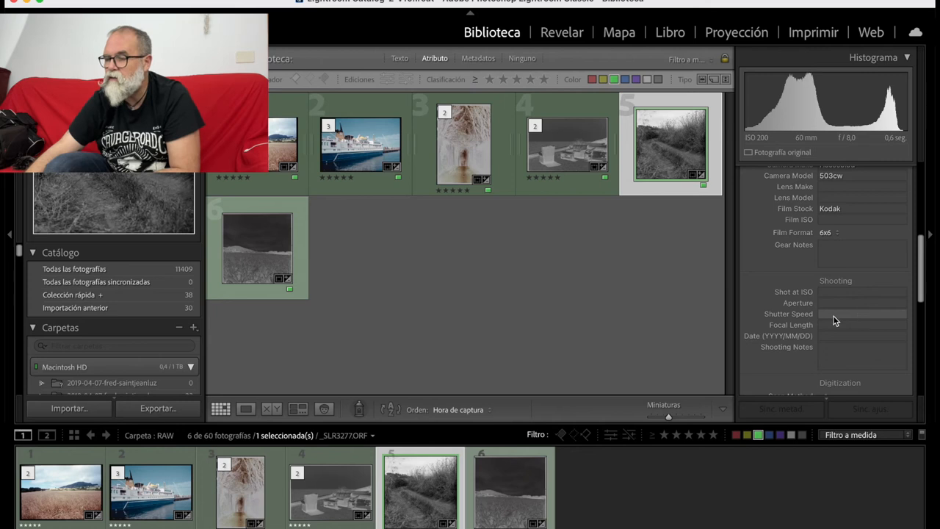
scroll(down, 3)
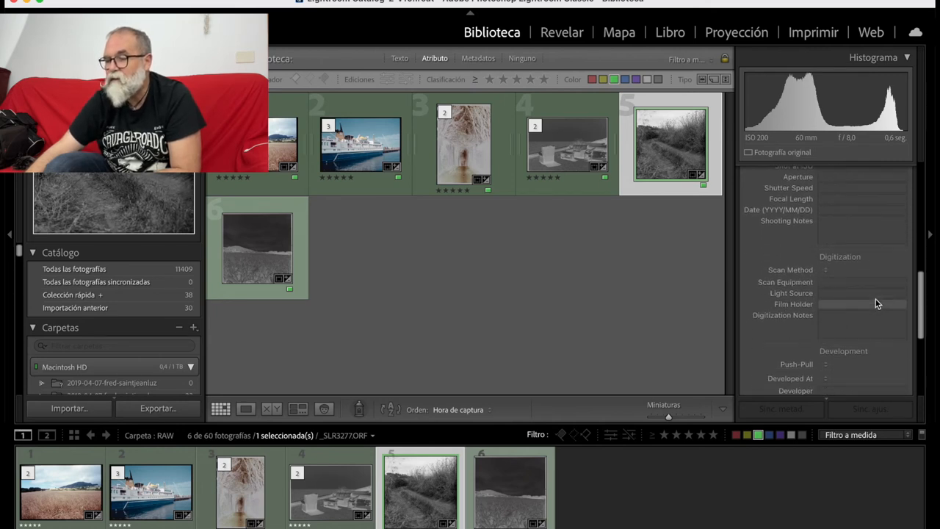
scroll(down, 3)
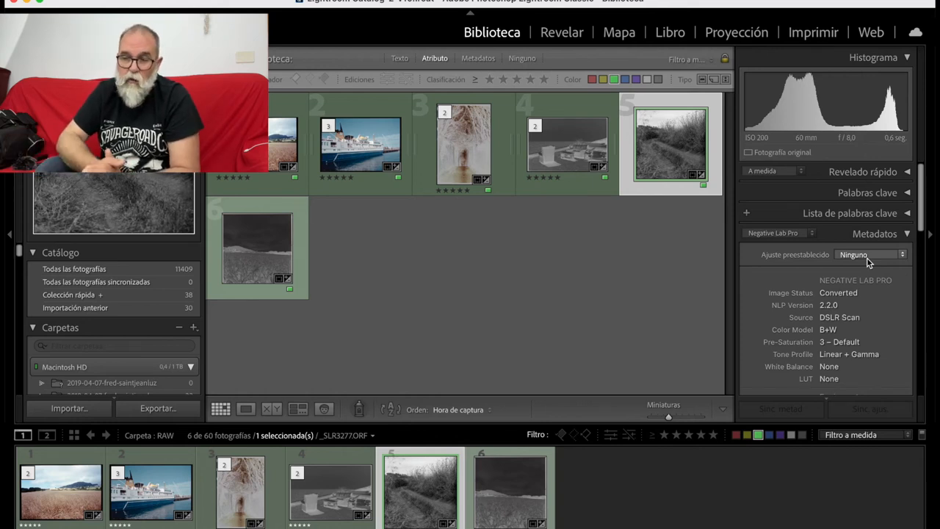
mouse_move(536, 270)
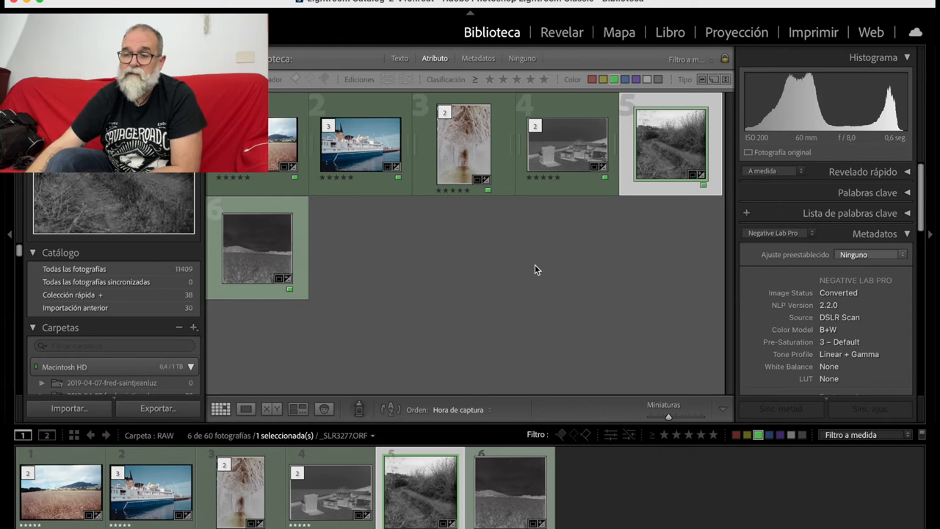
mouse_move(587, 281)
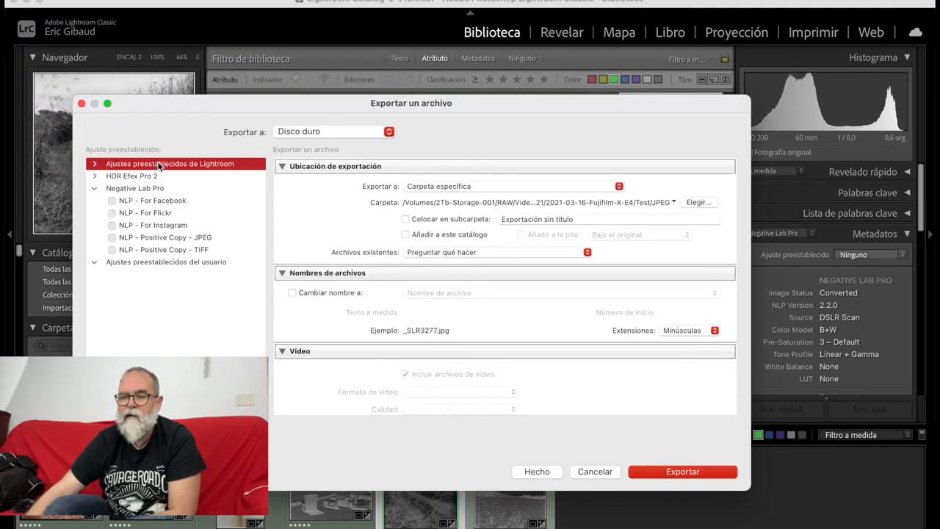
mouse_move(87, 200)
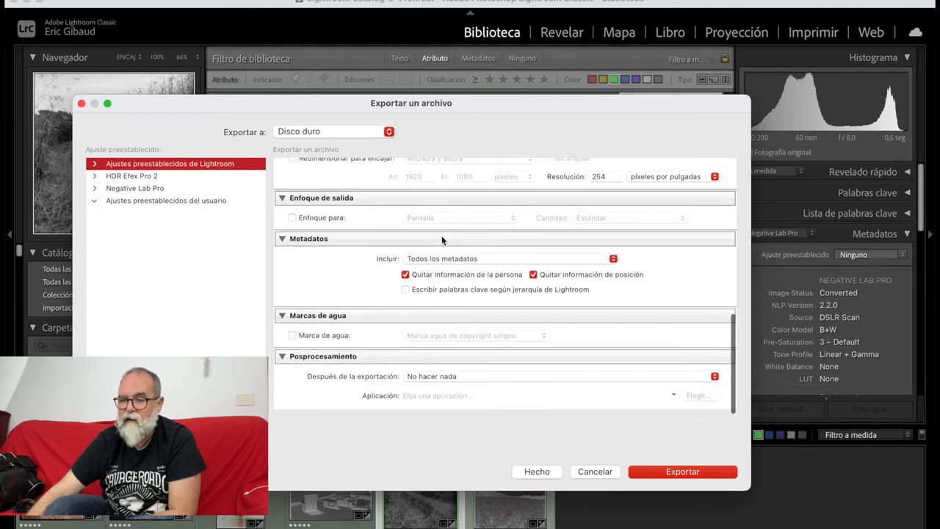
Scroll up through the export settings with the NLP - For Facebook preset loaded
scroll(up, 3)
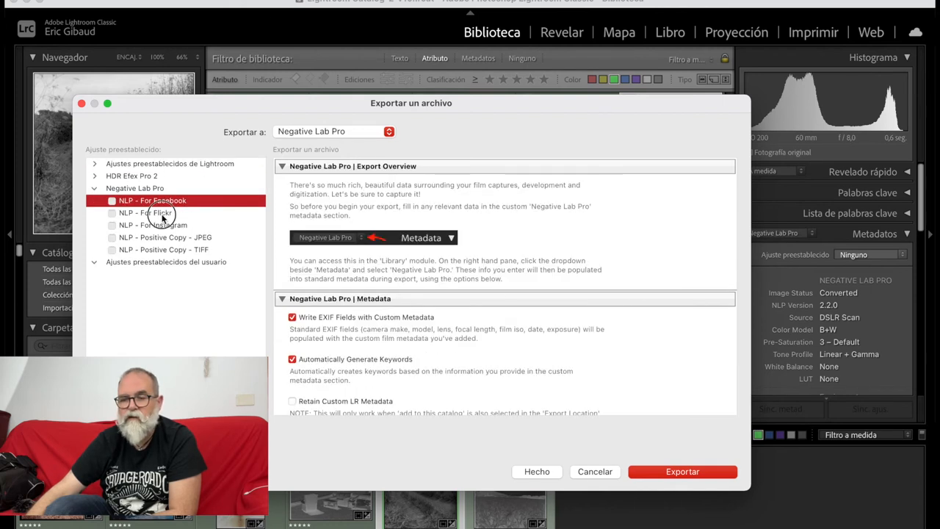
Load the NLP - Positive Copy - JPEG preset, review its settings, and cancel the export
click(153, 225)
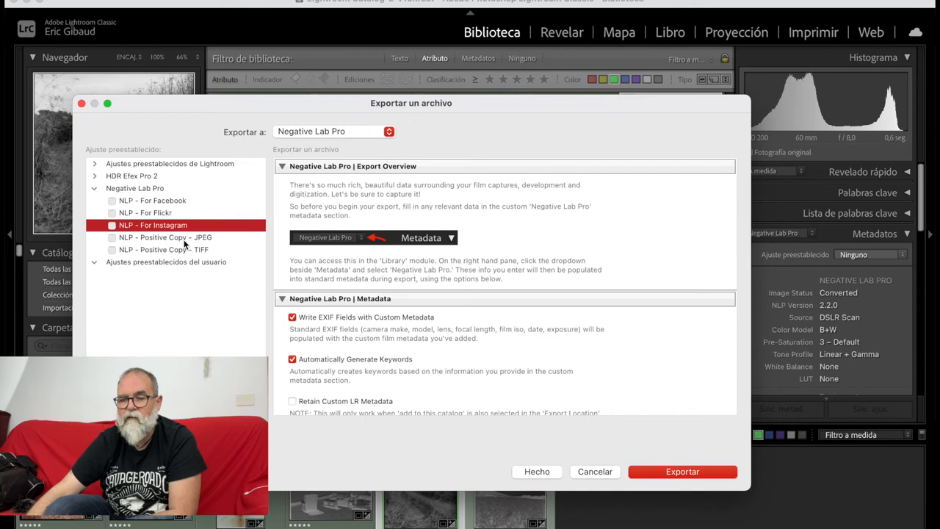
click(165, 237)
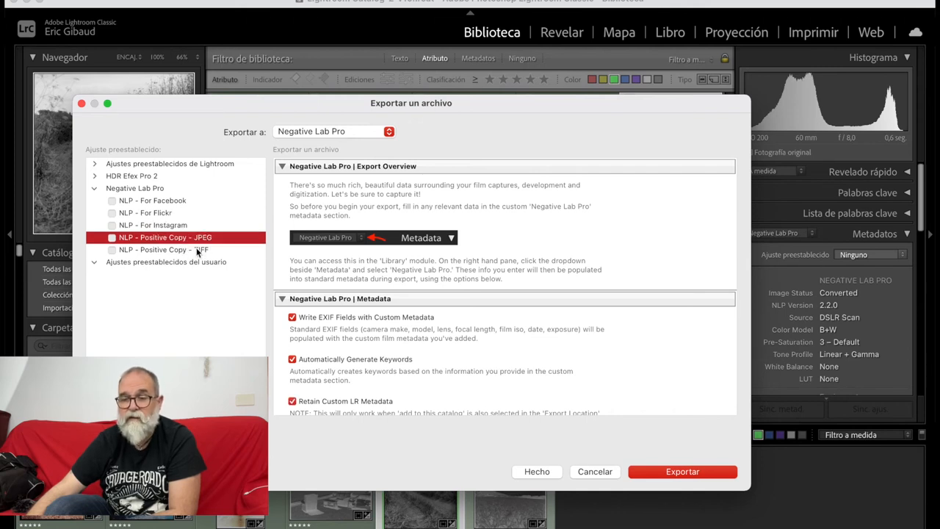
mouse_move(492, 257)
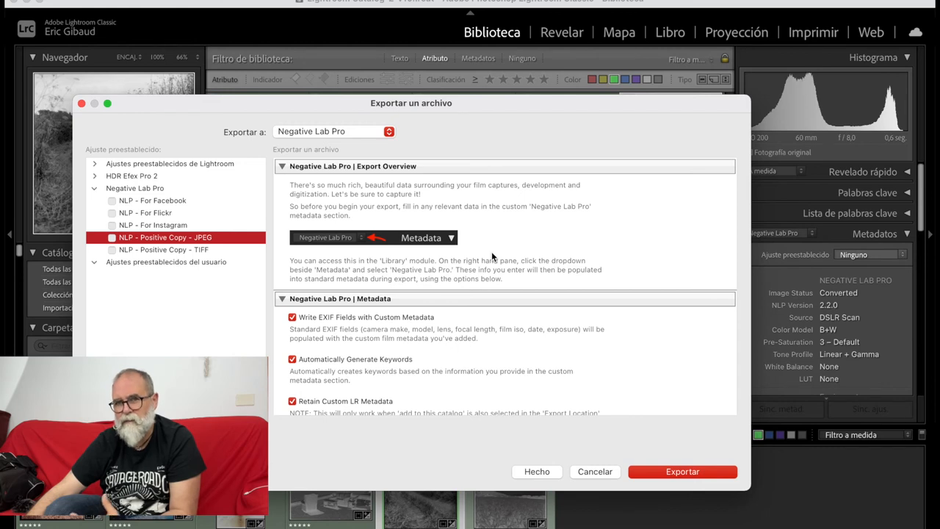
mouse_move(534, 251)
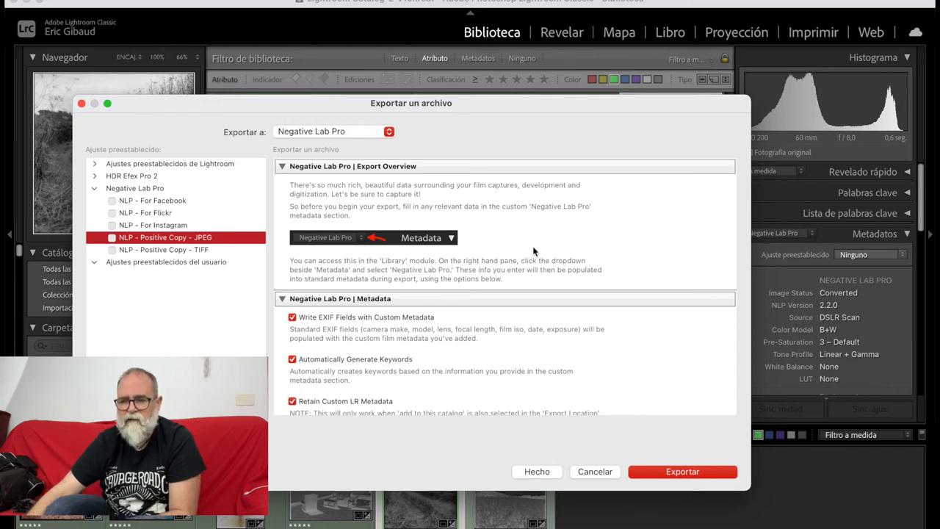
scroll(down, 3)
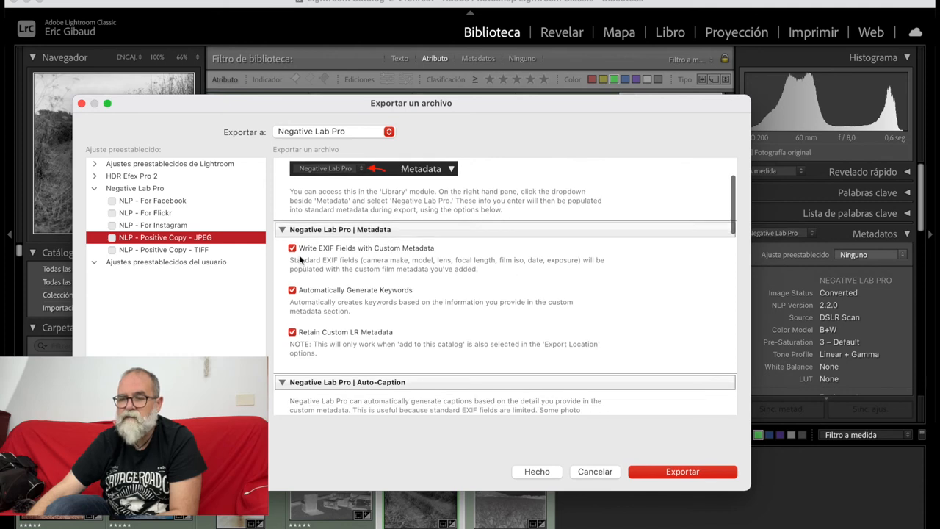
scroll(down, 3)
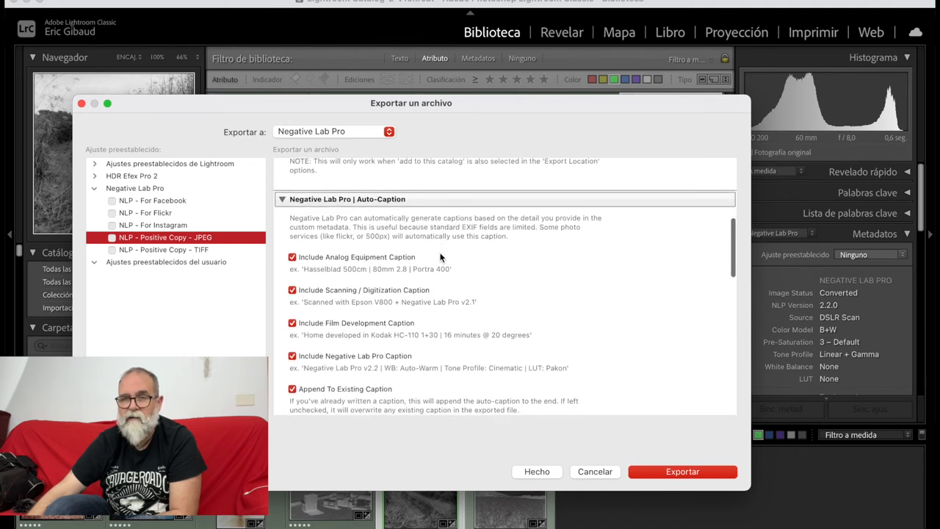
scroll(down, 3)
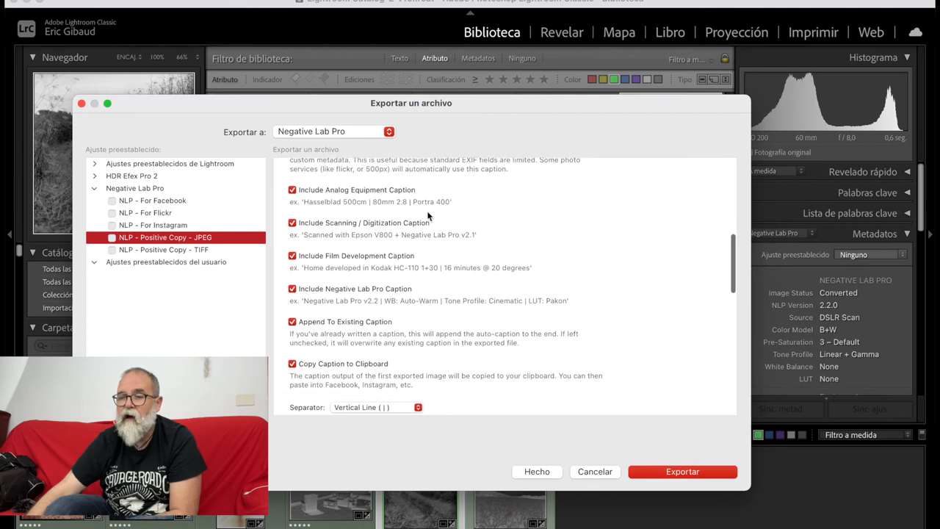
mouse_move(364, 268)
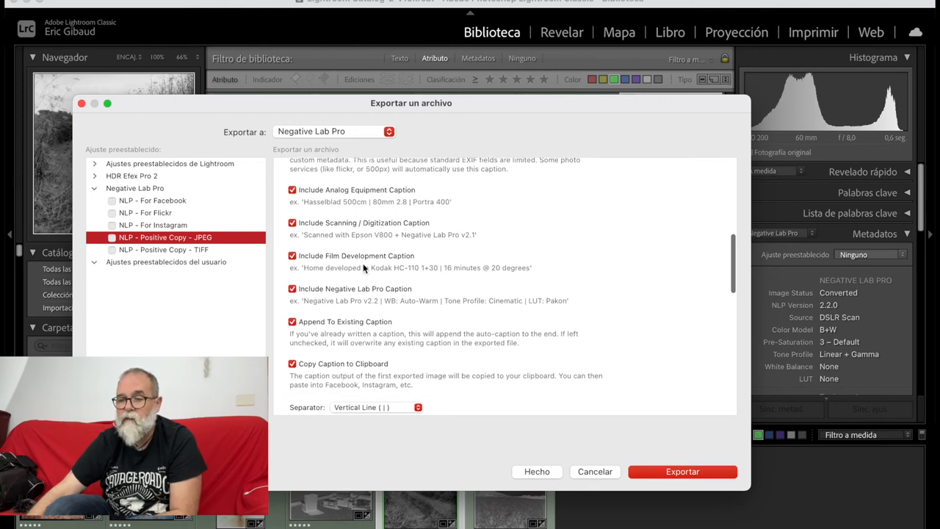
scroll(up, 3)
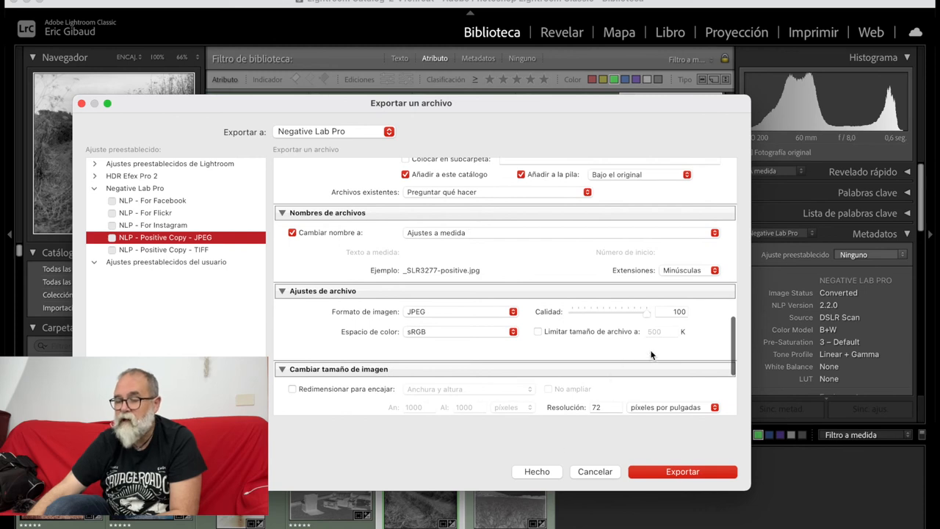
scroll(down, 3)
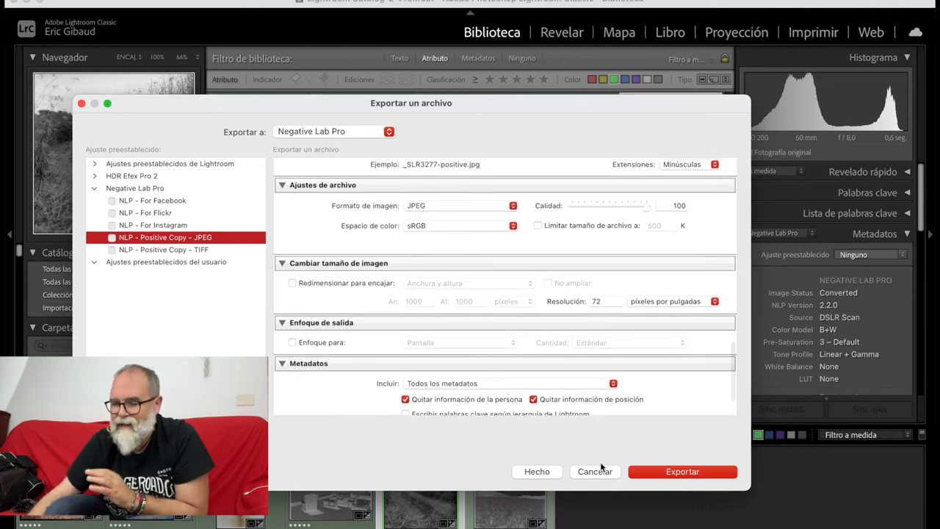
click(595, 470)
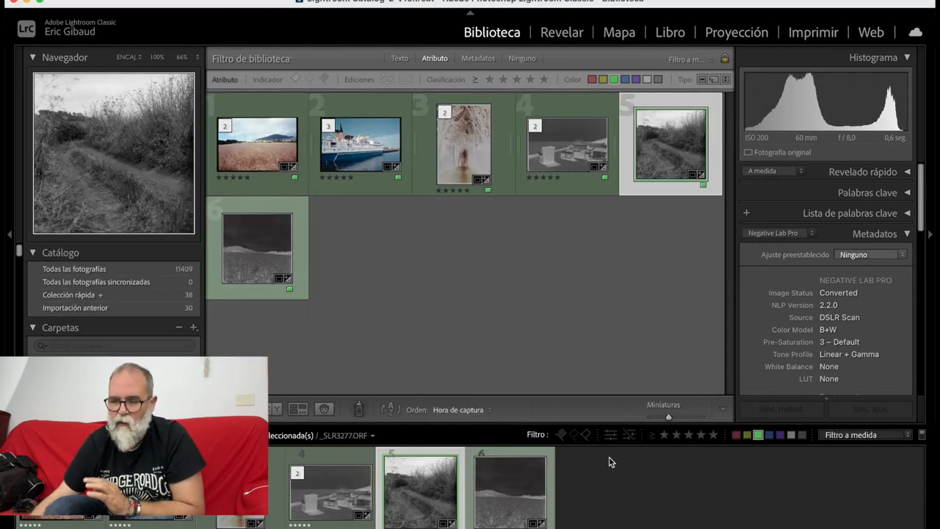